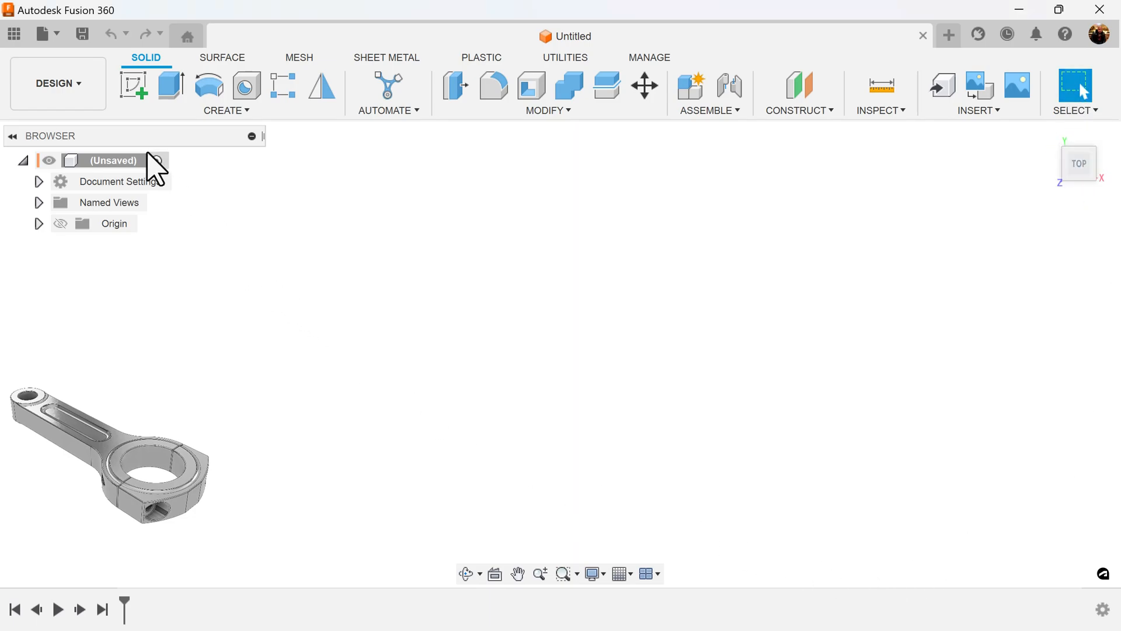
Step: Create a new component, Component1, and start a sketch on the top plane
left_click(691, 84)
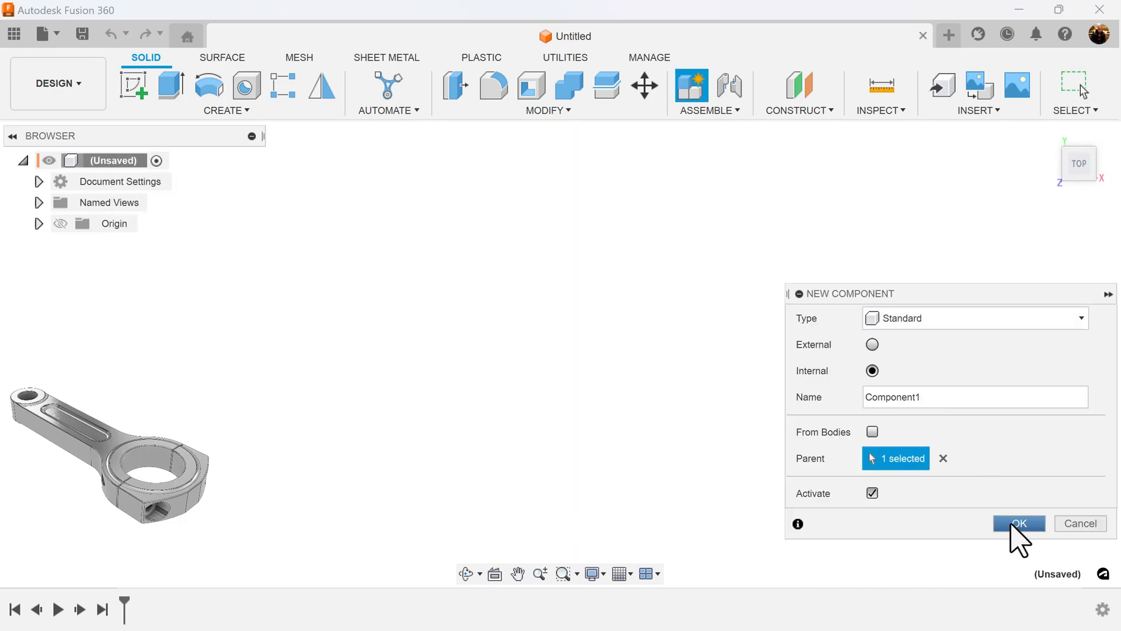
left_click(1018, 524)
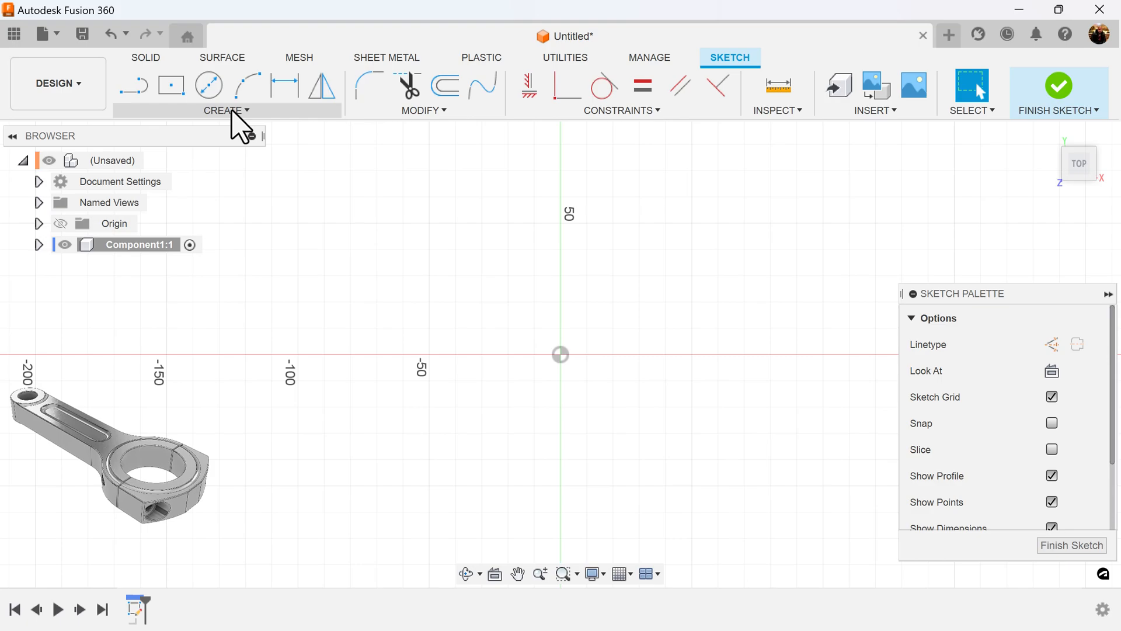
Step: Draw a horizontal centre-to-centre slot dimensioned 61.60 long with R9.90 ends
left_click(222, 109)
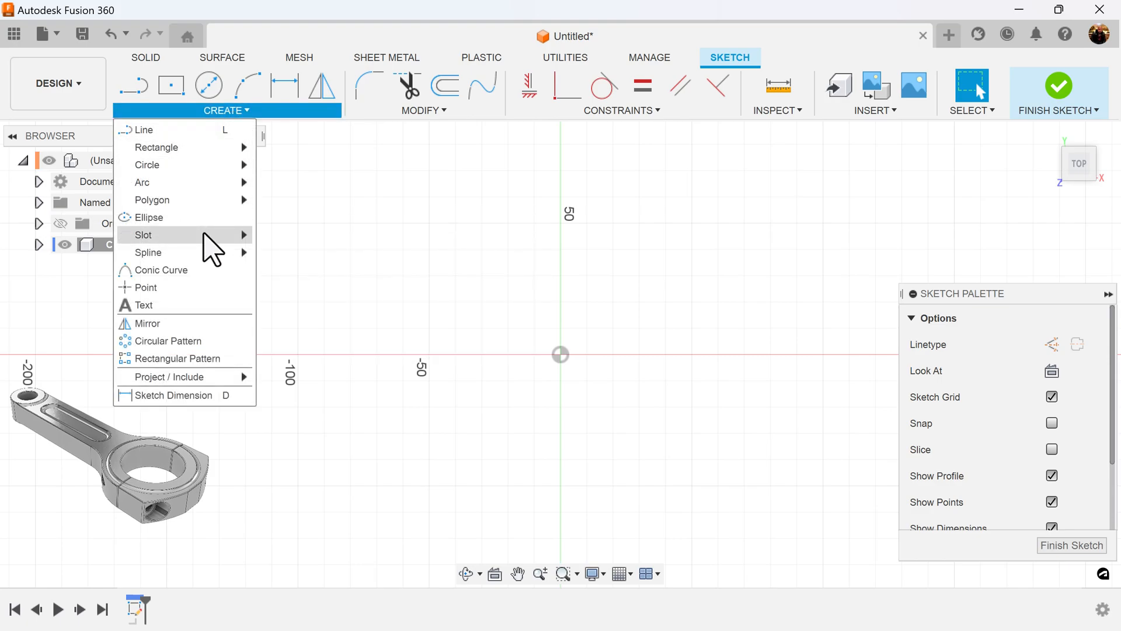
left_click(144, 235)
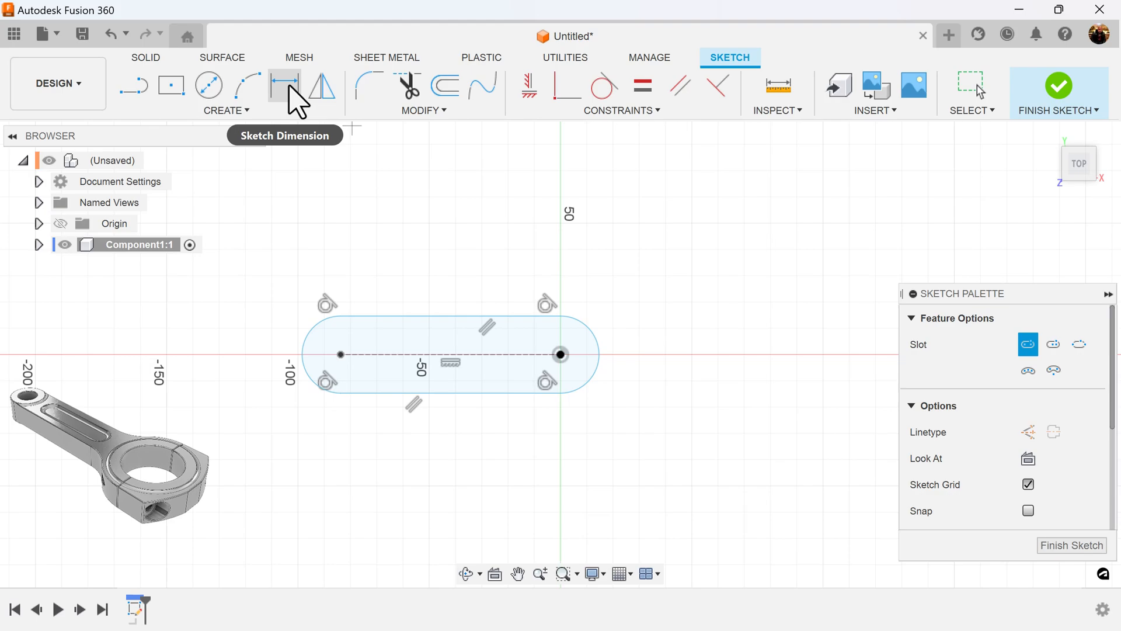
left_click(286, 87)
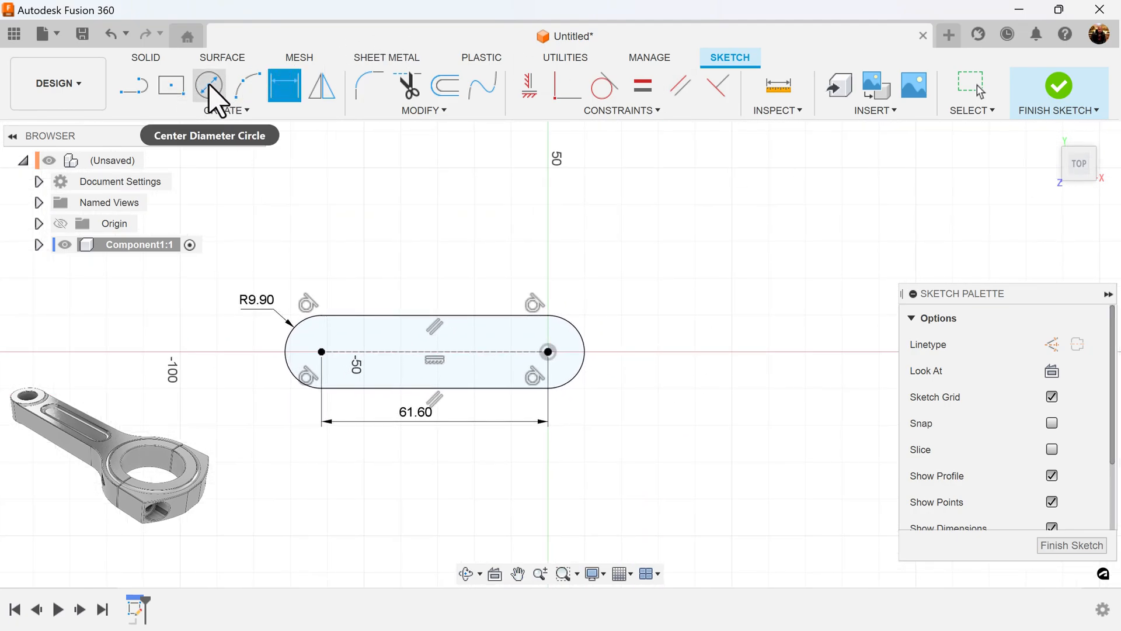
Step: Draw concentric Ø18 and R16.50 circles level with the slot, 35.00 left of it
left_click(209, 86)
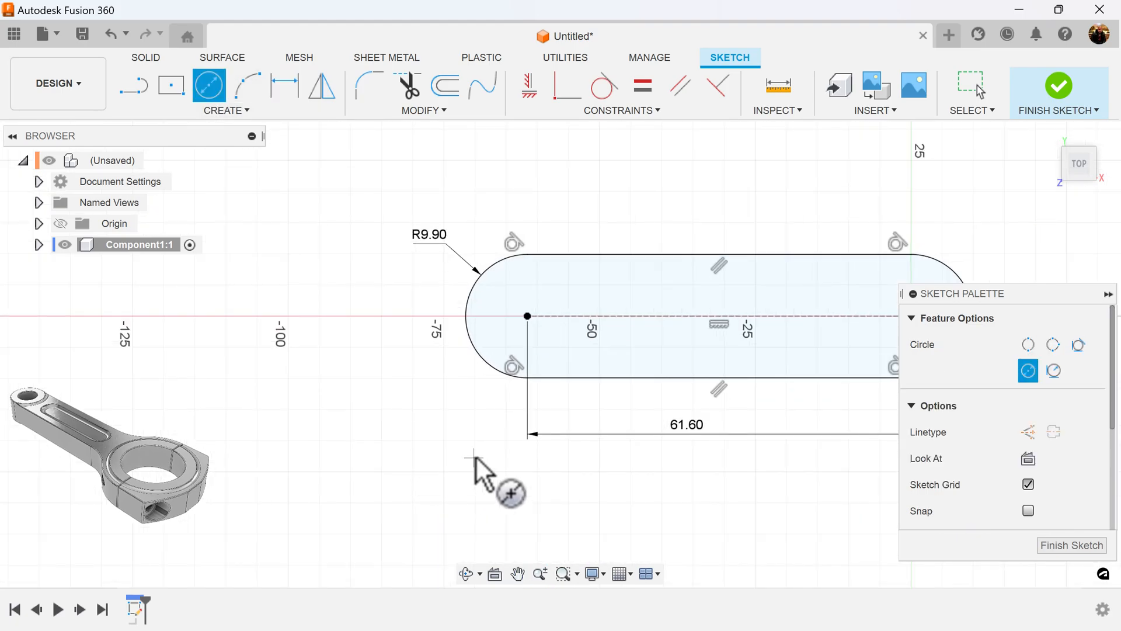
mouse_move(525, 332)
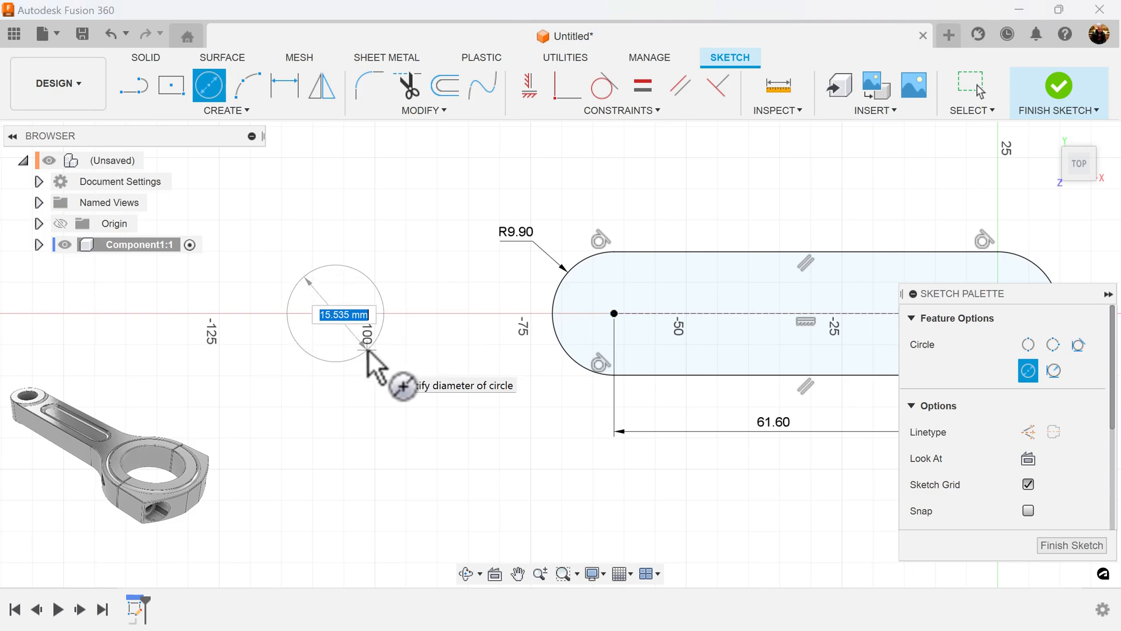
type("18")
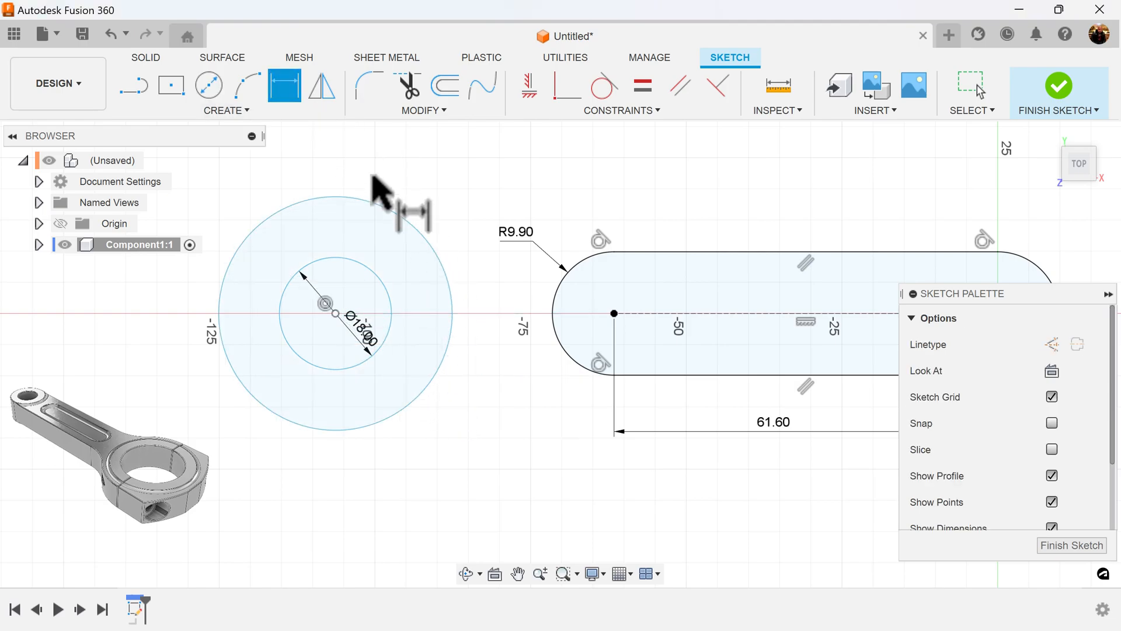
right_click(325, 304)
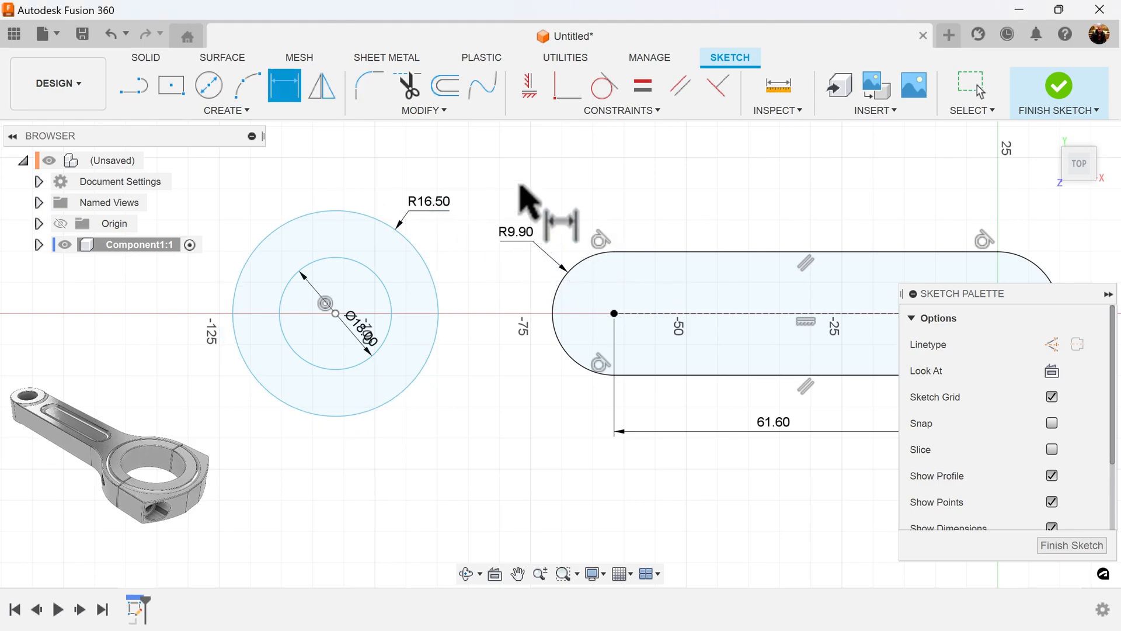
mouse_move(528, 87)
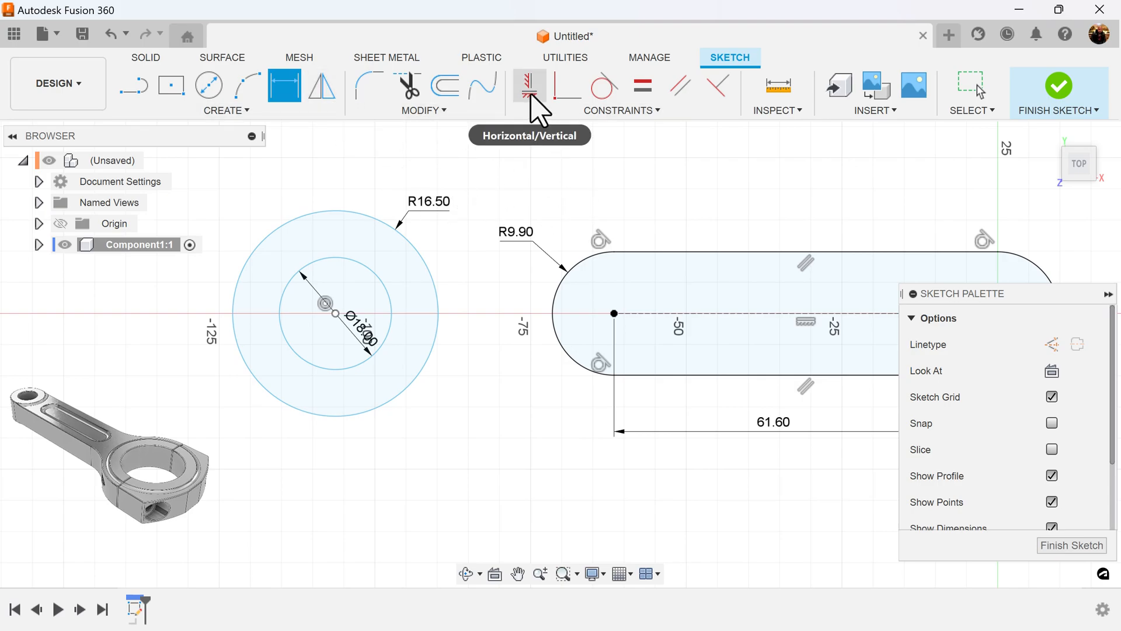
left_click(529, 88)
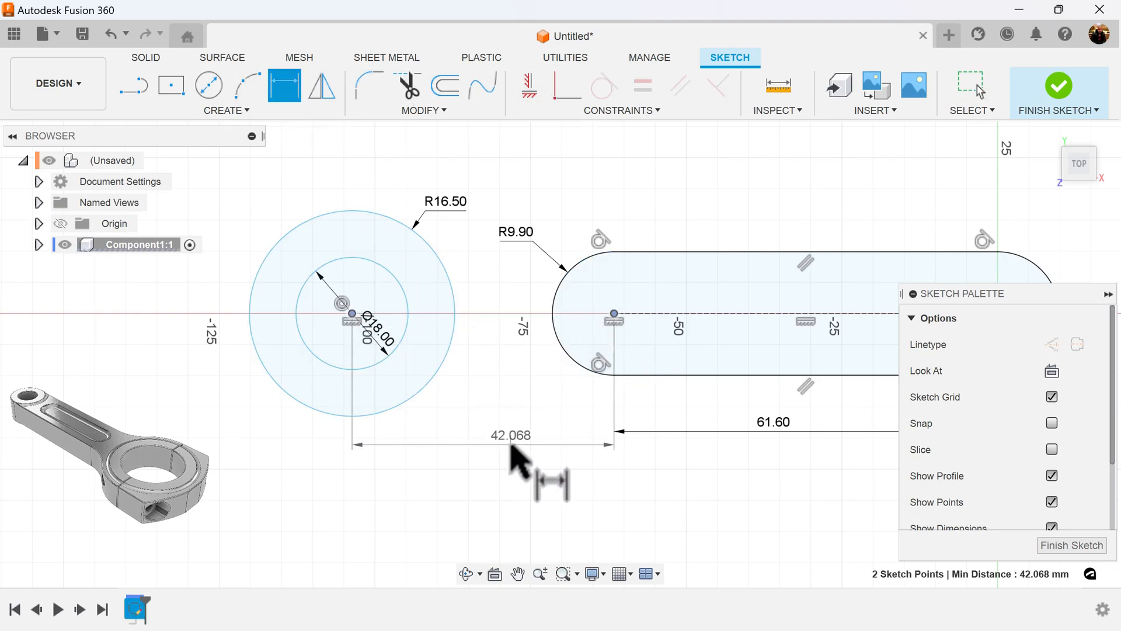
type("35.00")
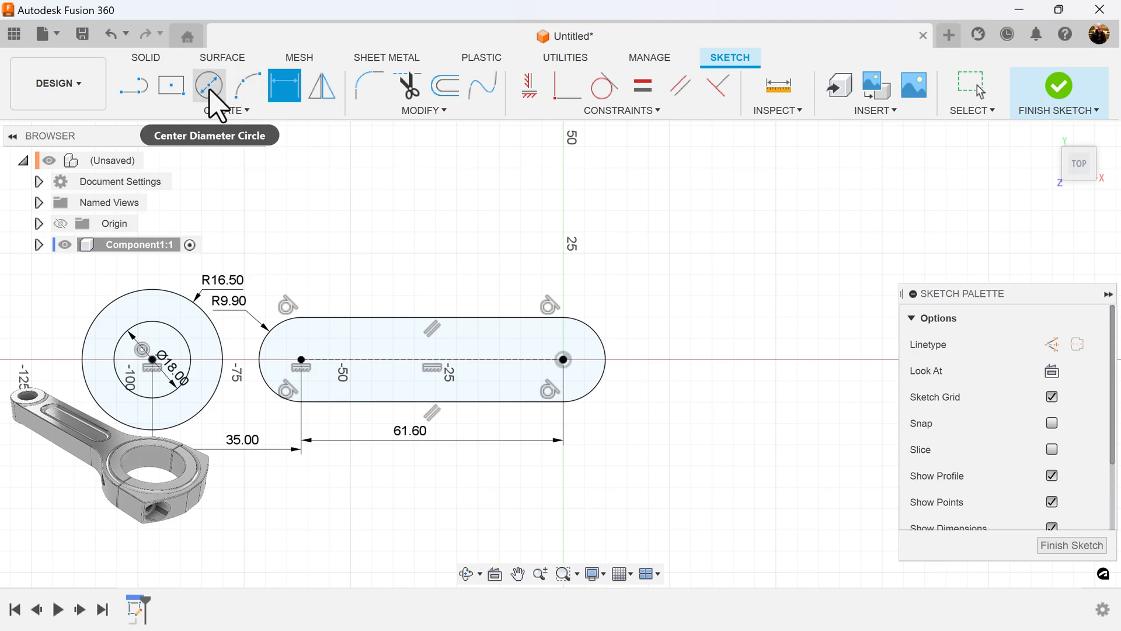
Step: Draw concentric Ø65 and Ø48 big-end circles 57.40 right of the slot
left_click(208, 86)
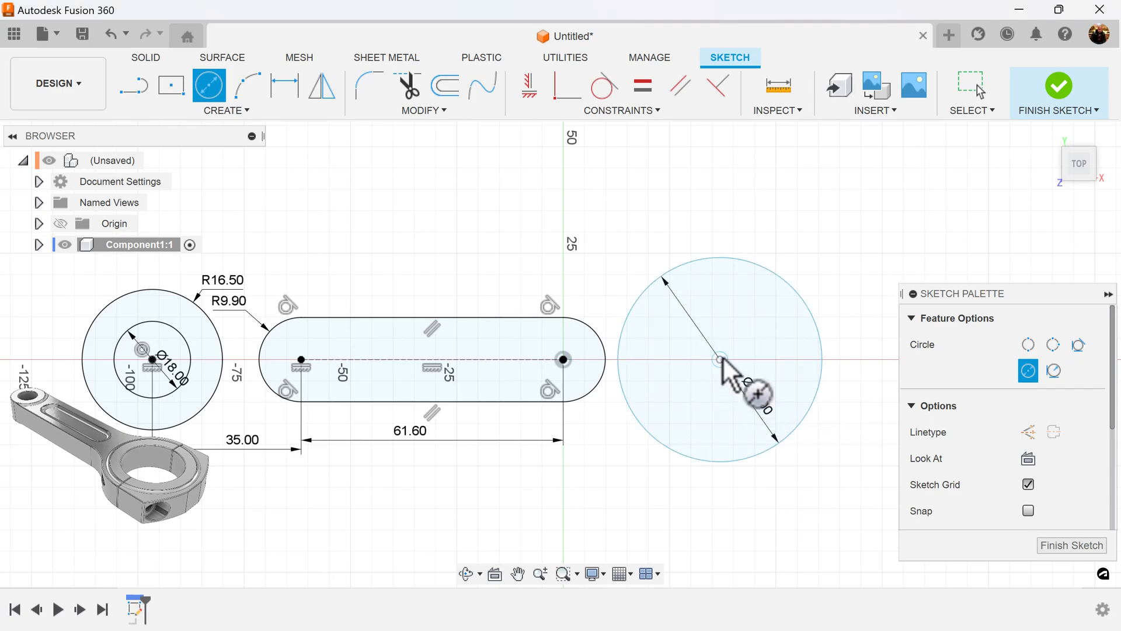
left_click_drag(751, 400, 851, 458)
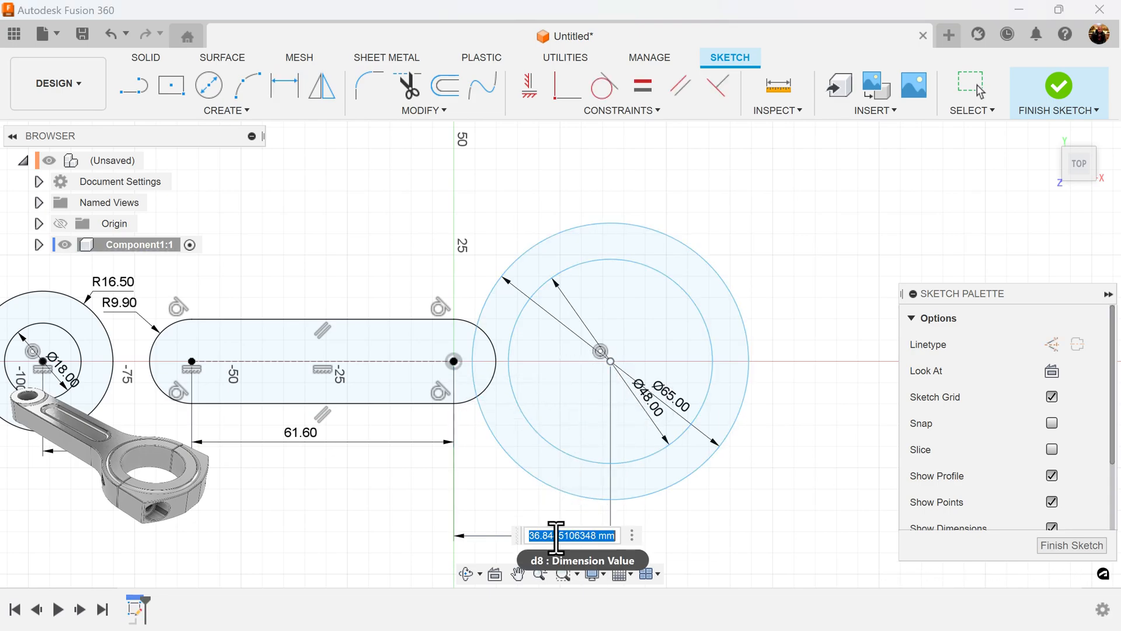
type("57.4")
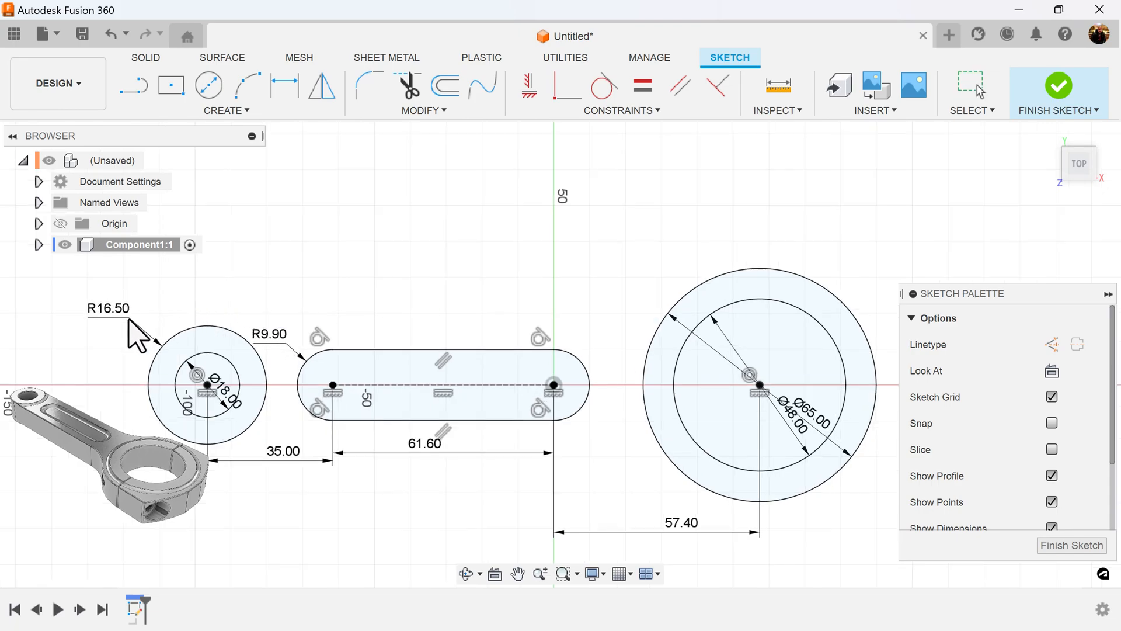
mouse_move(133, 87)
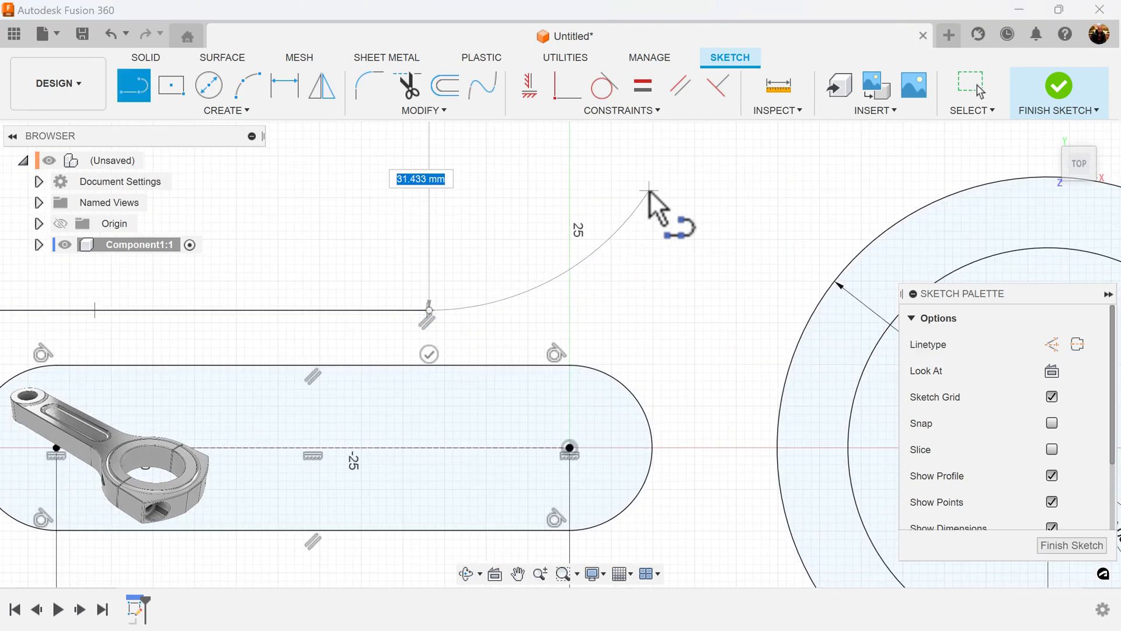
Step: Sketch the rod's upper profile of tangent arcs and a line over the big-end circles
left_click(649, 177)
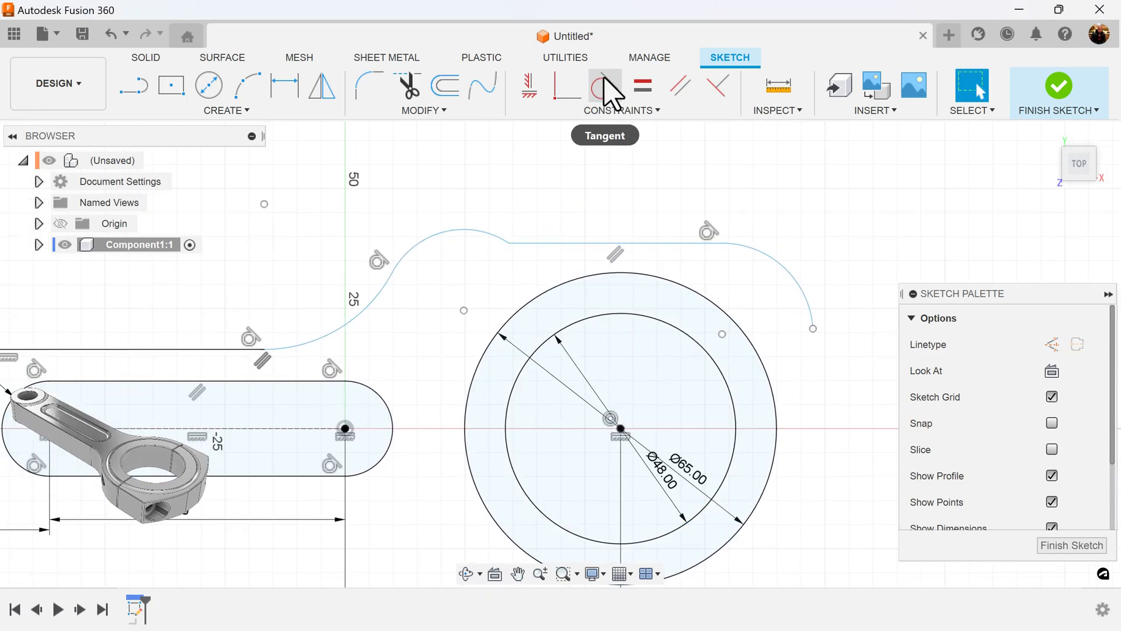
Step: Make the outline segments tangent and dimension its first arc R30.00
left_click(605, 87)
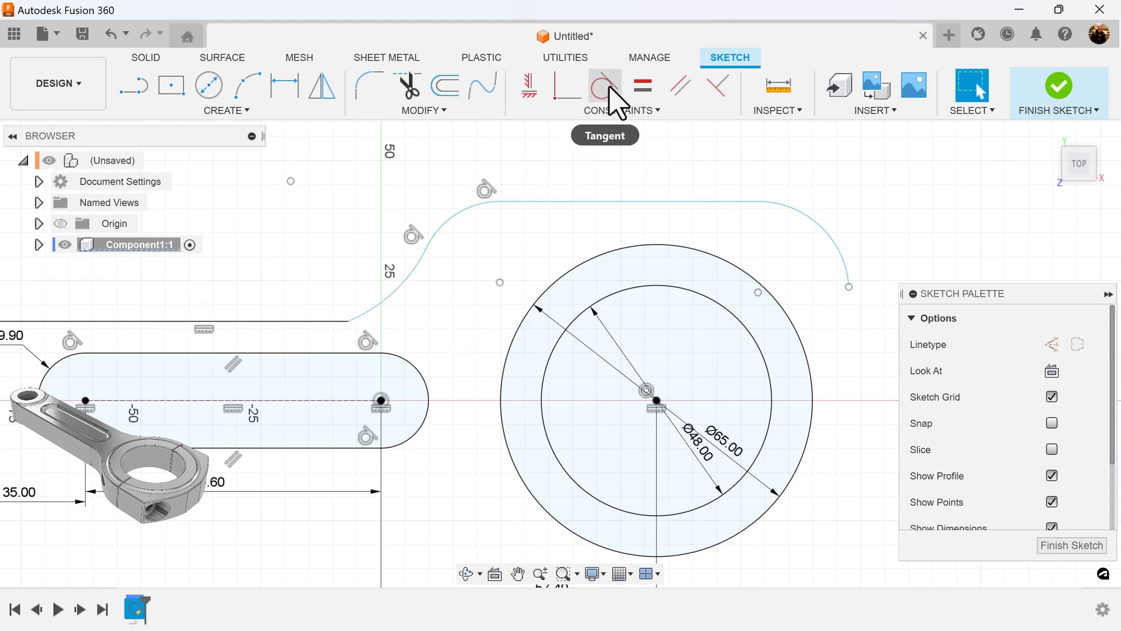
left_click(329, 329)
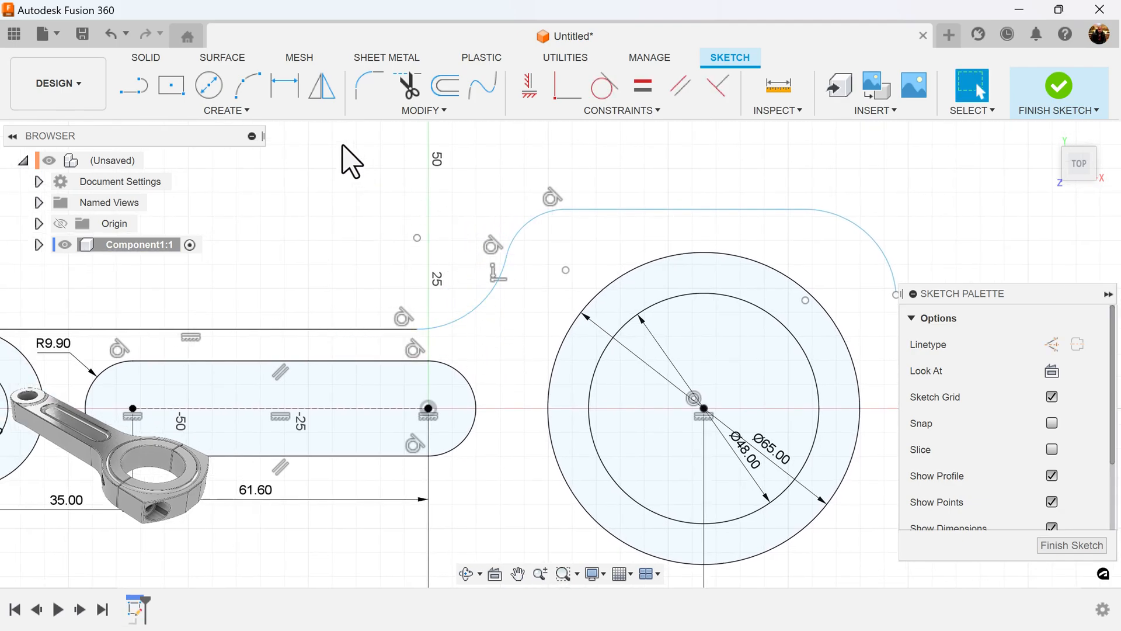
left_click(464, 313)
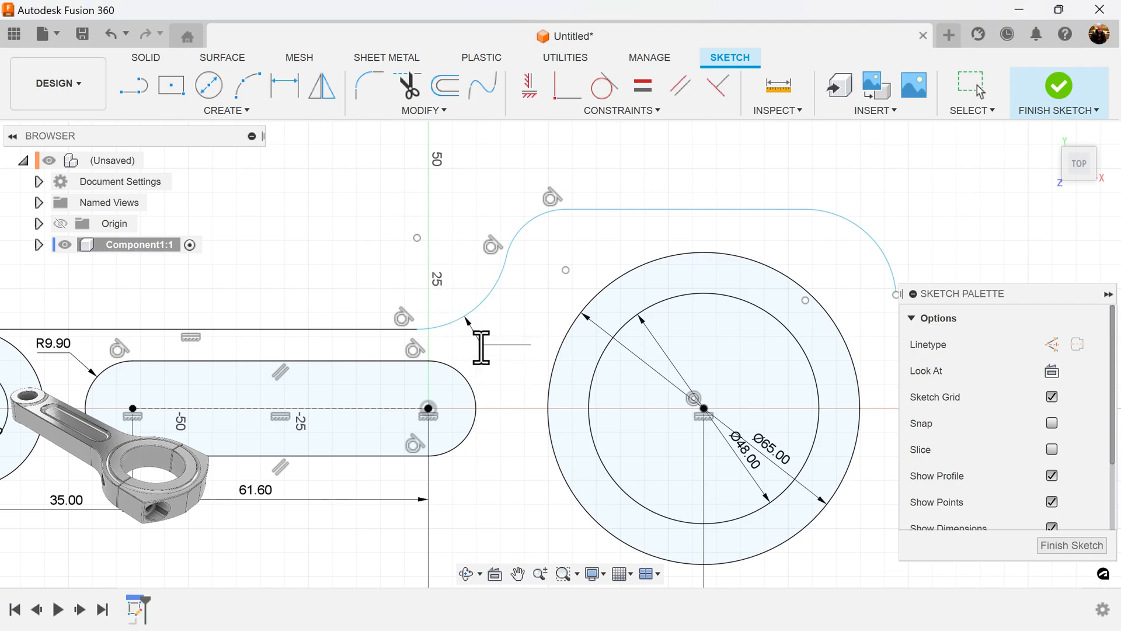
left_click(285, 86)
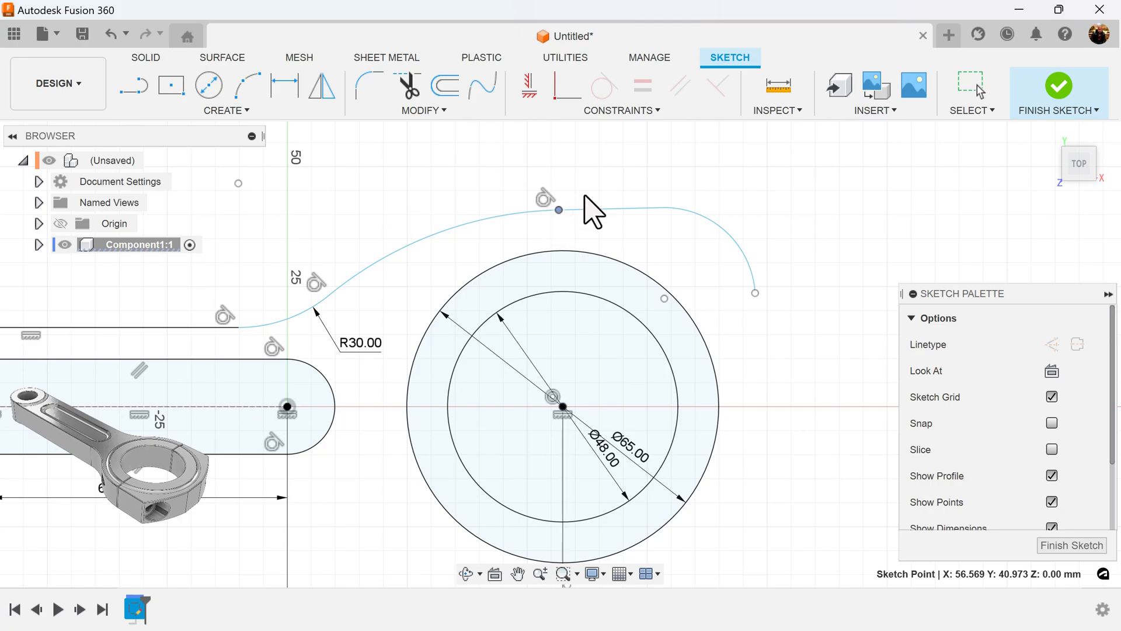
Step: Align the outline's top point vertically with the big-end centre and make it coincident with the outer circle
left_click(529, 87)
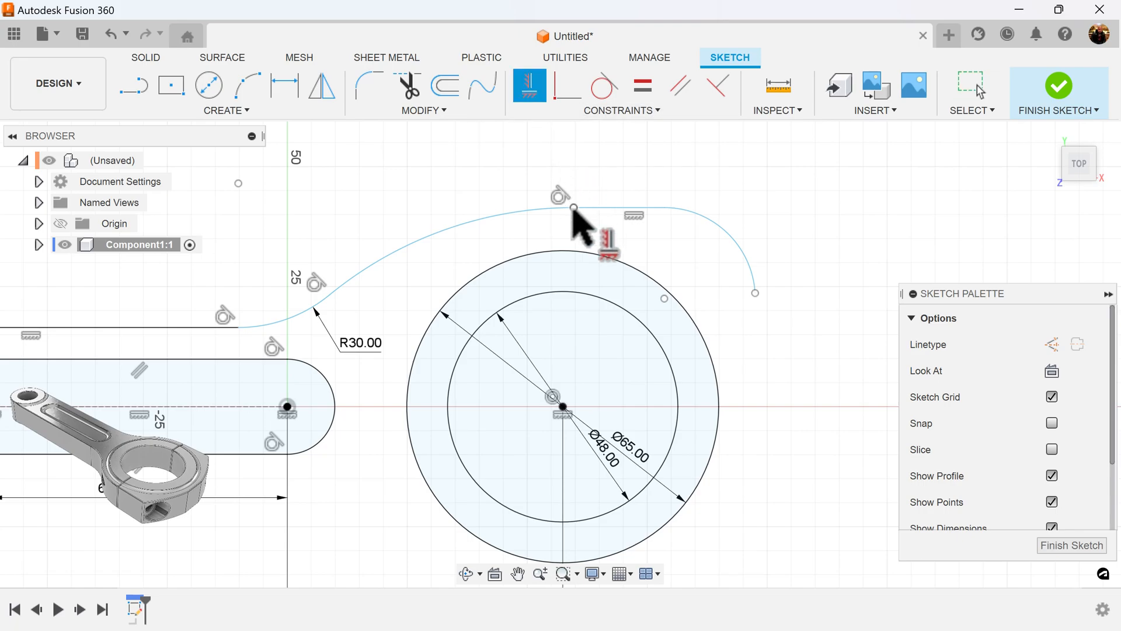
left_click(562, 421)
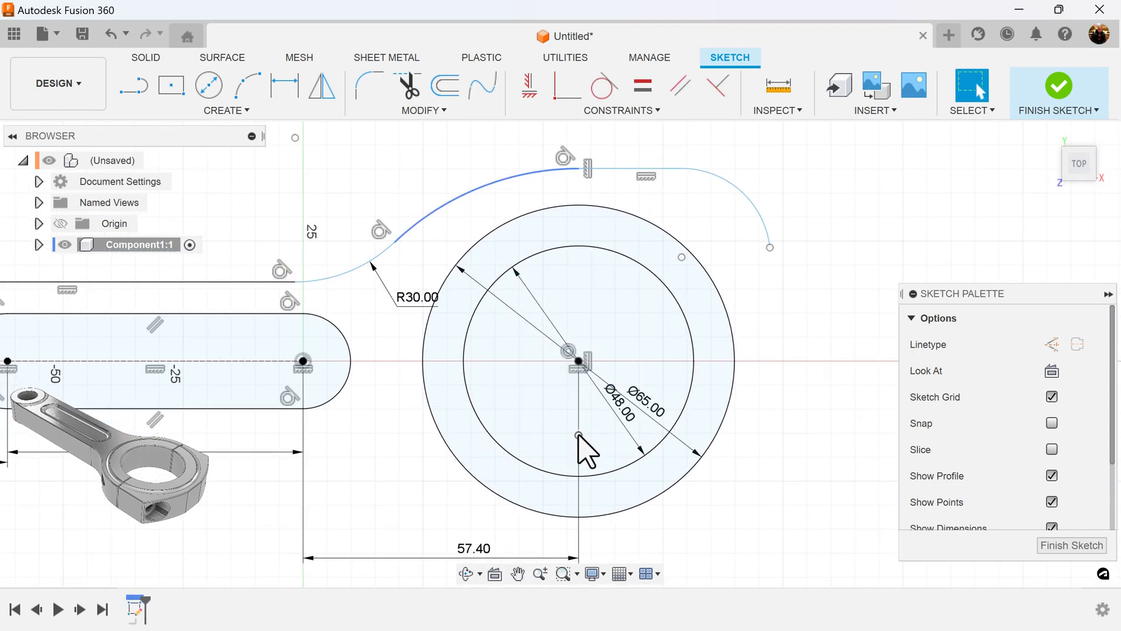
mouse_move(481, 218)
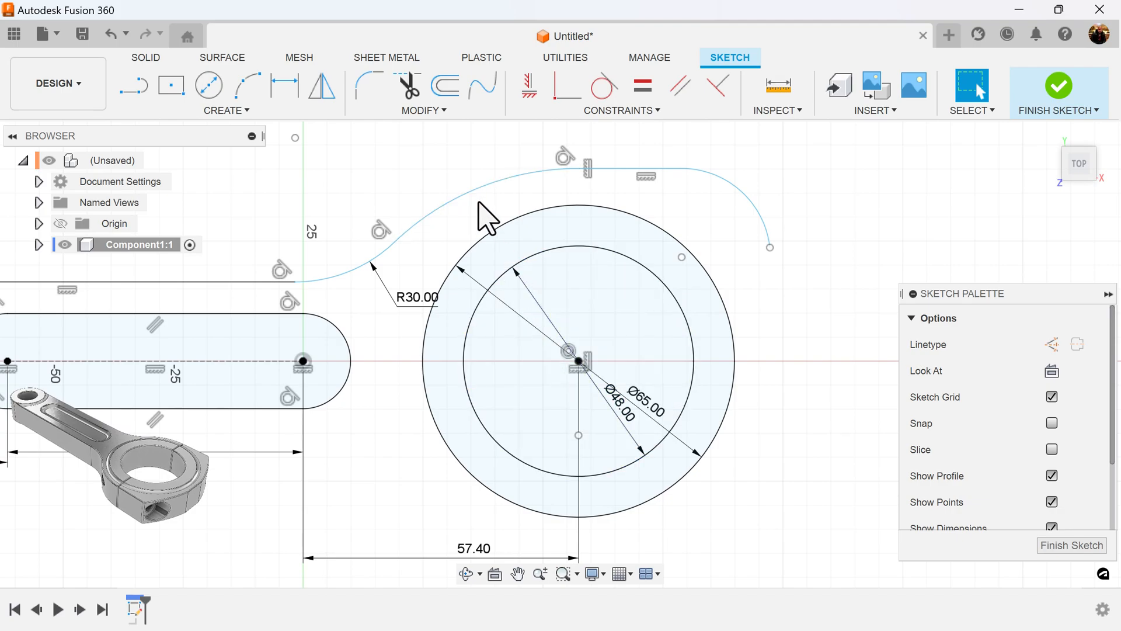
left_click(579, 364)
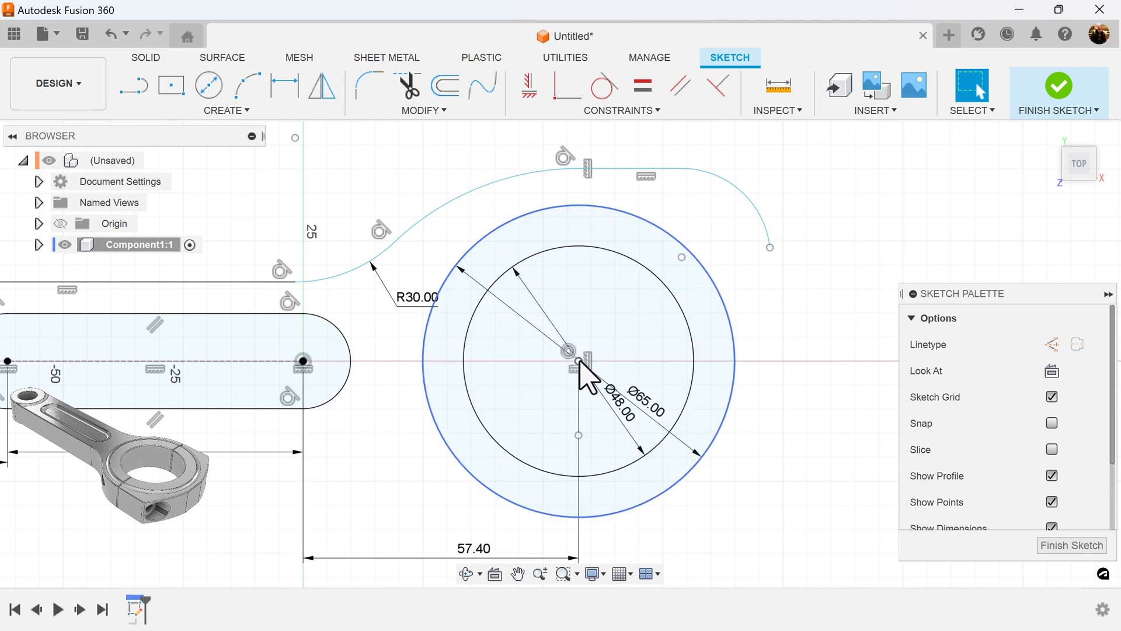
mouse_move(568, 87)
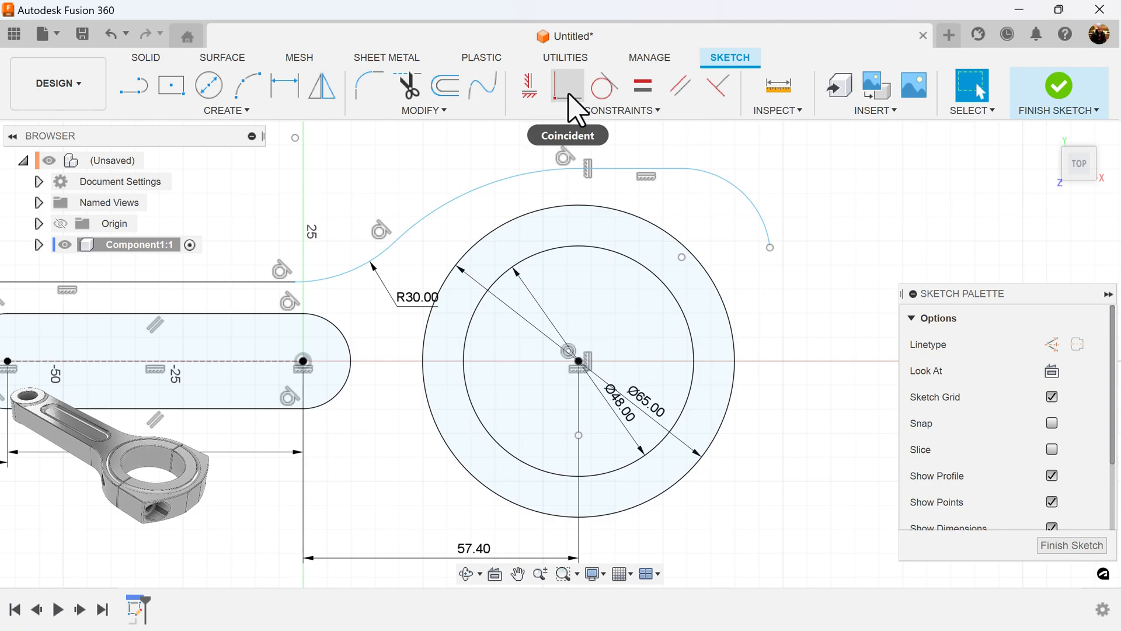
left_click(567, 85)
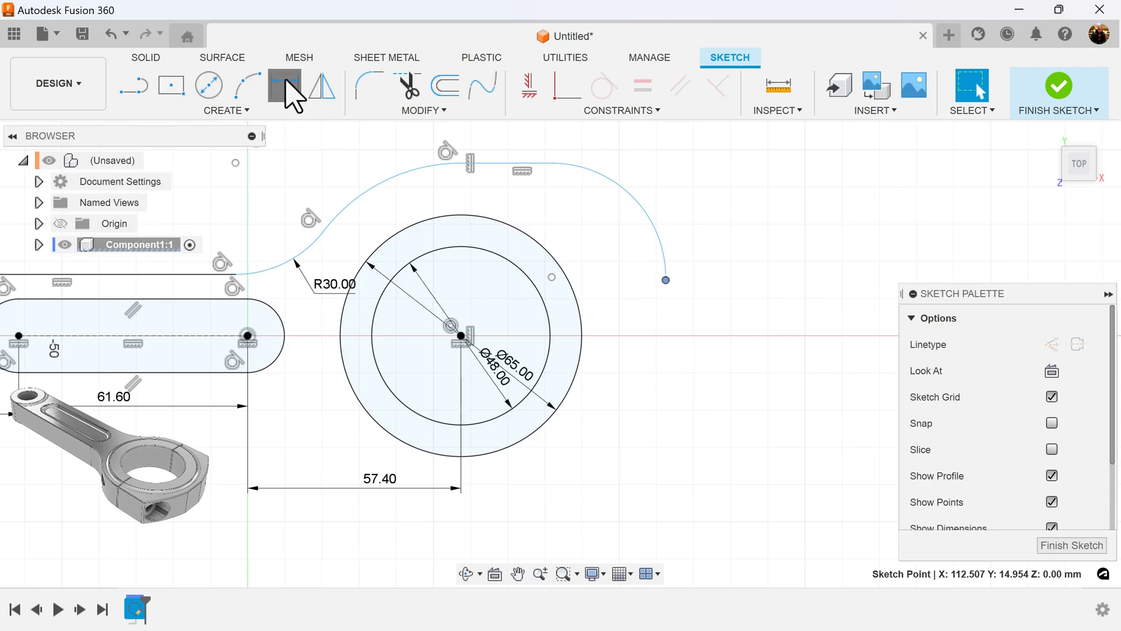
Step: Dimension the outline top 38.50 above the centre and add a 16 mm rectangle symmetric about the centreline
left_click(284, 87)
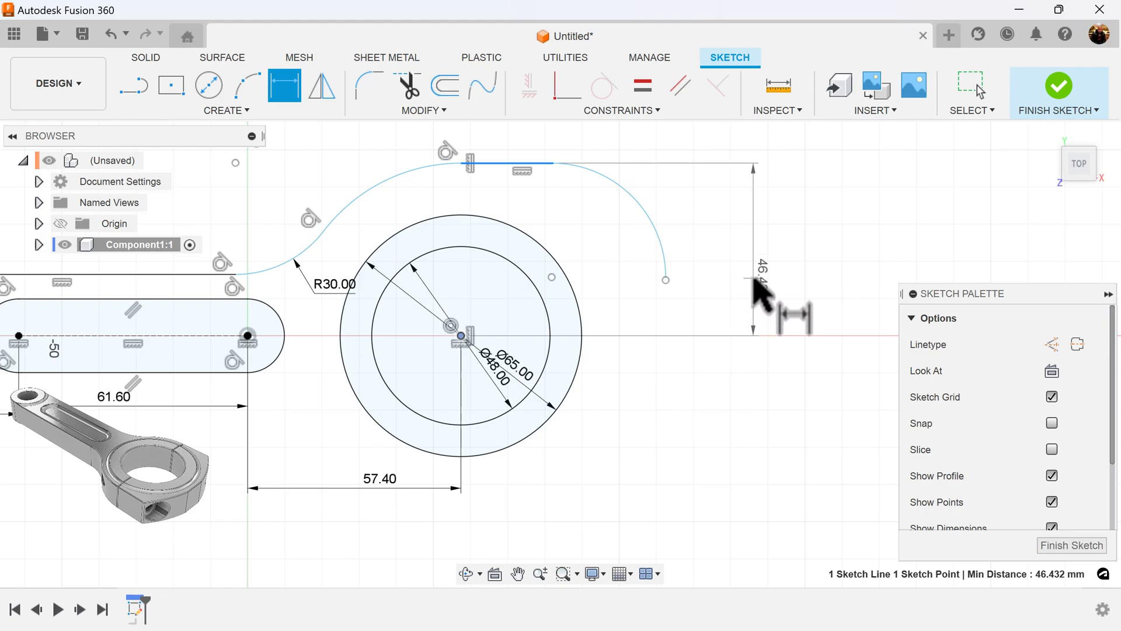
type("3")
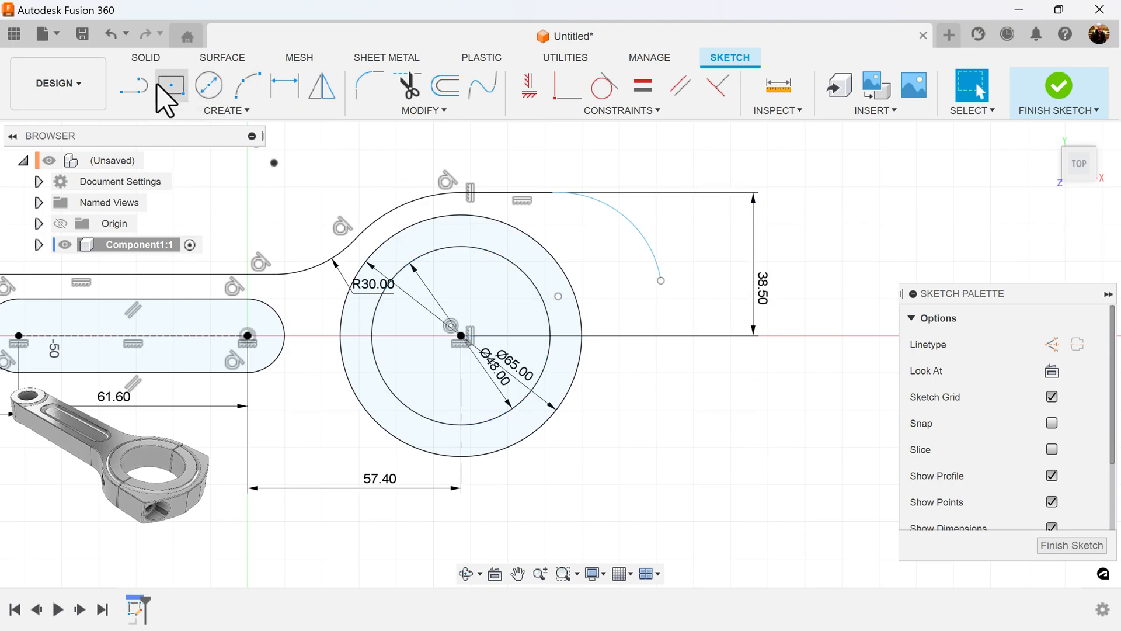
left_click(134, 85)
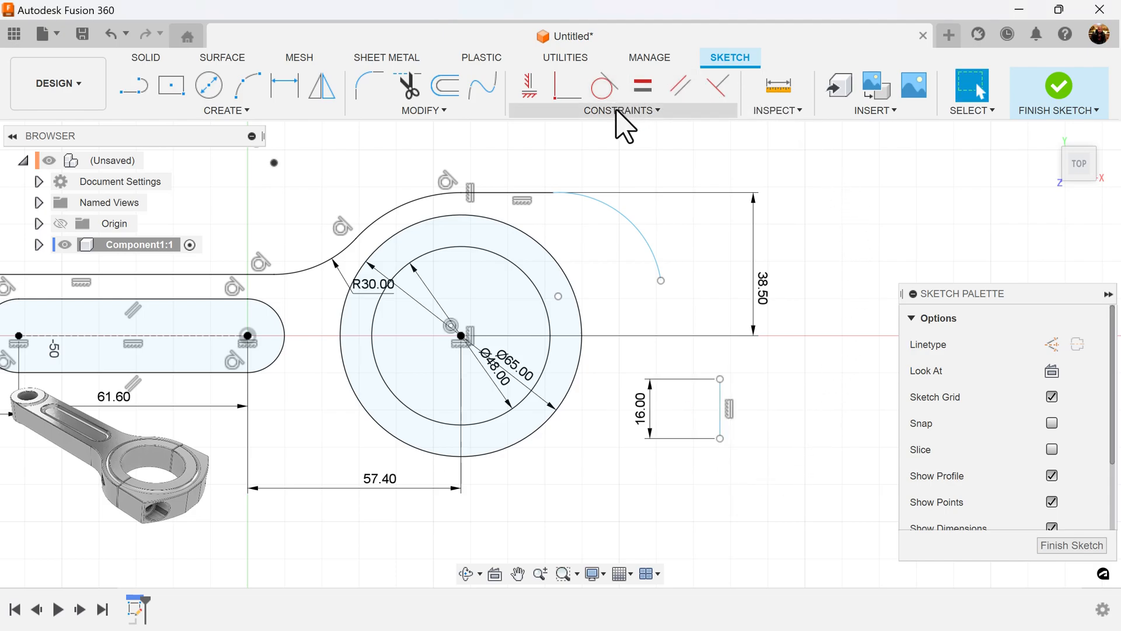
left_click(619, 110)
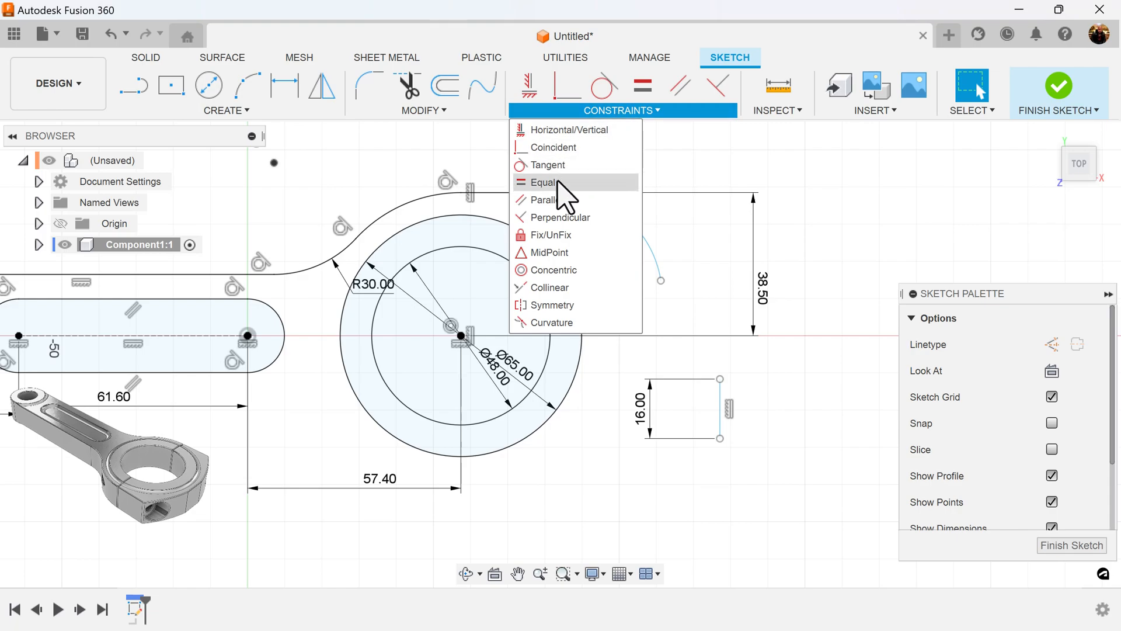
mouse_move(555, 322)
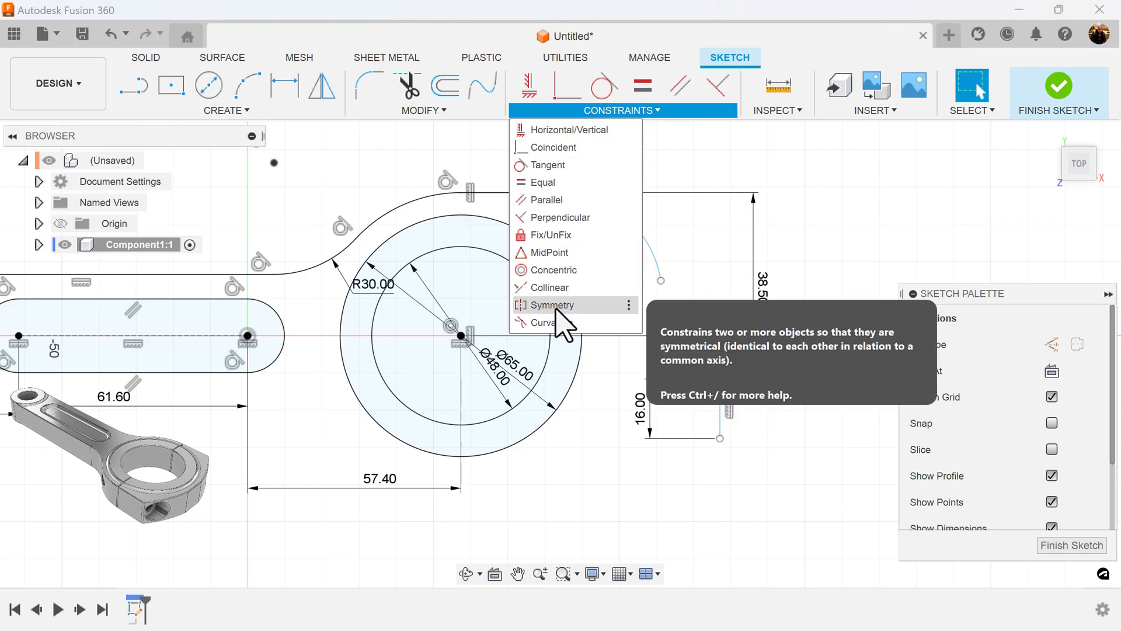
left_click(553, 305)
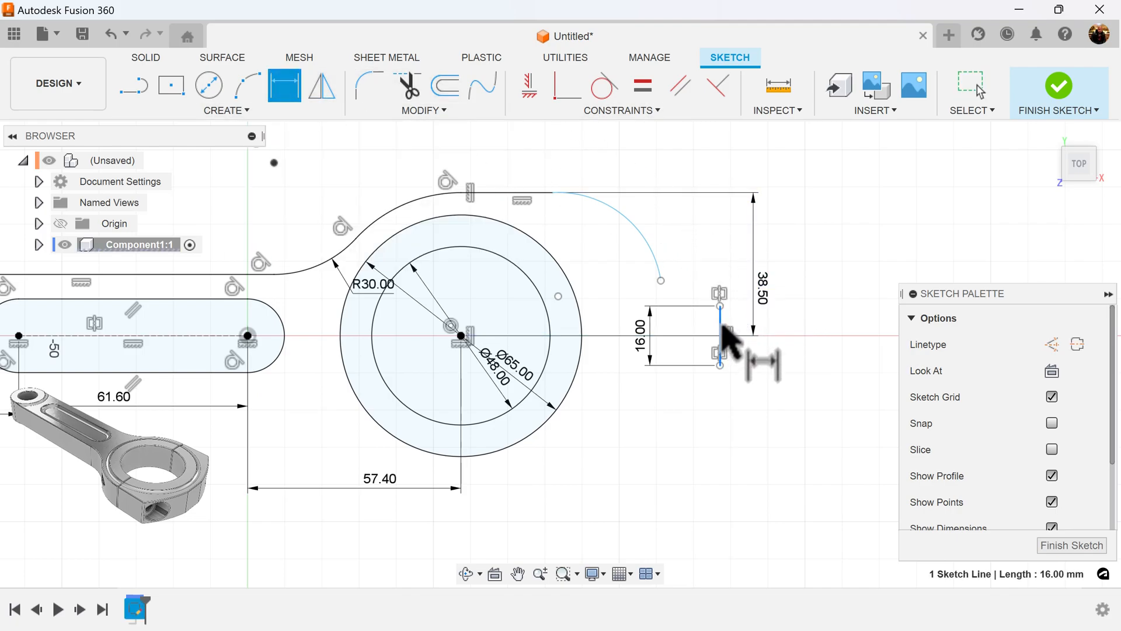
mouse_move(551, 193)
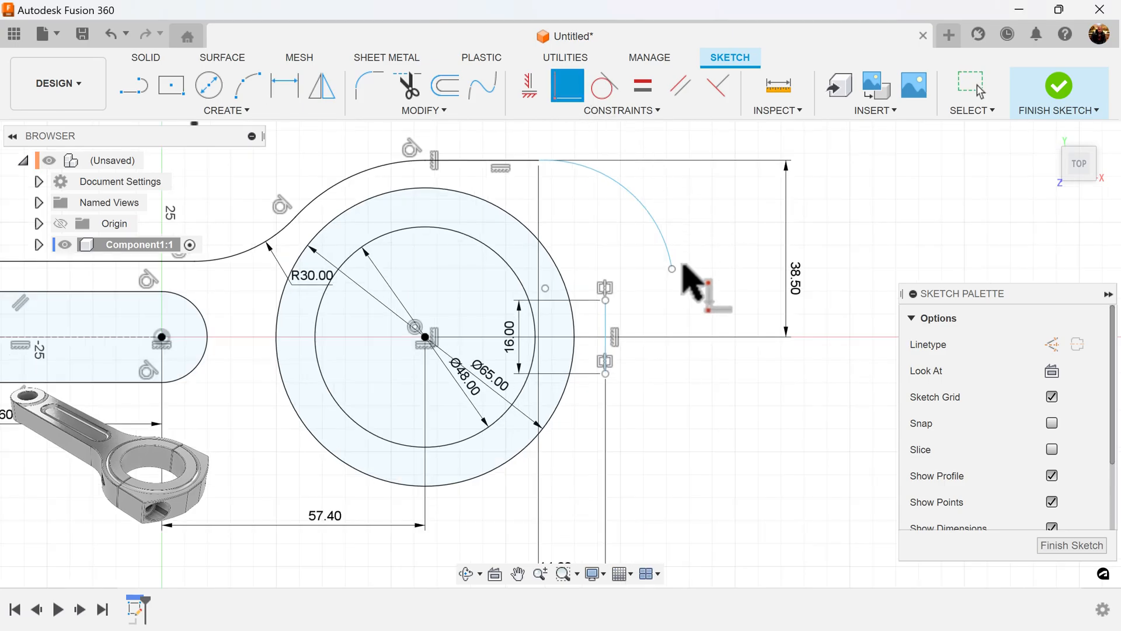
mouse_move(611, 313)
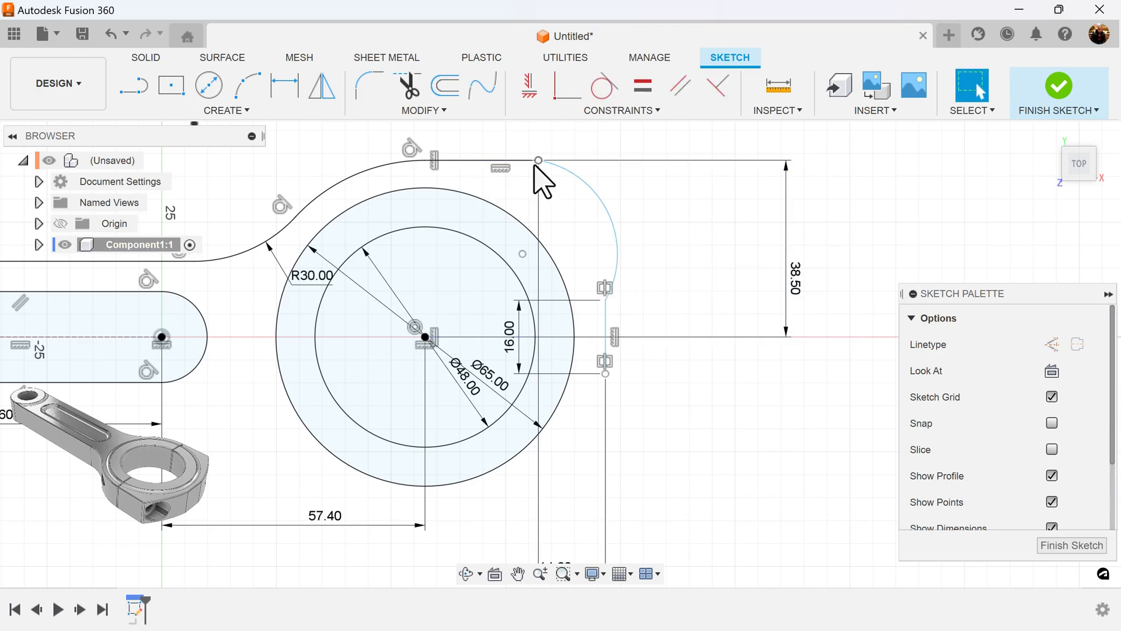
Step: Dimension the short vertical edge 38.50 from the big-end boss centre
left_click(283, 87)
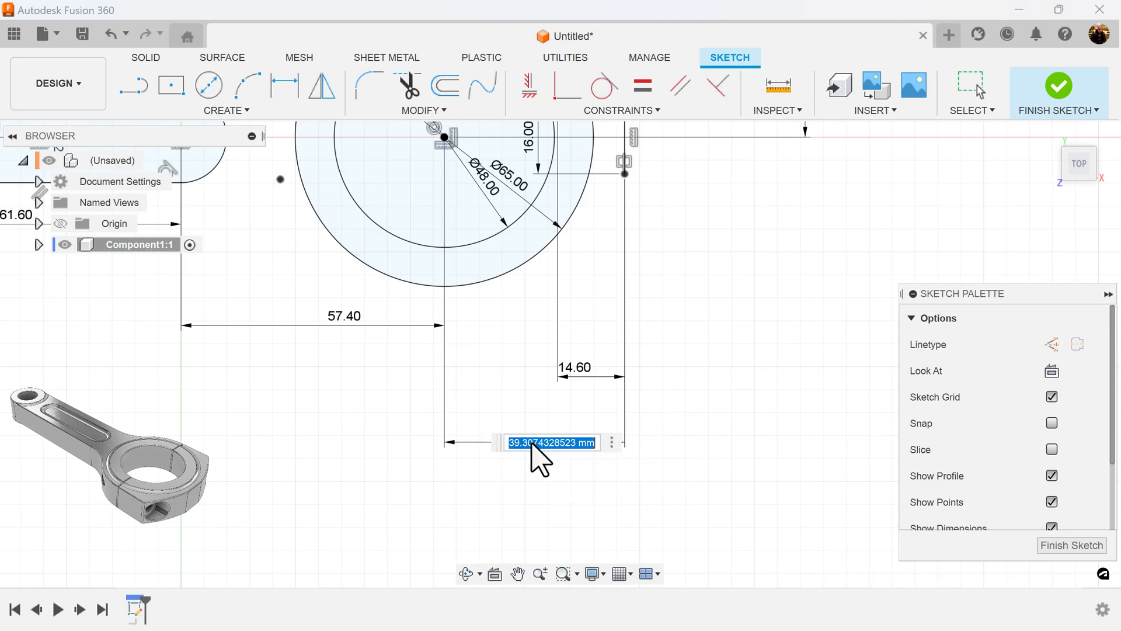
type("38")
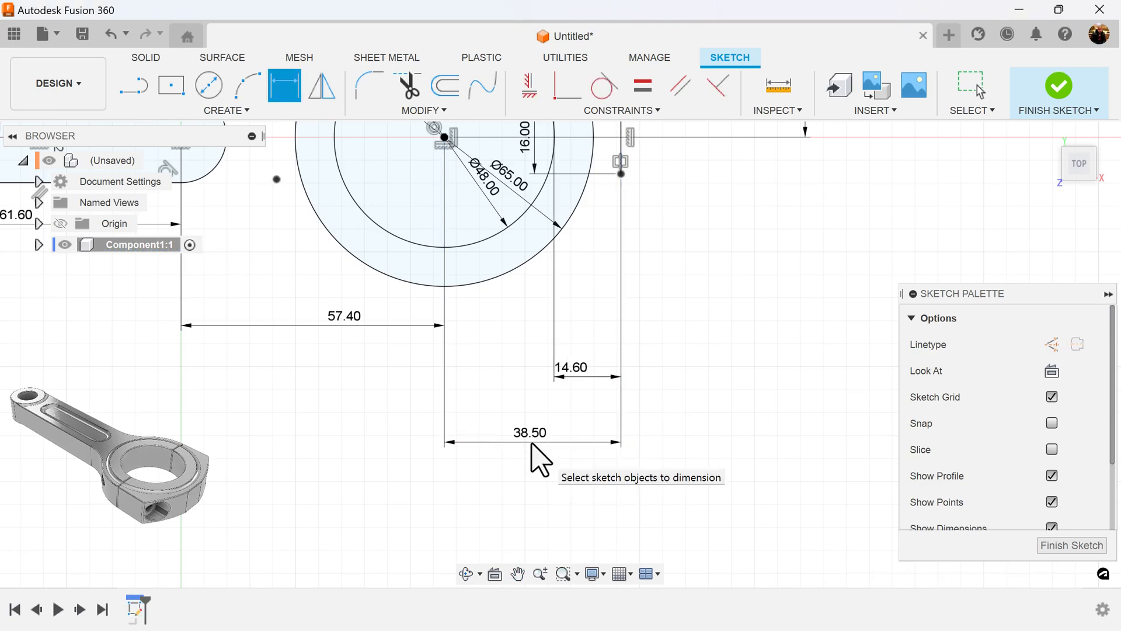
left_click_drag(536, 458, 791, 493)
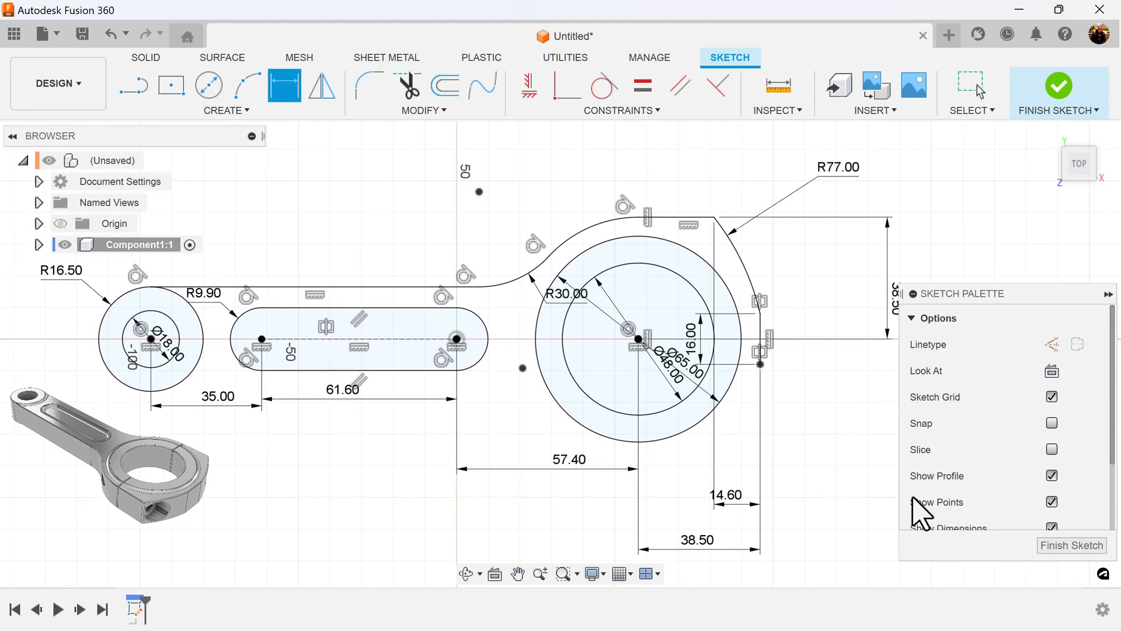
Step: Hide constraint symbols and sketch points, then reposition the 14.60 dimension label
scroll("down", 3)
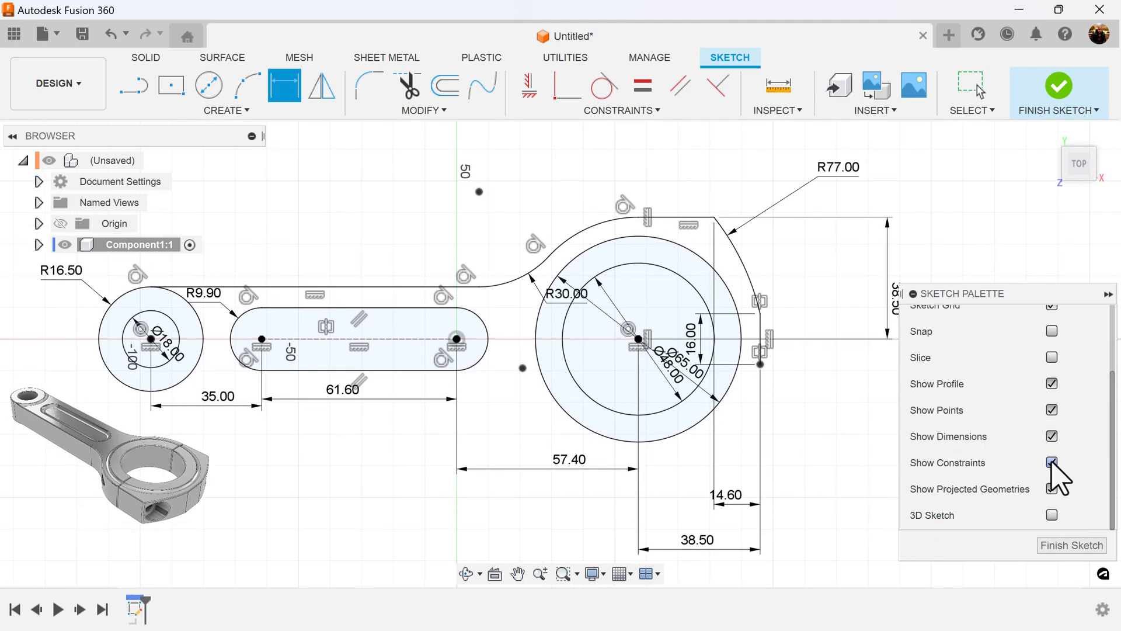
left_click(1050, 463)
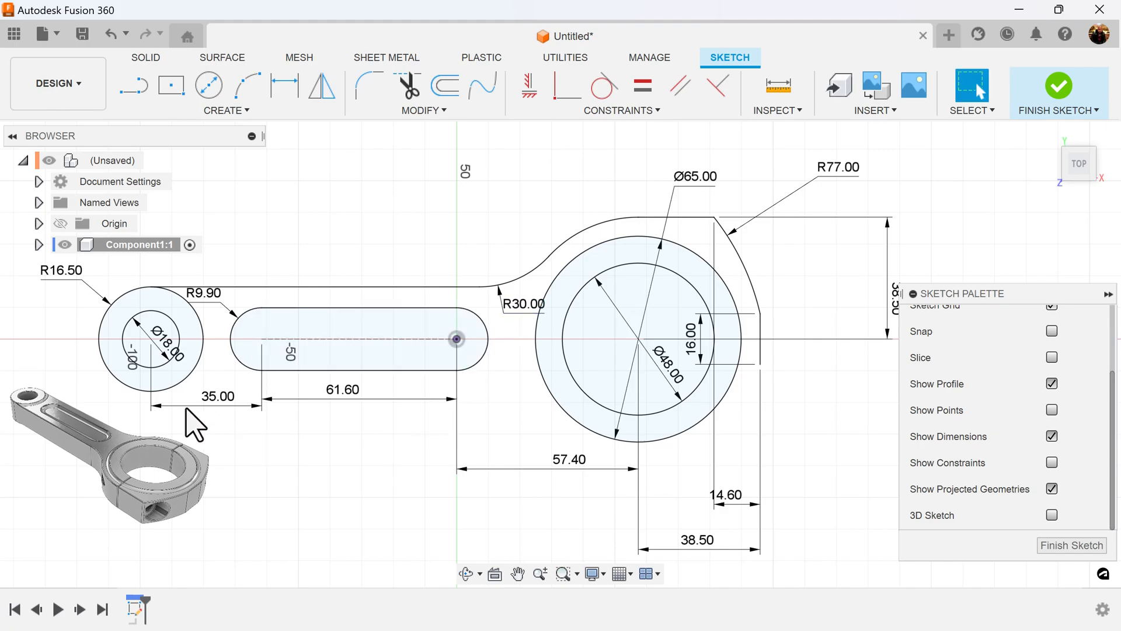
left_click(151, 350)
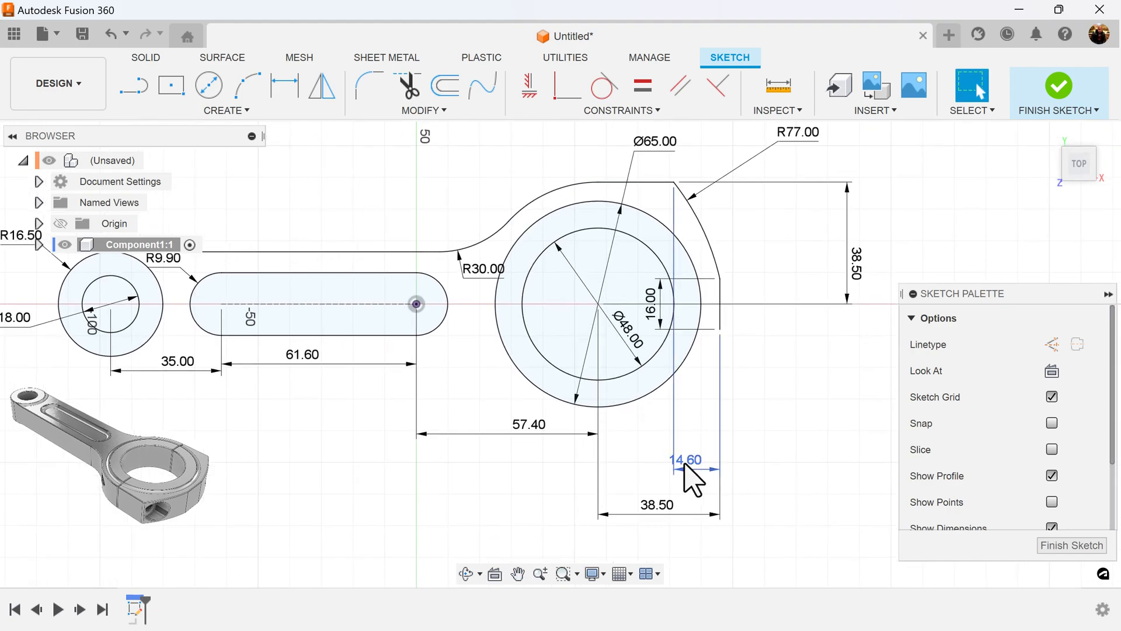
left_click_drag(690, 475, 843, 482)
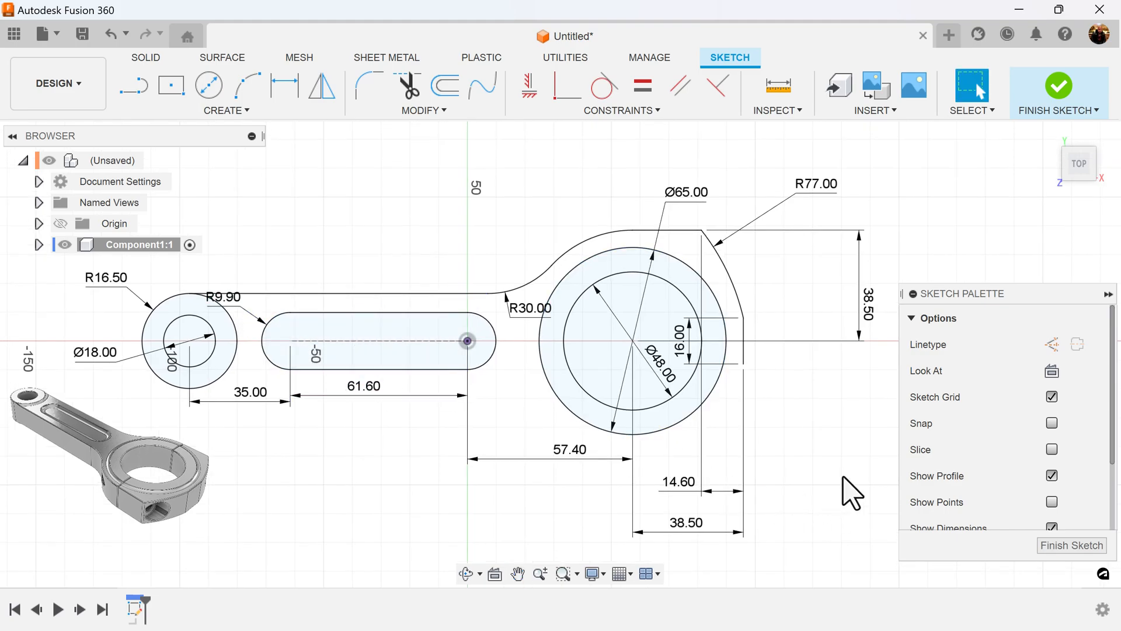
mouse_move(322, 86)
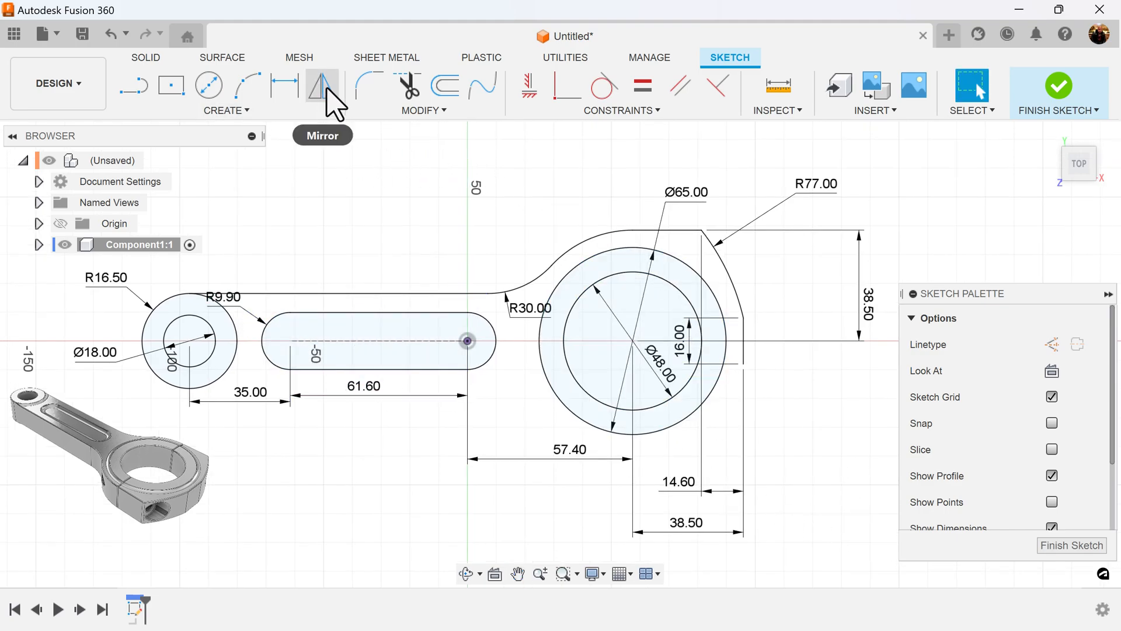
Step: Mirror the upper straight edge, boss blend and big-end arc across the horizontal centreline
left_click(323, 86)
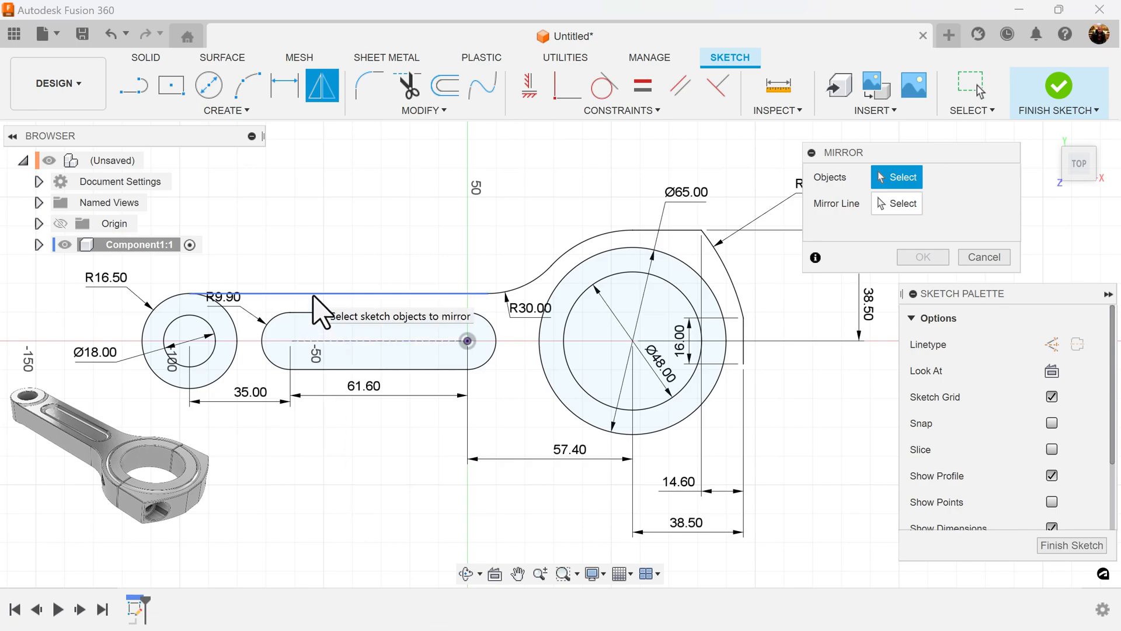
left_click(568, 271)
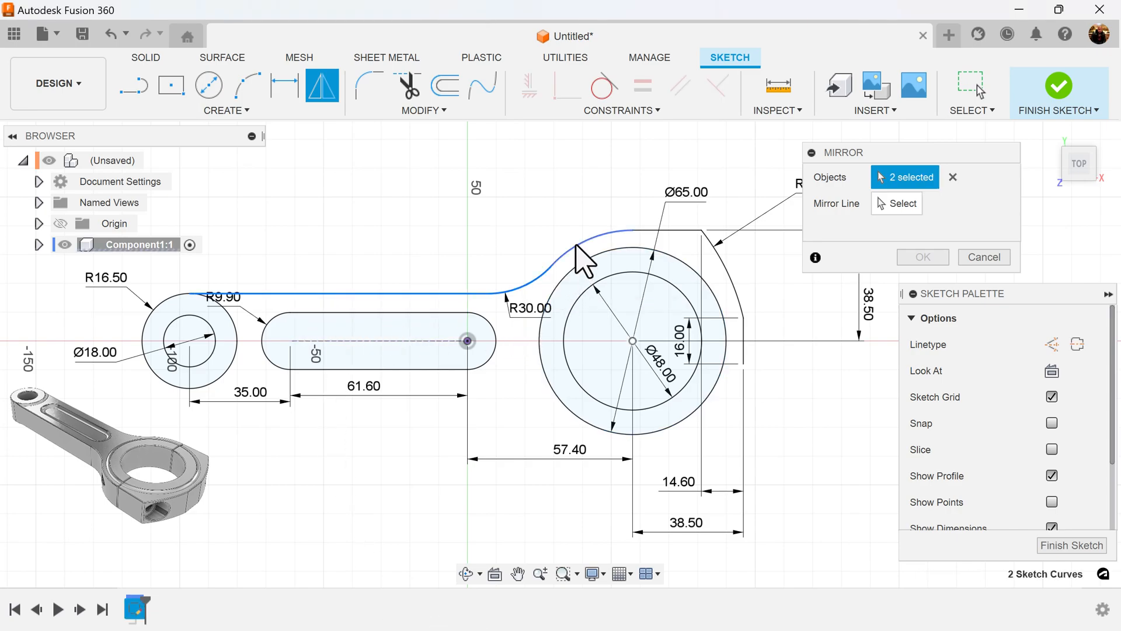
left_click(731, 269)
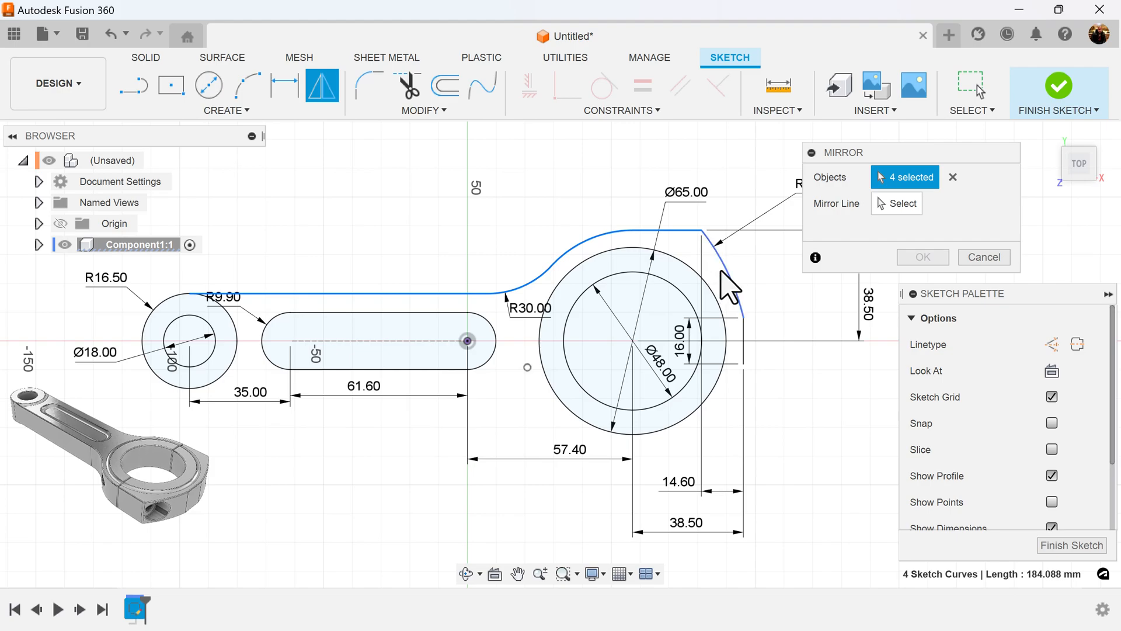
left_click(737, 275)
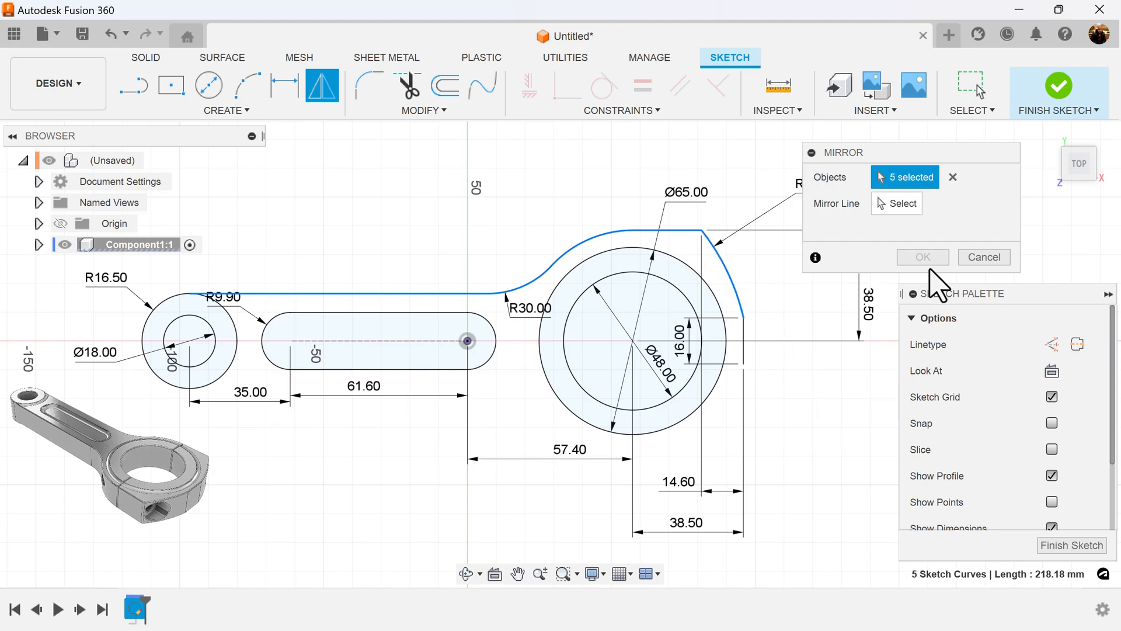
left_click(897, 203)
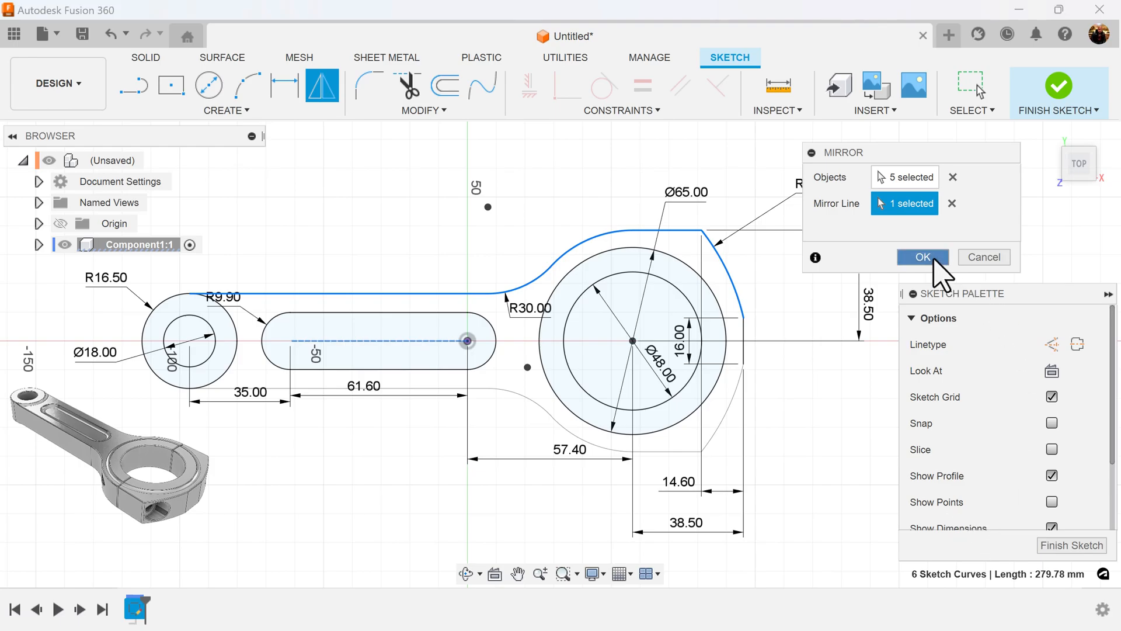
left_click(922, 257)
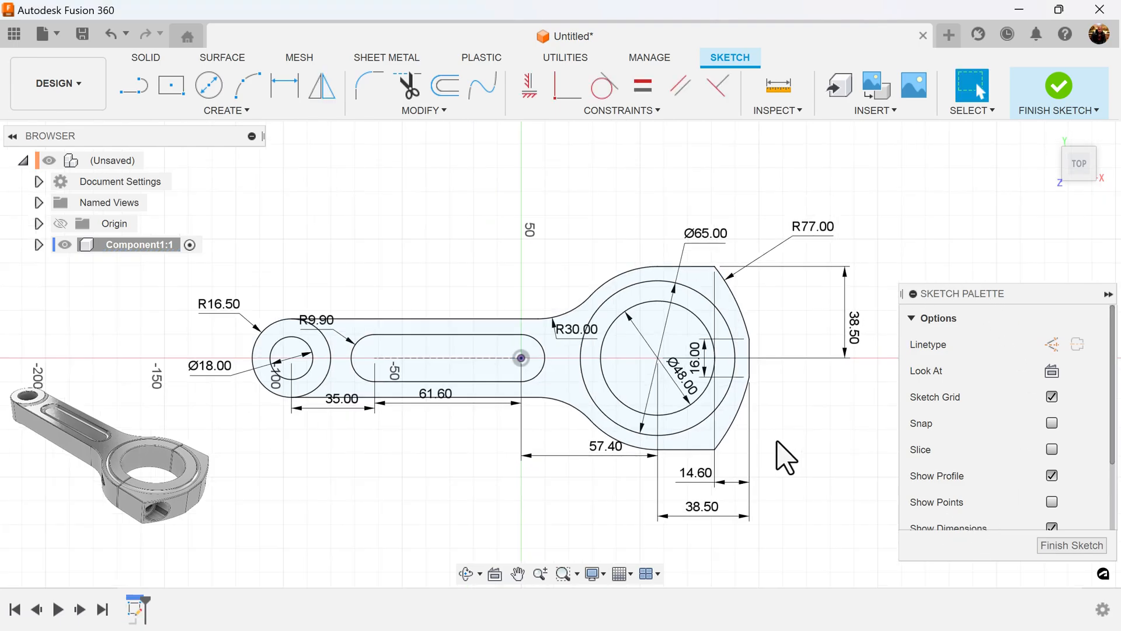
mouse_move(206, 469)
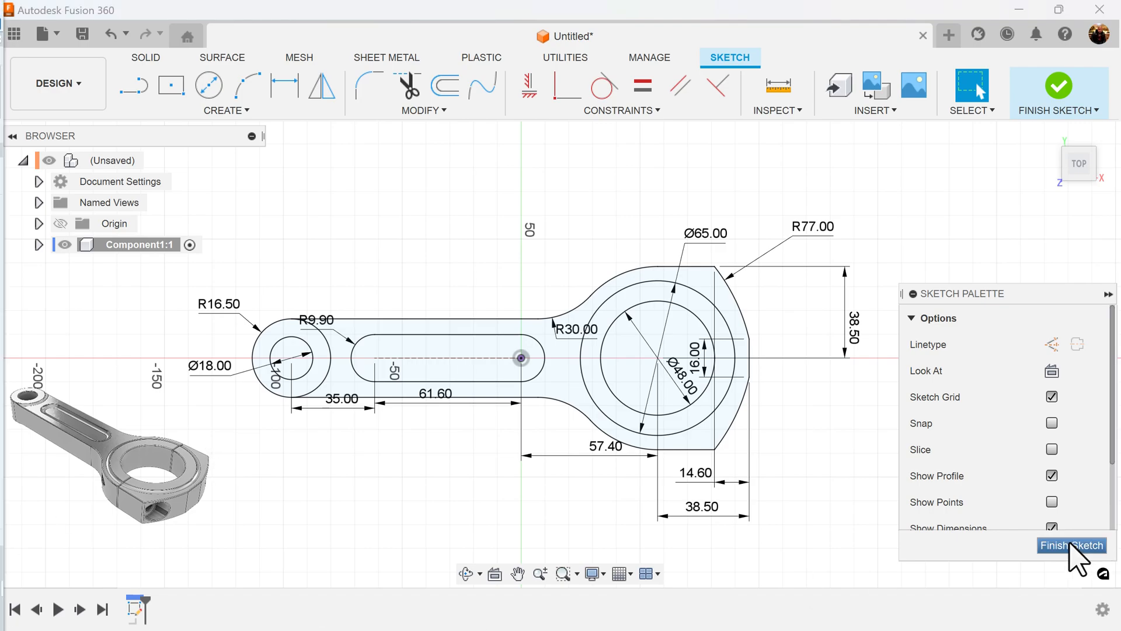
Step: Finish the sketch and extrude the rod outline profile 20 mm into a solid body
left_click(1067, 562)
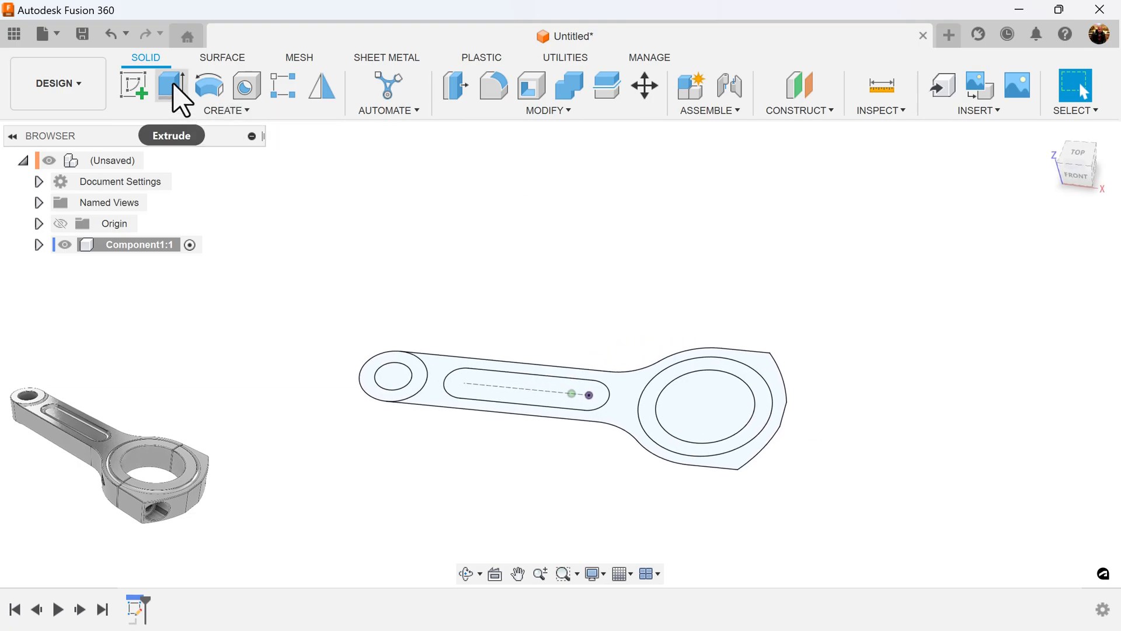
left_click(163, 84)
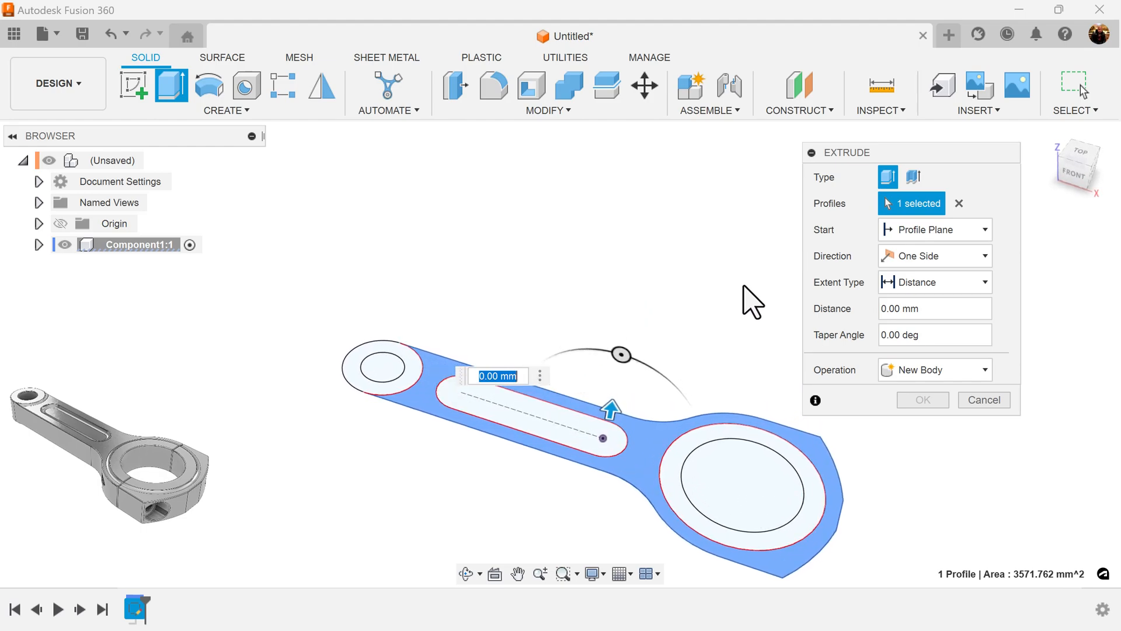
mouse_move(553, 386)
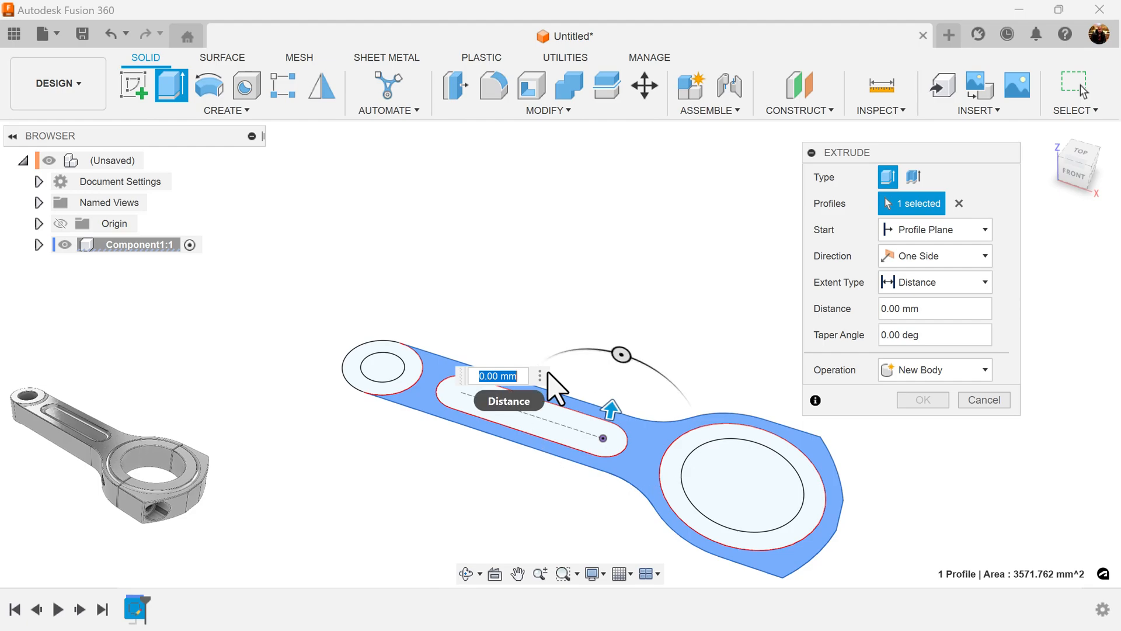
type("20")
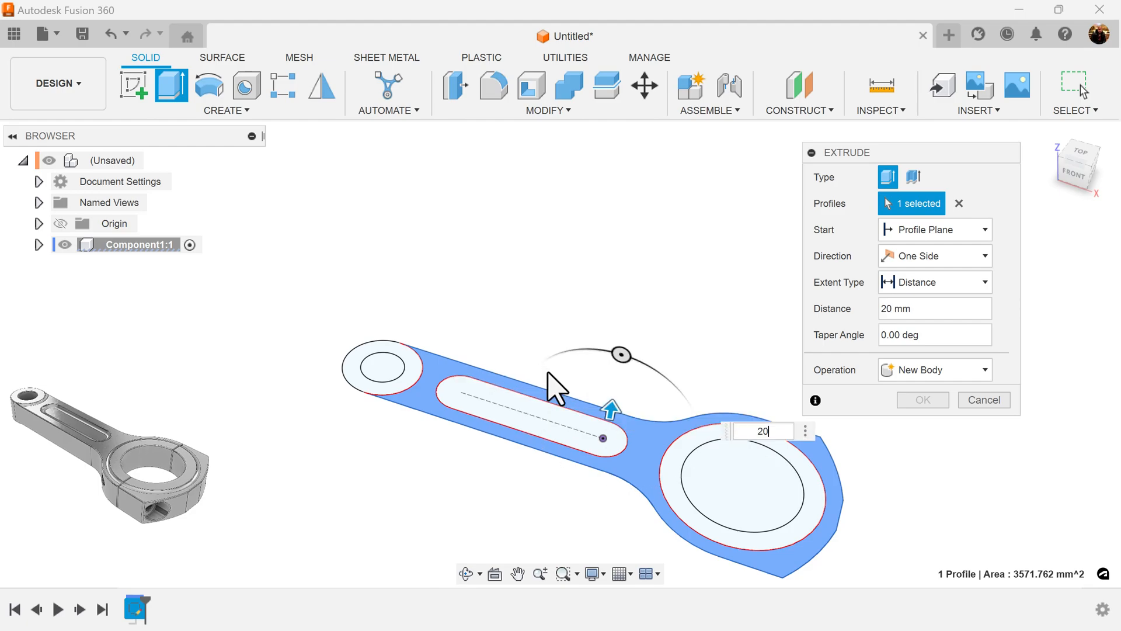
left_click(922, 399)
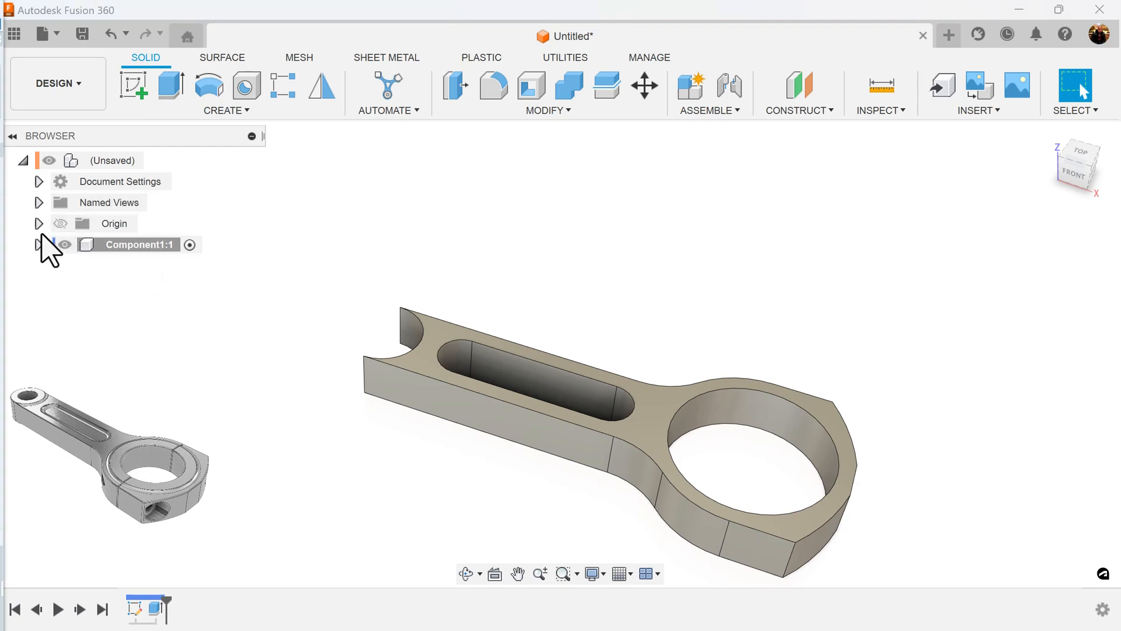
left_click(39, 244)
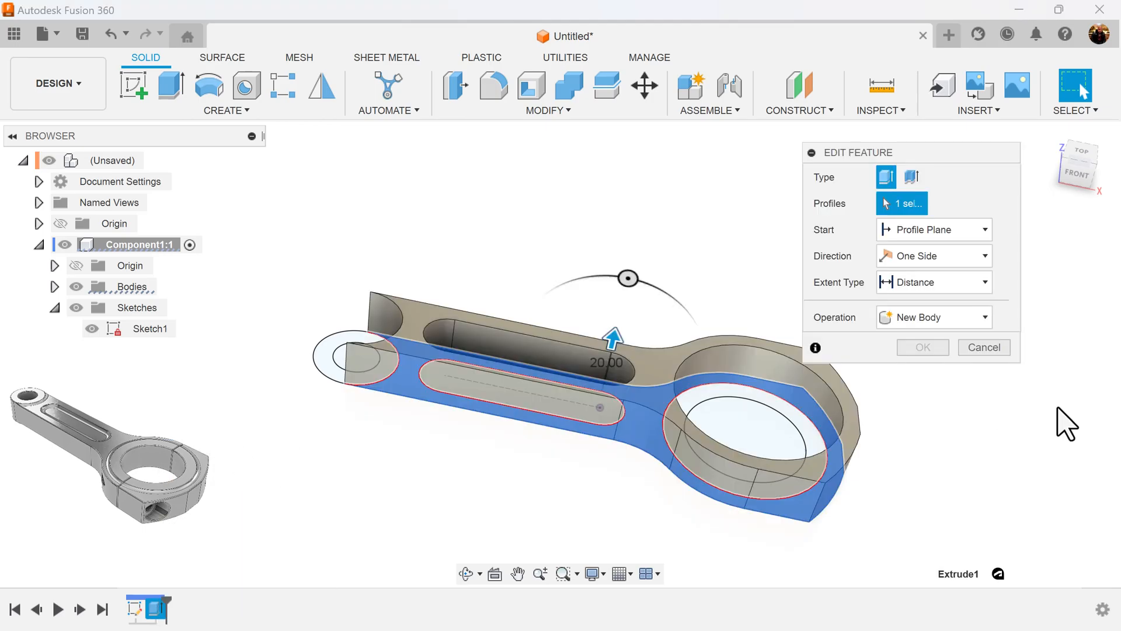
Step: Edit Extrude1 to Symmetric direction with whole-length measurement, keeping 20 mm total
left_click(934, 256)
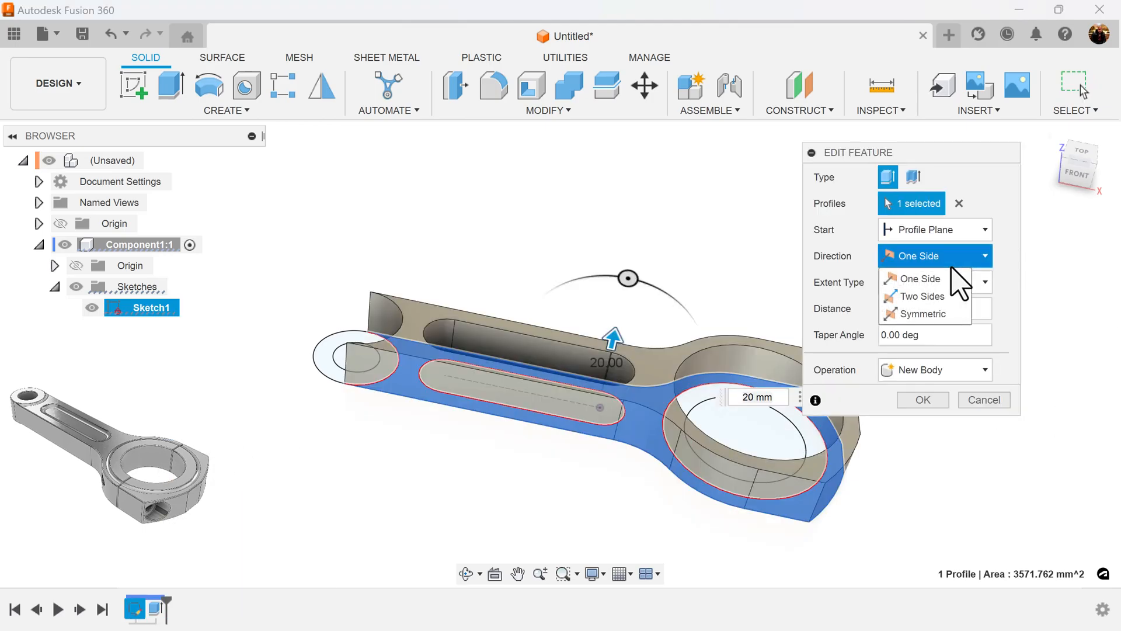
left_click(923, 313)
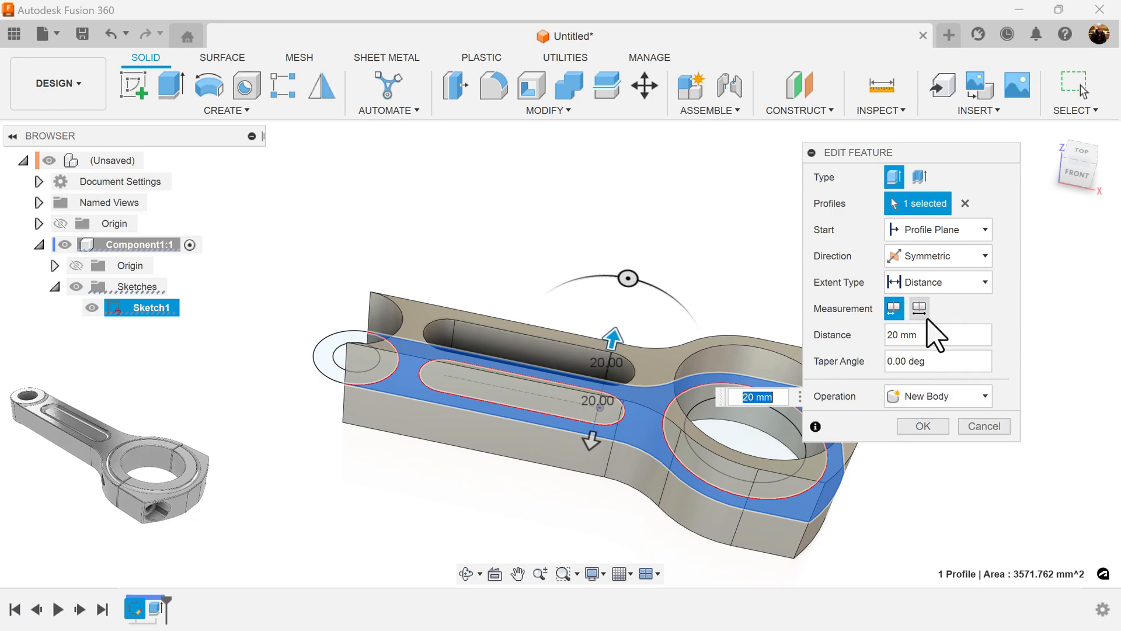
left_click(919, 308)
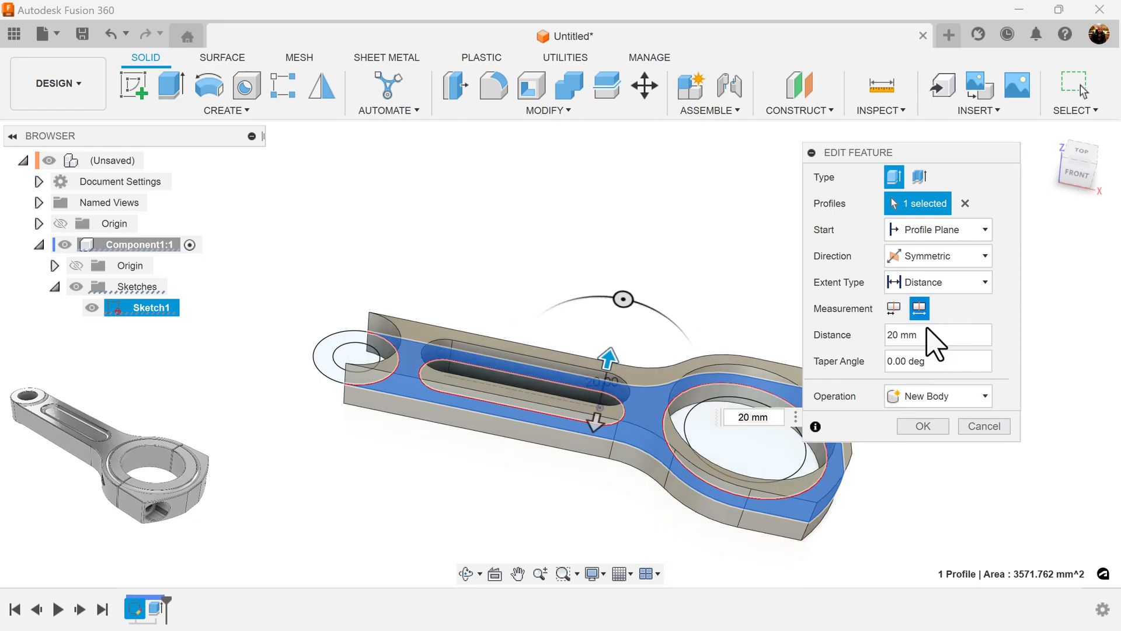
left_click(922, 425)
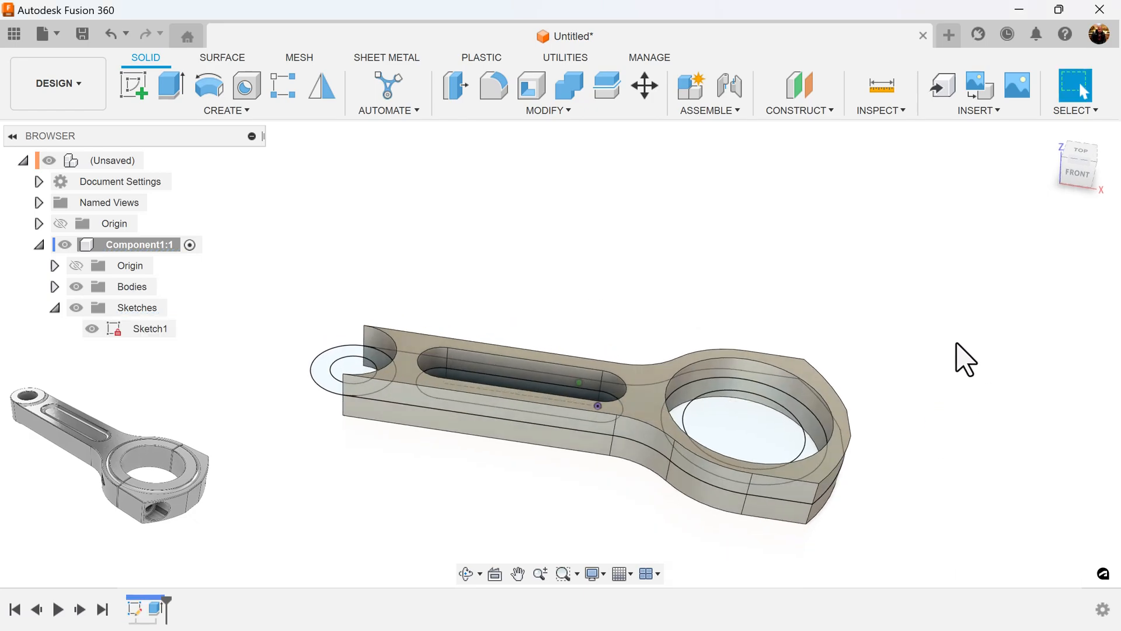
left_click_drag(965, 357, 882, 254)
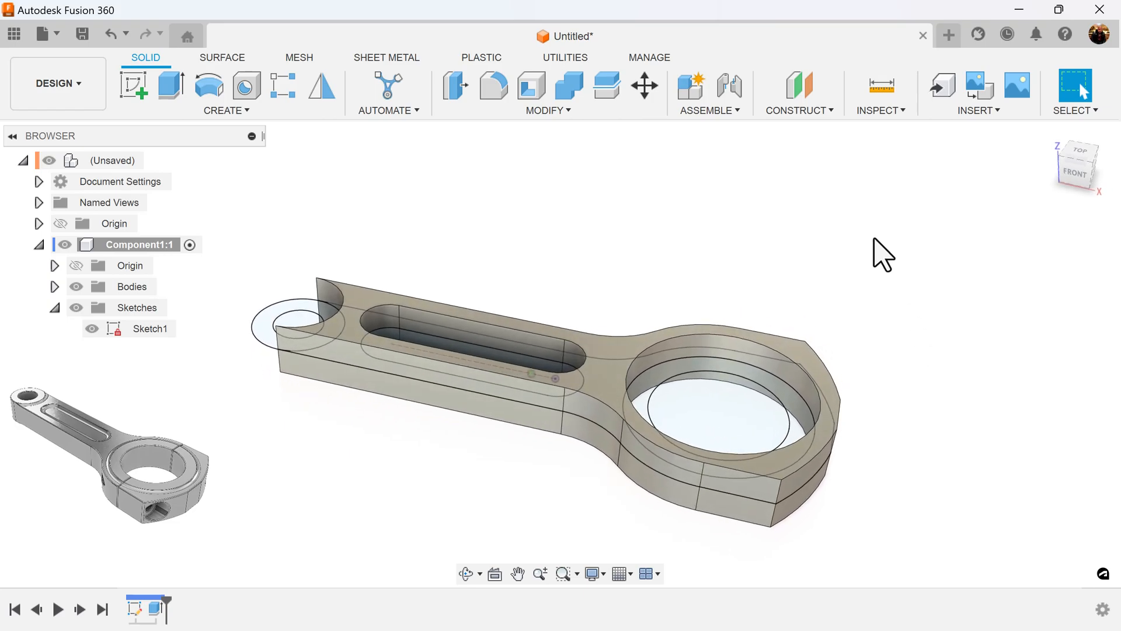
left_click(164, 84)
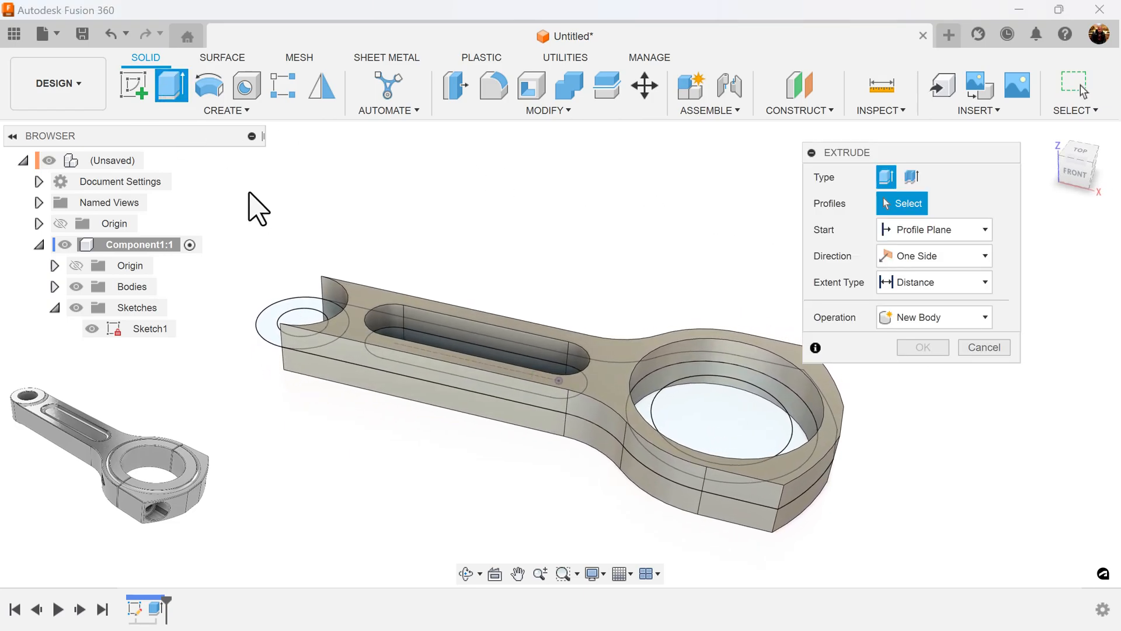
Step: Join the small-end and big-end ring profiles with a 22 mm symmetric whole-length extrusion
left_click(294, 327)
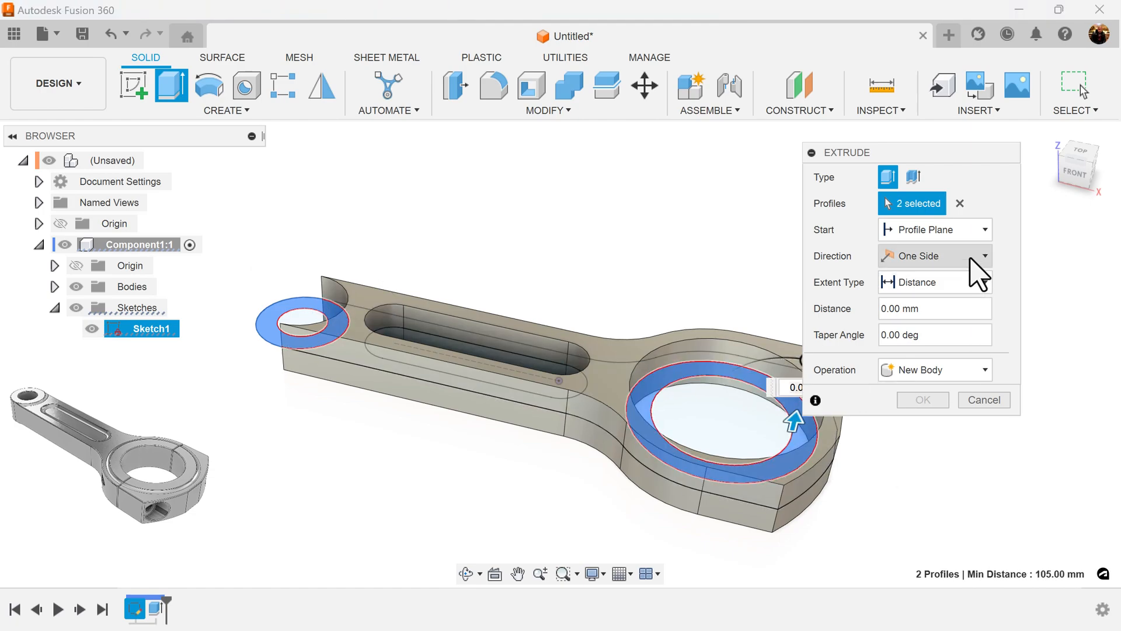
left_click(934, 255)
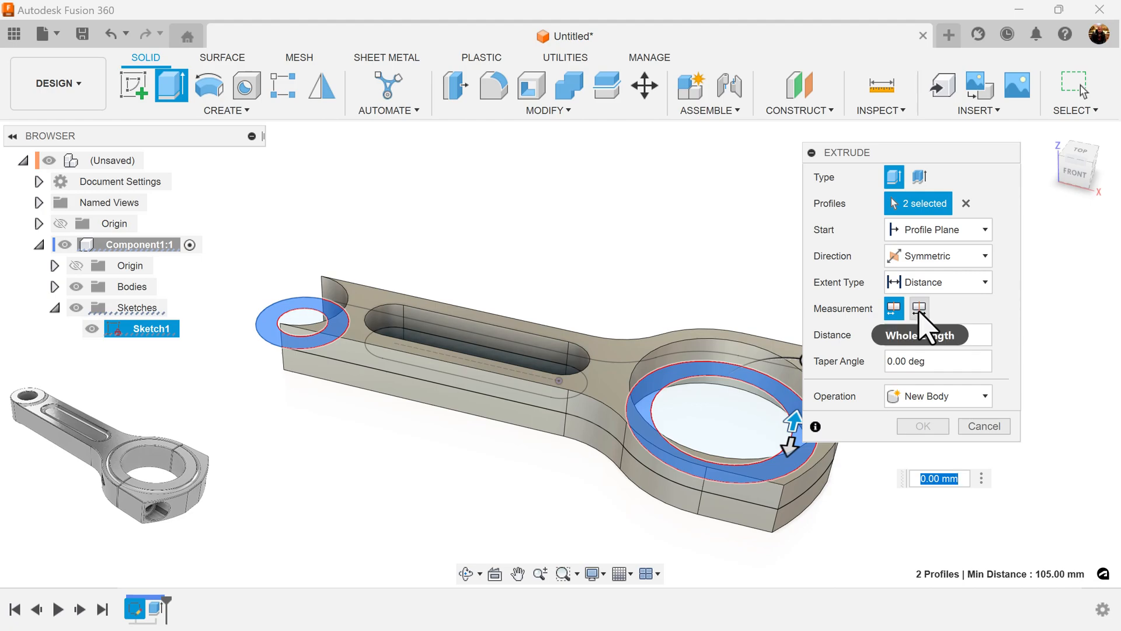
left_click(918, 309)
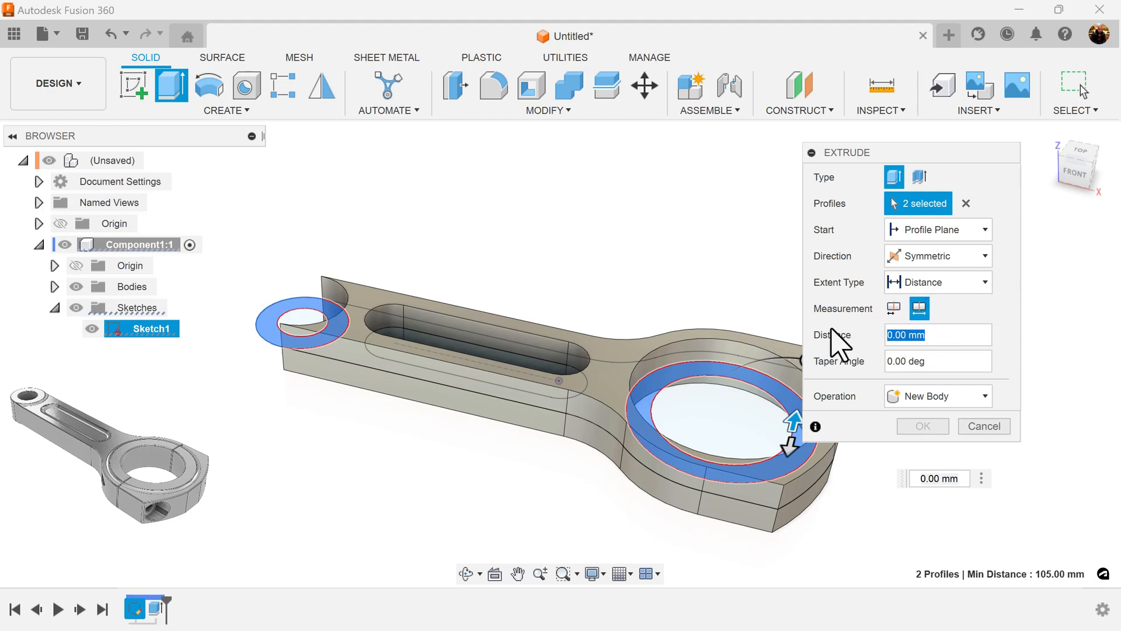
type("22")
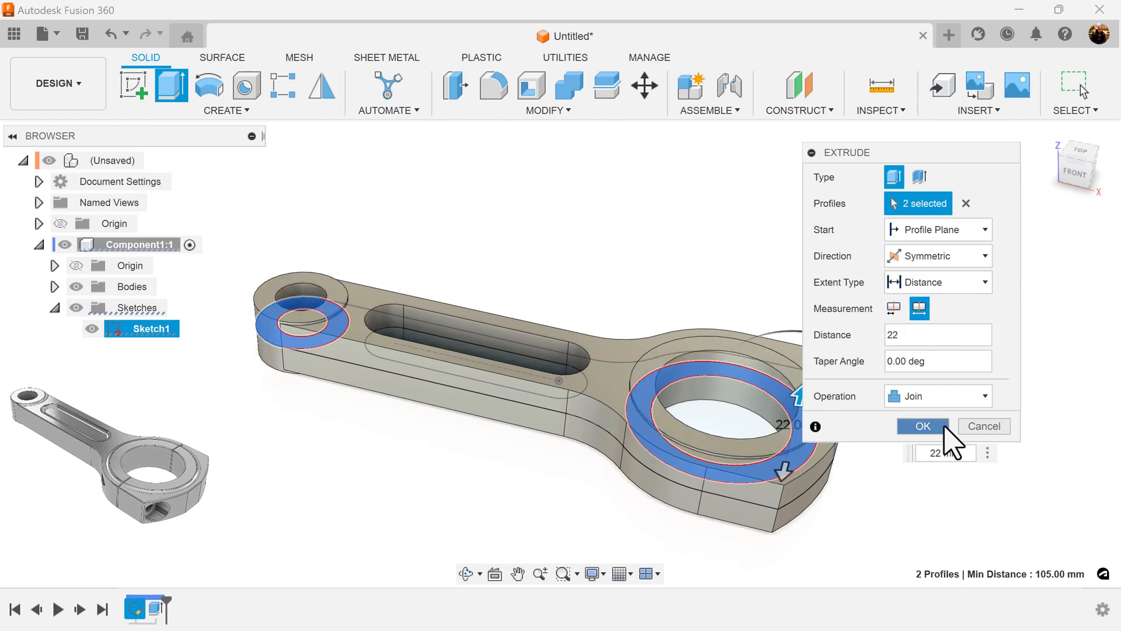
left_click(922, 425)
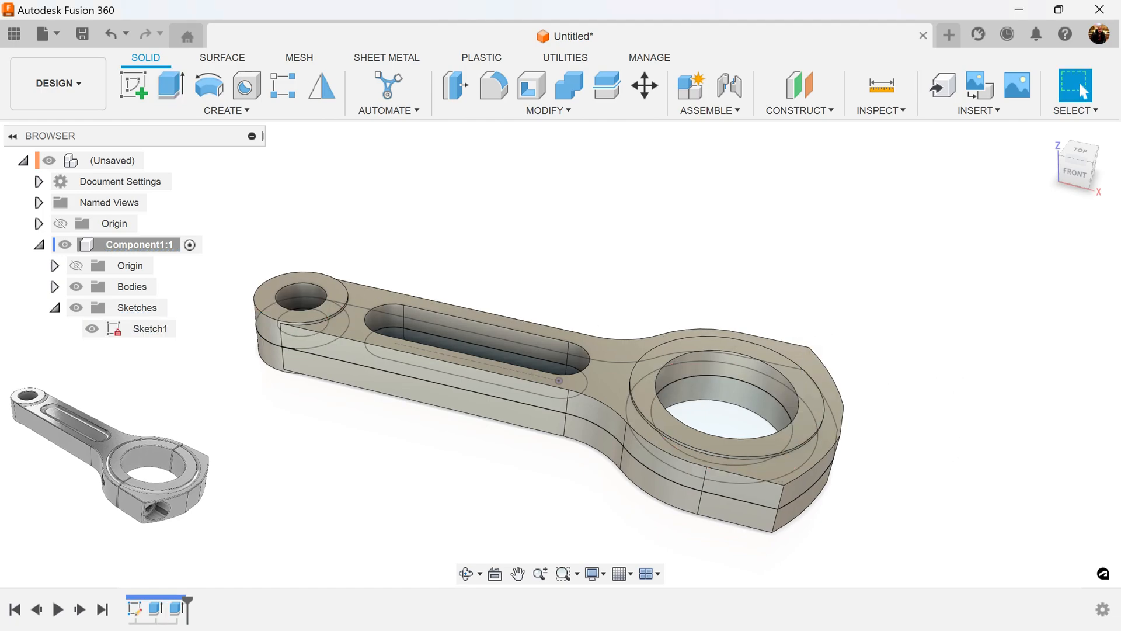
mouse_move(502, 187)
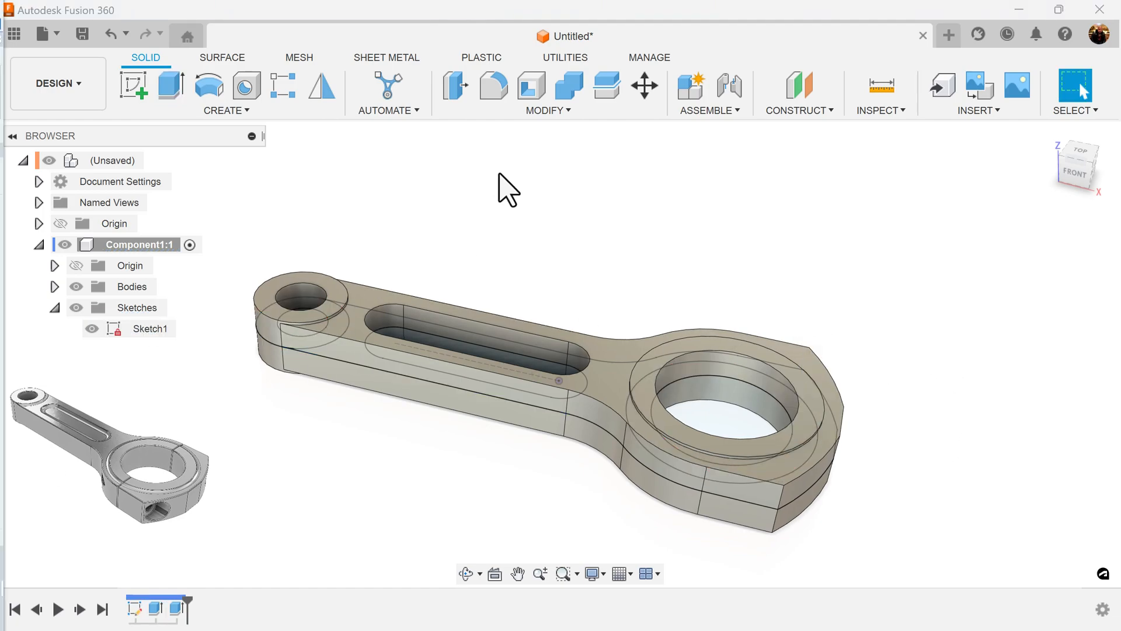
mouse_move(168, 84)
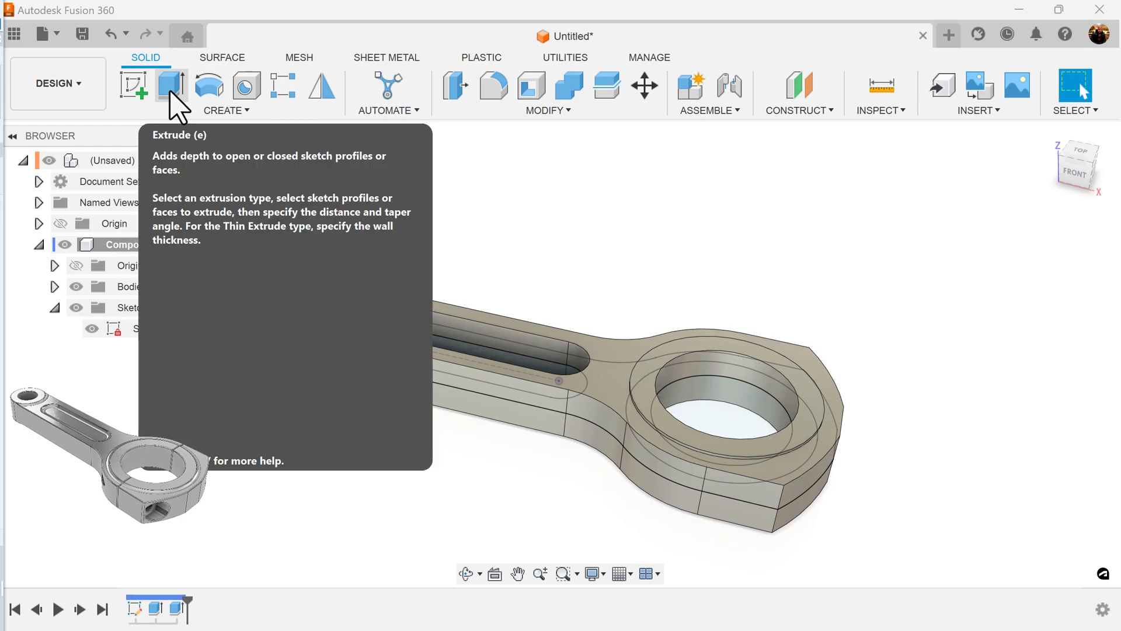
Step: Join the shank slot profile as a two-sided web, 8 mm one side and 5 mm the other
left_click(168, 86)
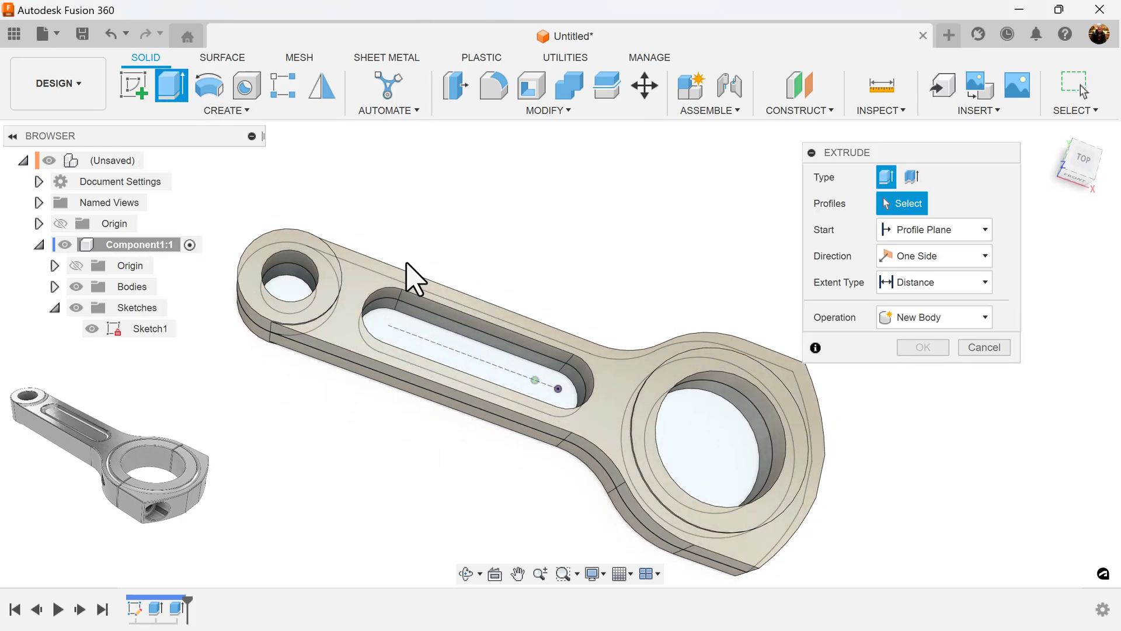
mouse_move(491, 366)
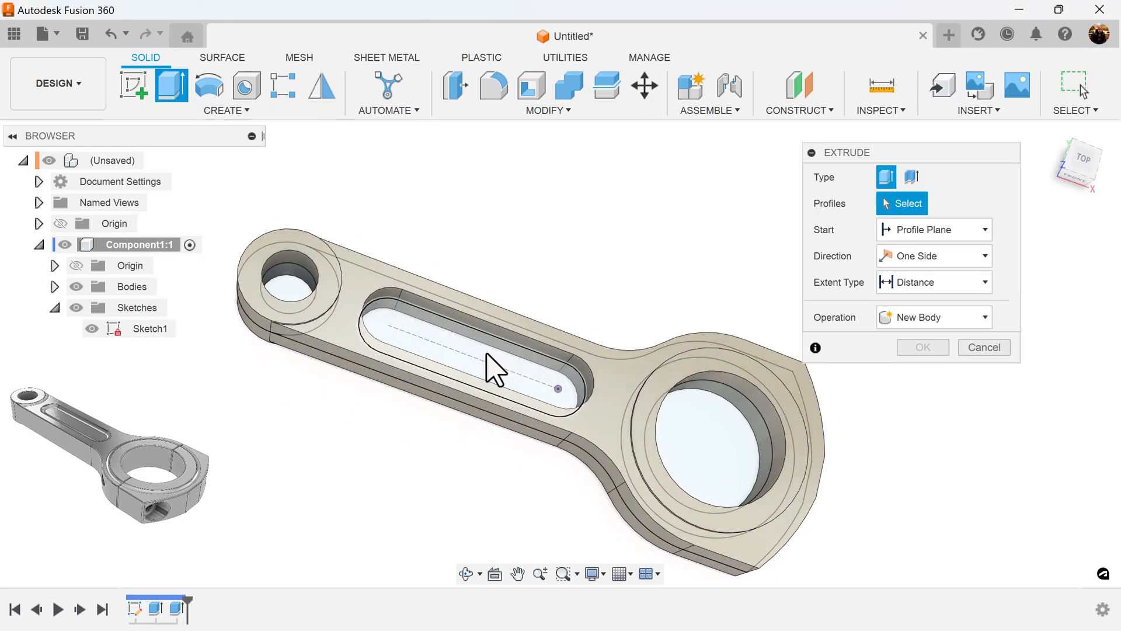
left_click(934, 255)
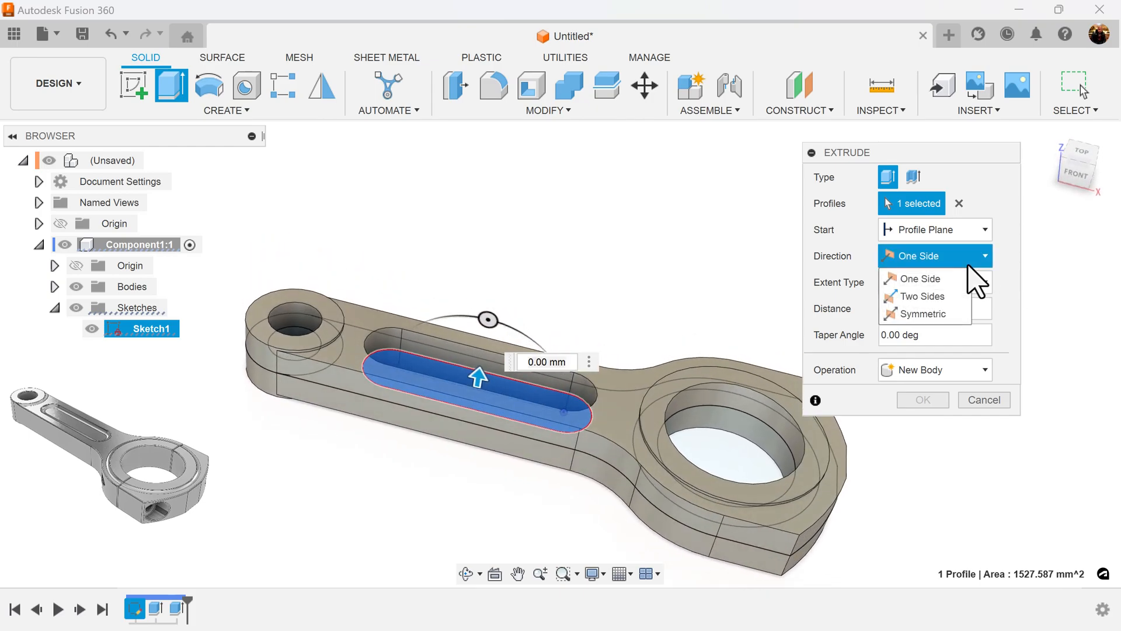
left_click(922, 297)
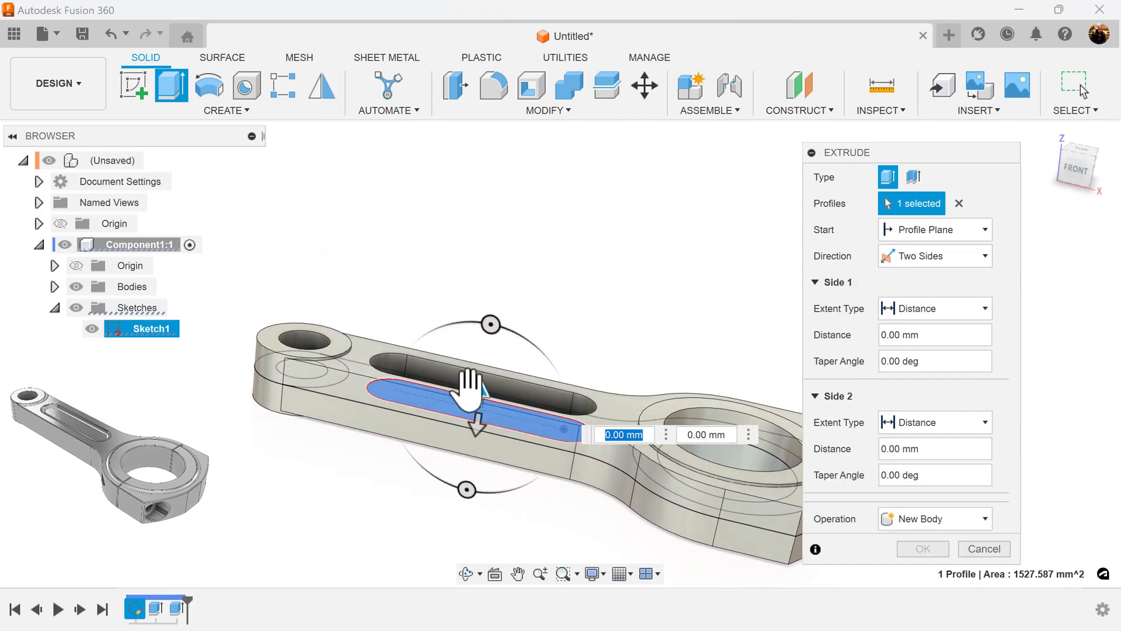
left_click_drag(478, 425, 478, 383)
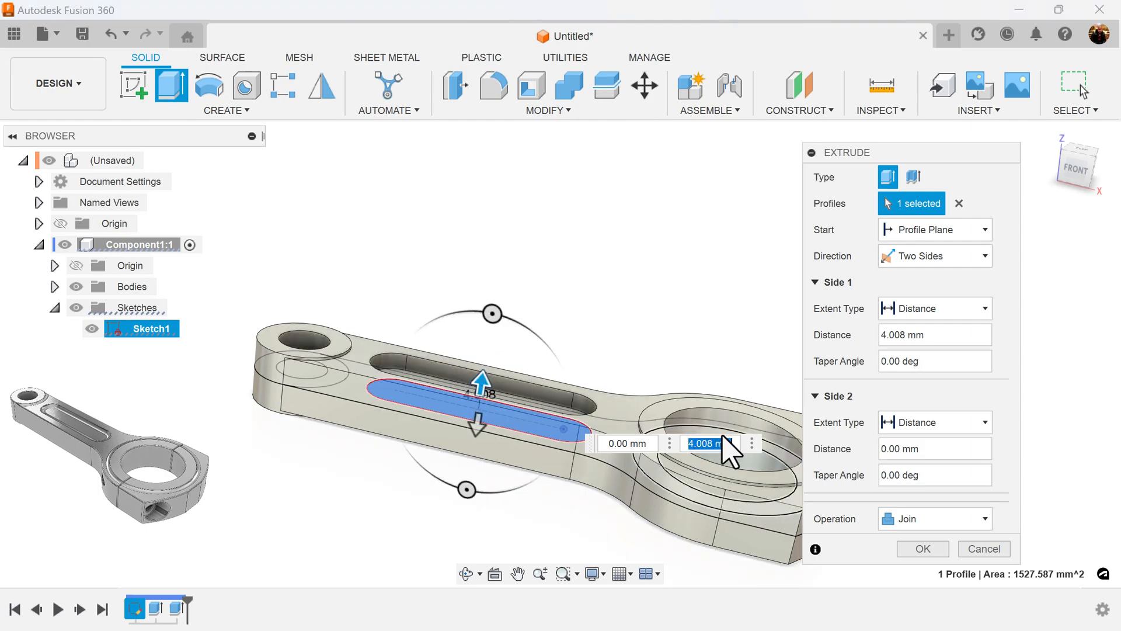
mouse_move(718, 443)
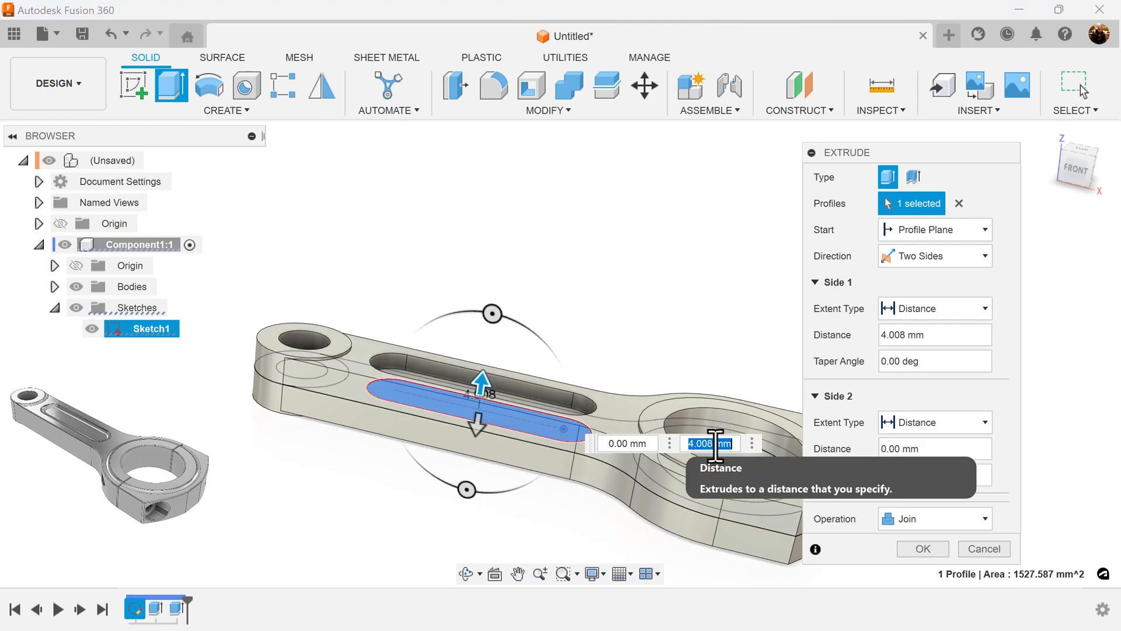
type("5")
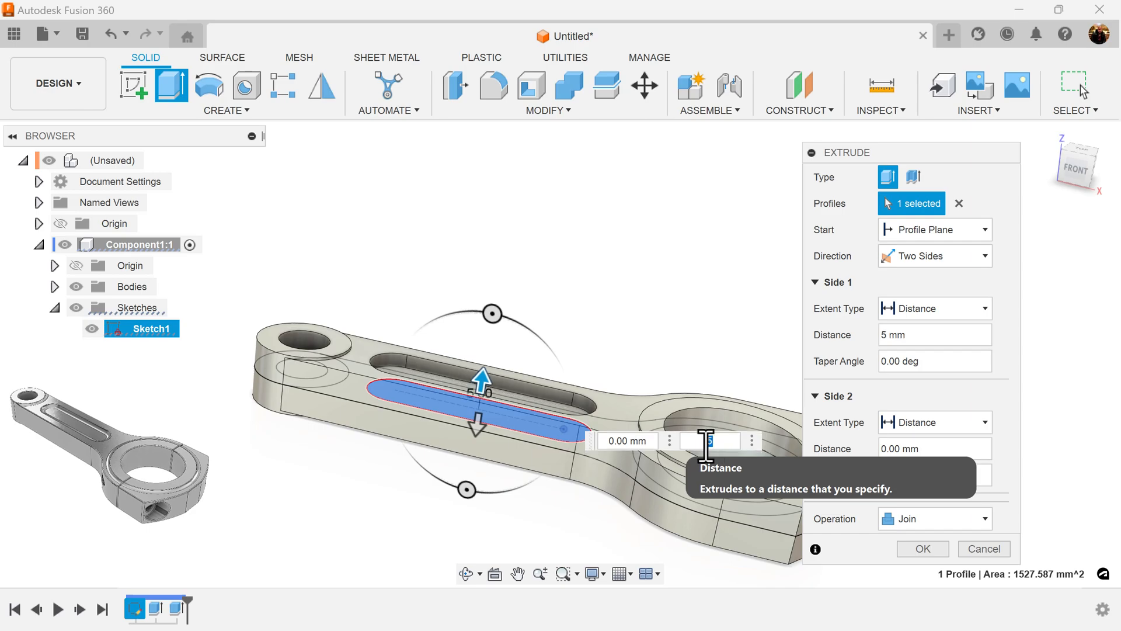
type("8 mm")
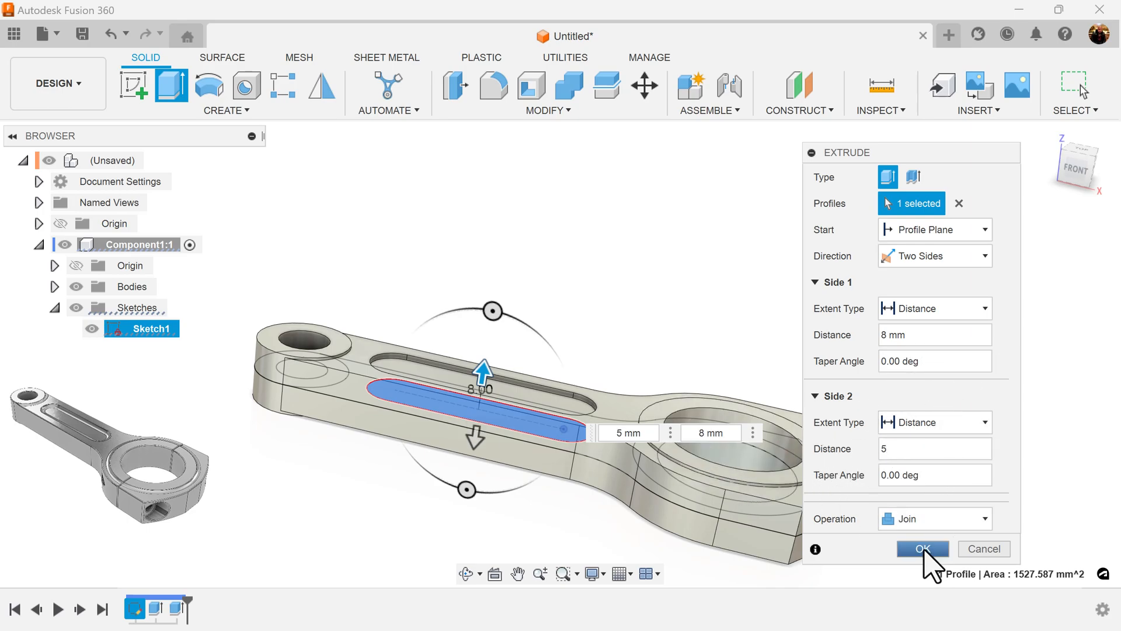
left_click(918, 549)
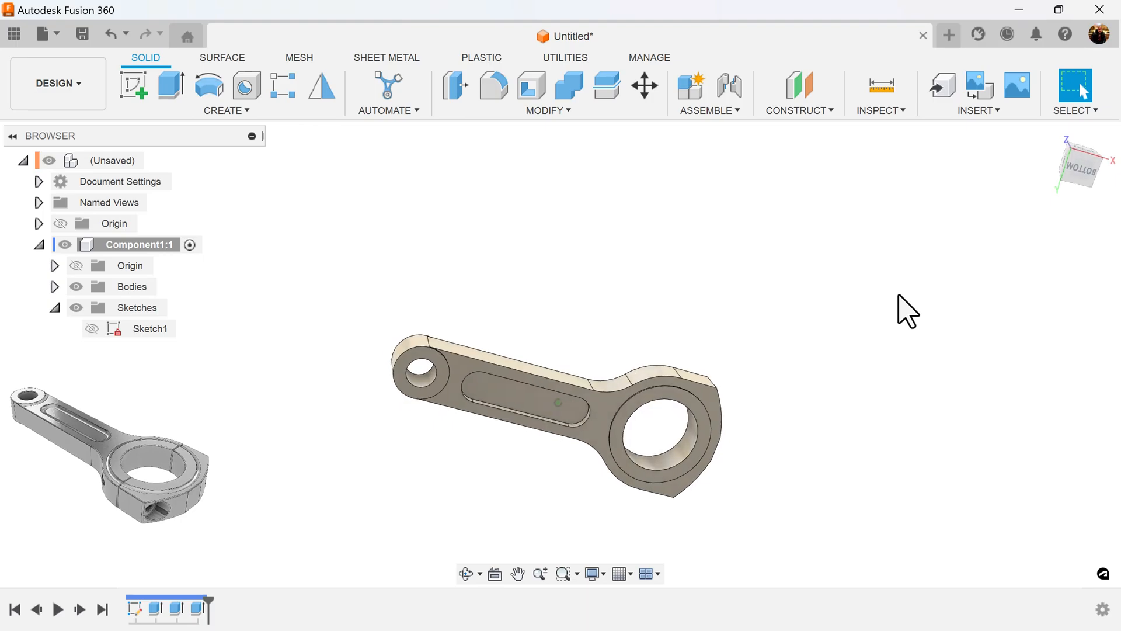
left_click_drag(909, 310, 611, 501)
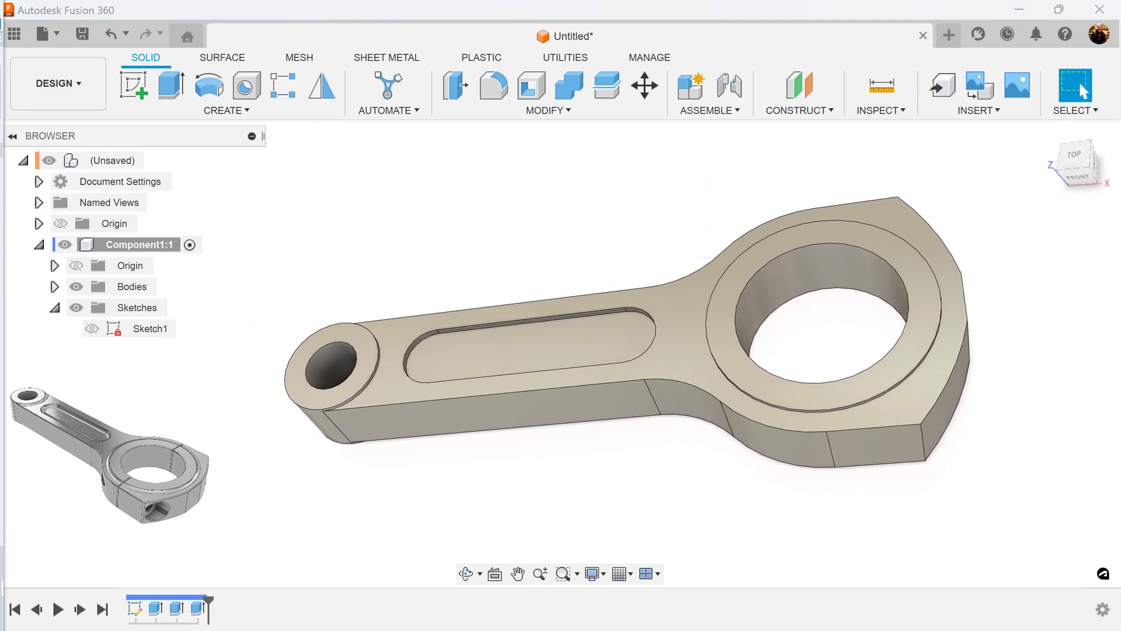
mouse_move(456, 213)
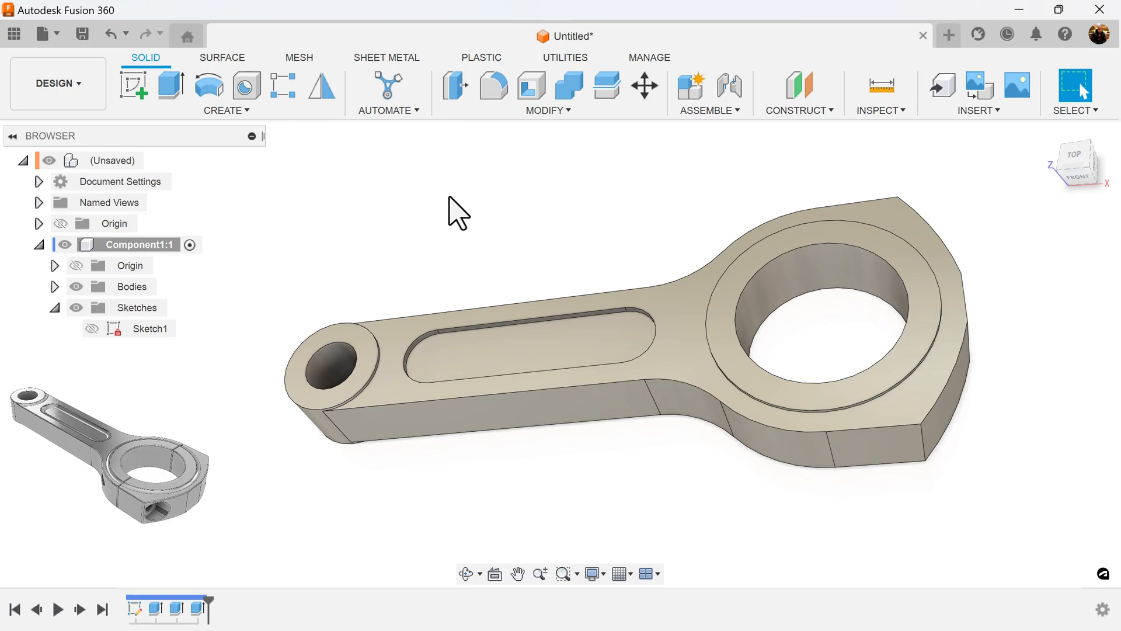
mouse_move(493, 87)
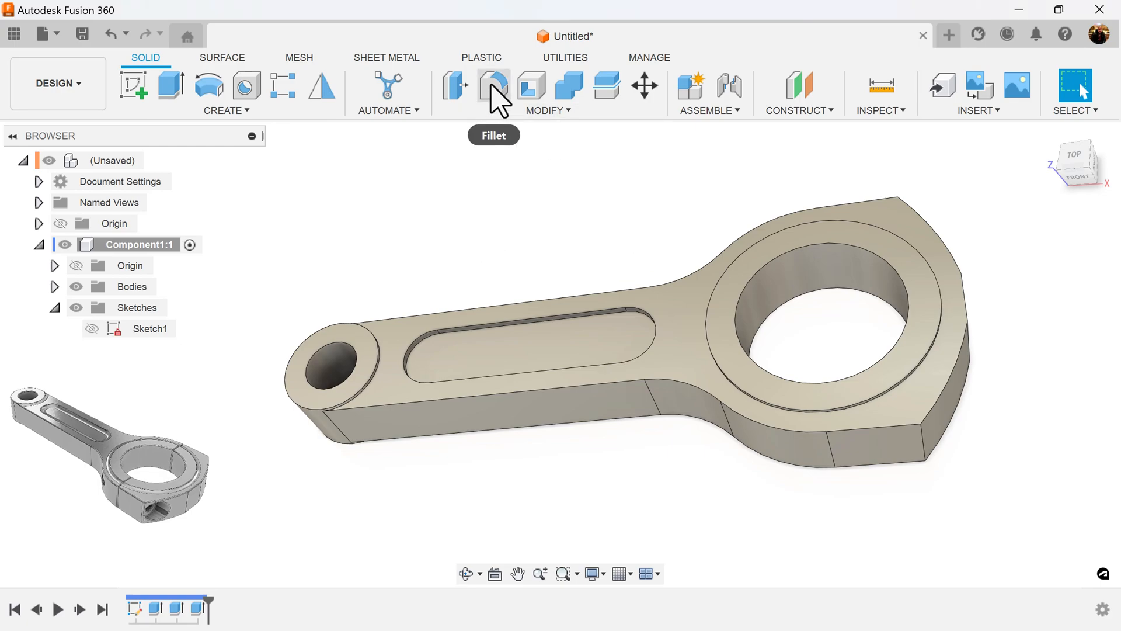
Step: Fillet the twelve edges around the slot recesses and small end at 5 mm
left_click(492, 86)
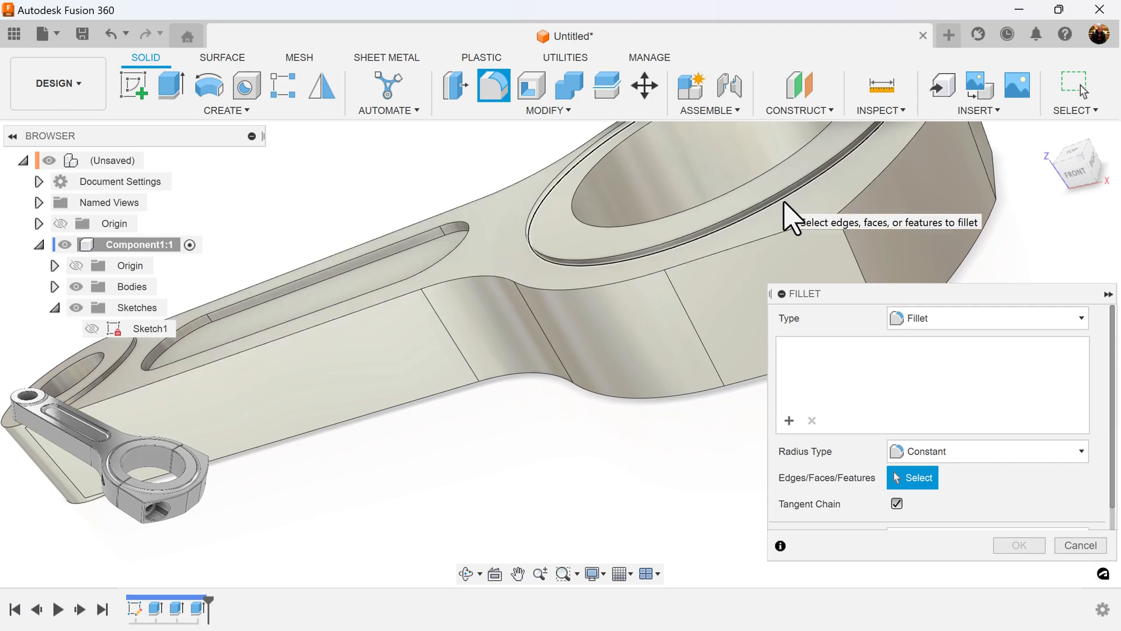
left_click(719, 365)
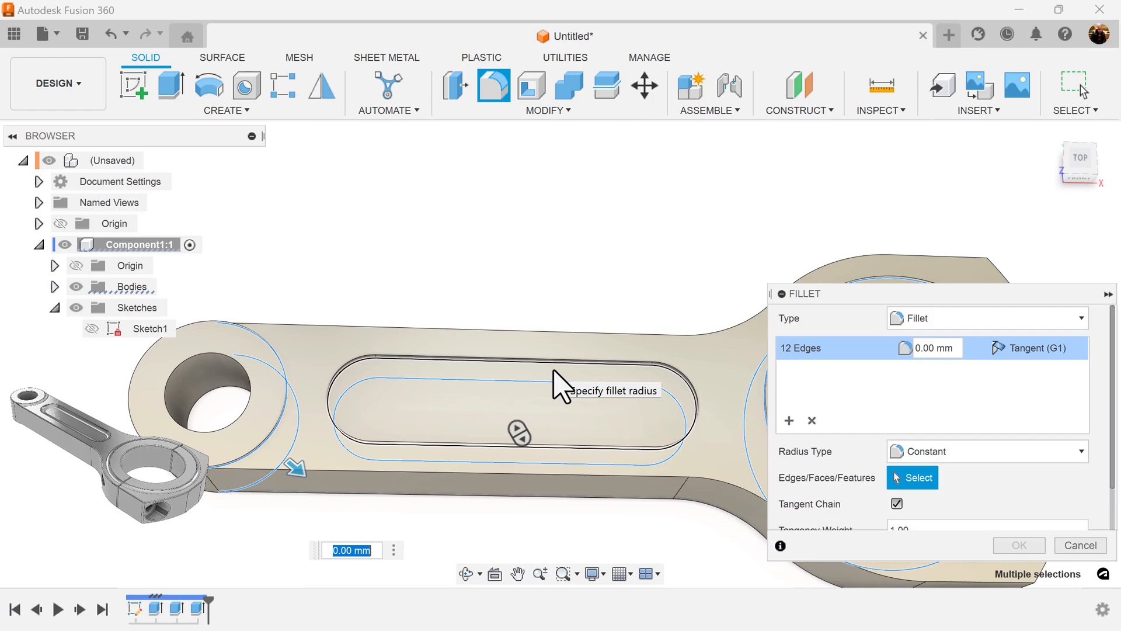
type("5")
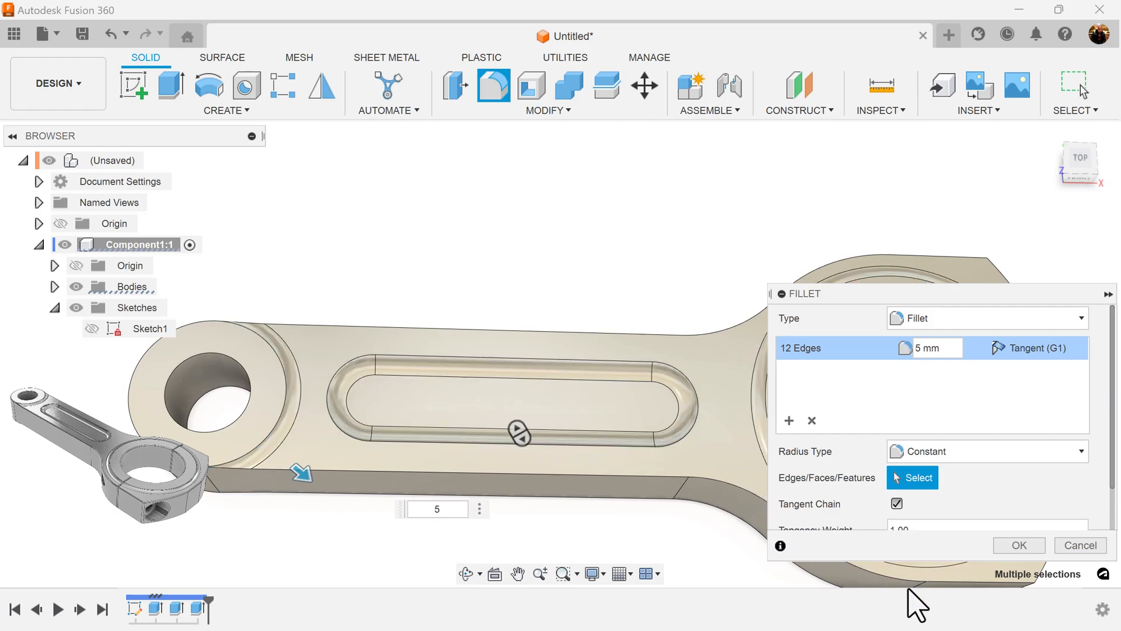
left_click(1018, 545)
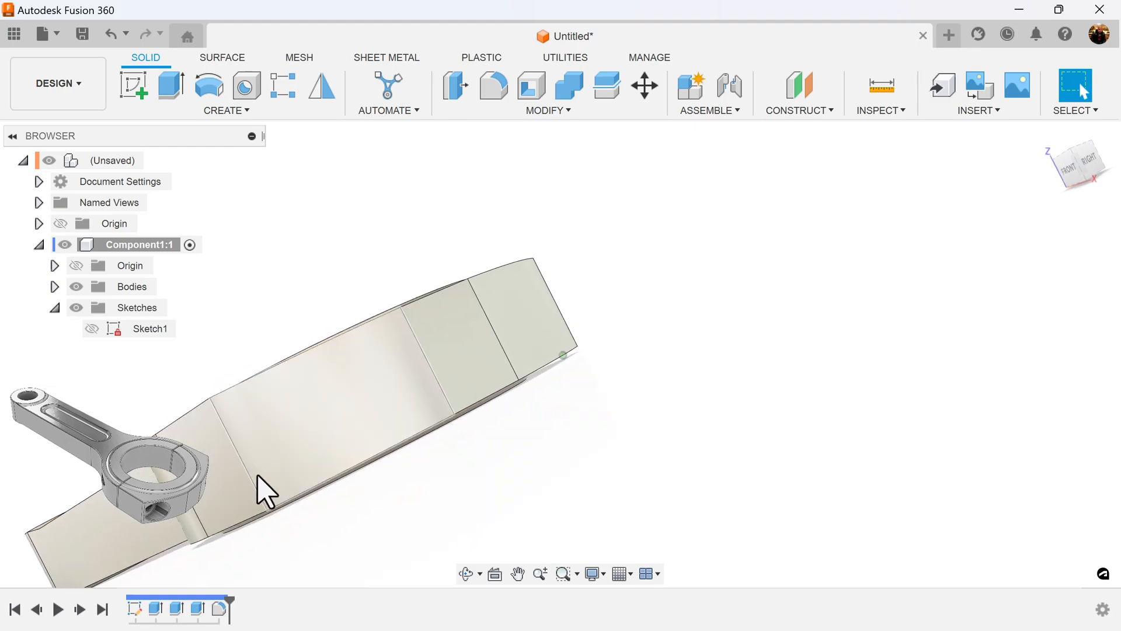
Step: Fillet the two big-end edges at 2 mm
left_click(493, 87)
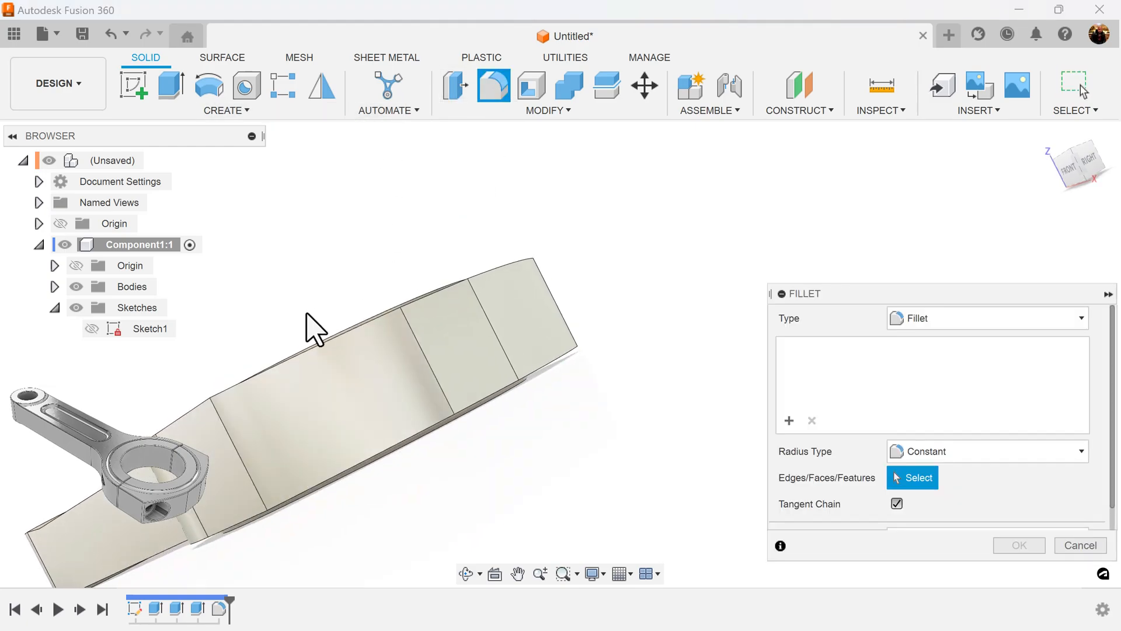
left_click(399, 373)
type("2")
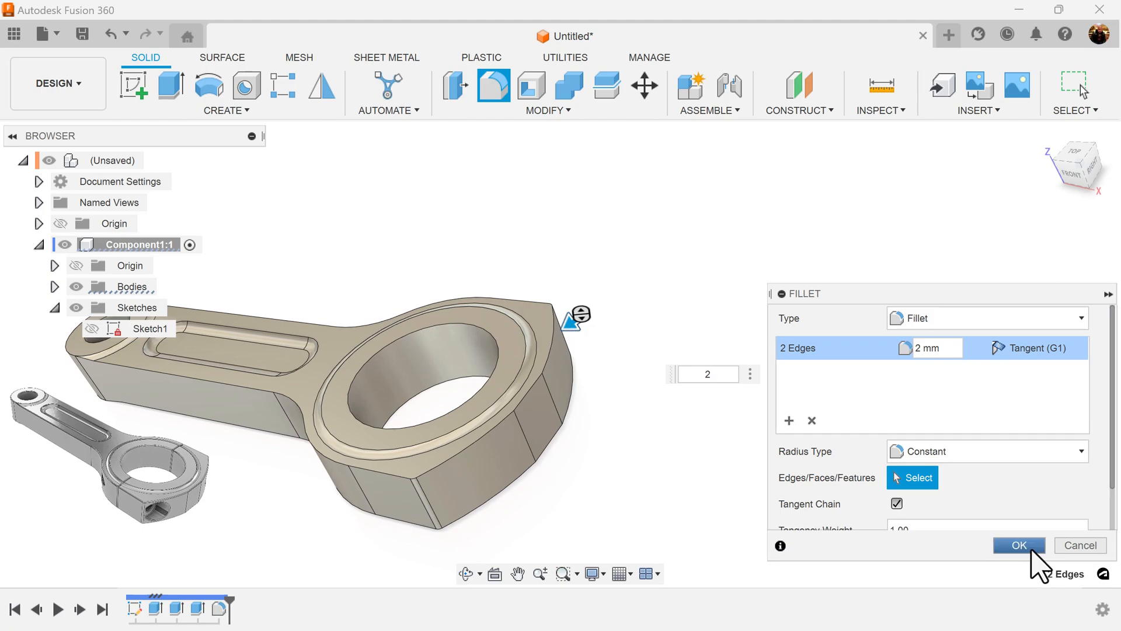
left_click(1019, 545)
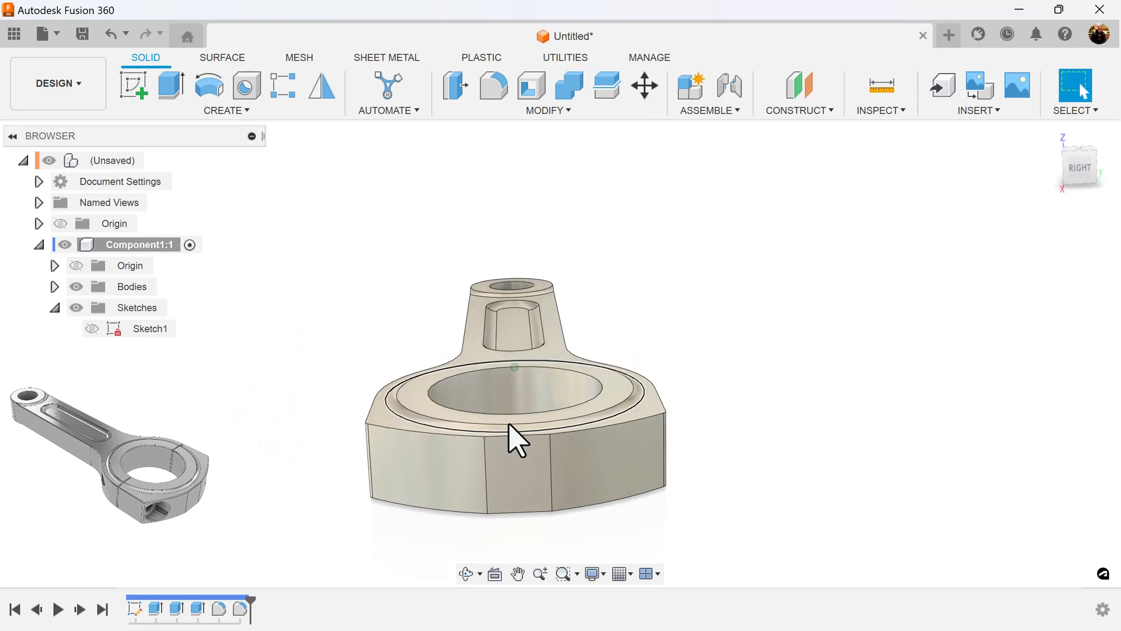
Step: Sketch a 59 mm line centred on the origin across the big-end boss end face, then finish Sketch2
left_click(134, 84)
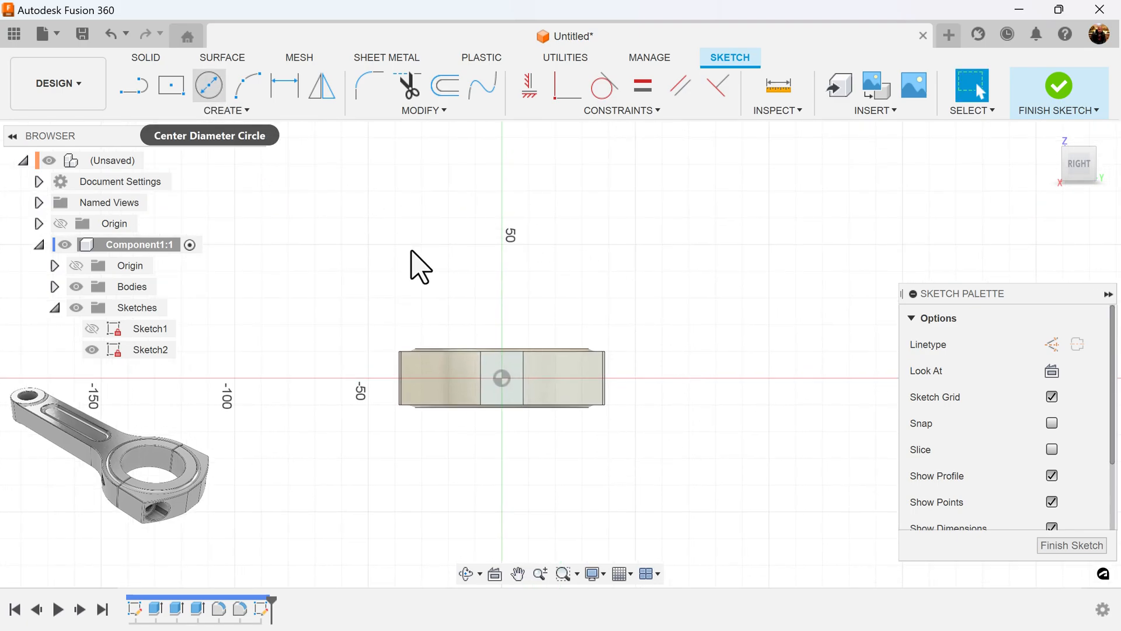
left_click(133, 85)
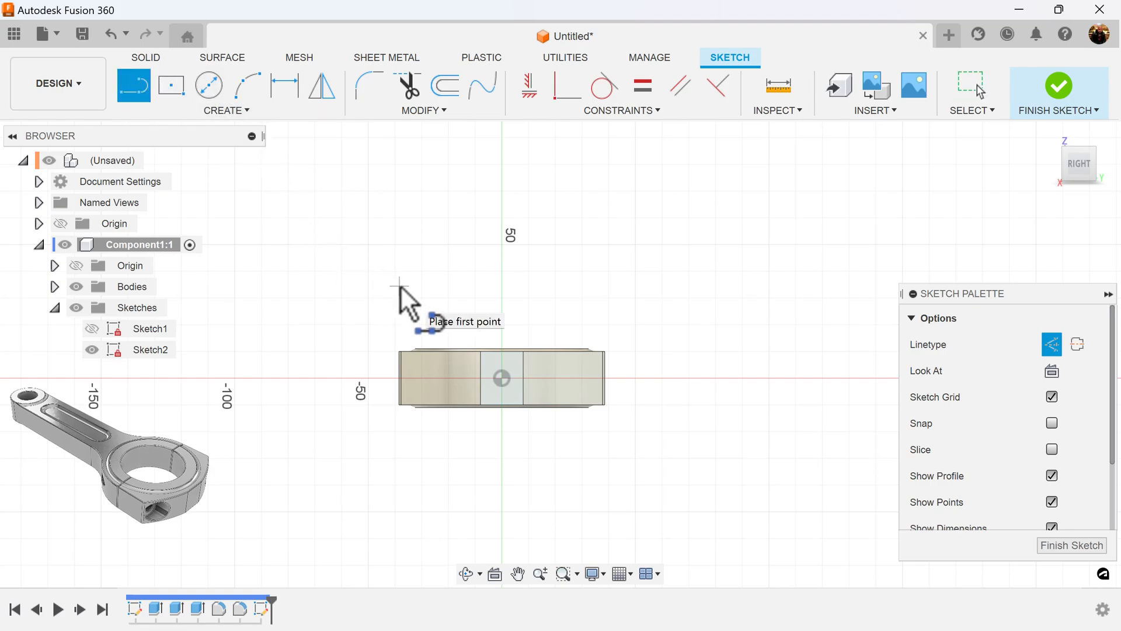
left_click_drag(399, 286, 610, 300)
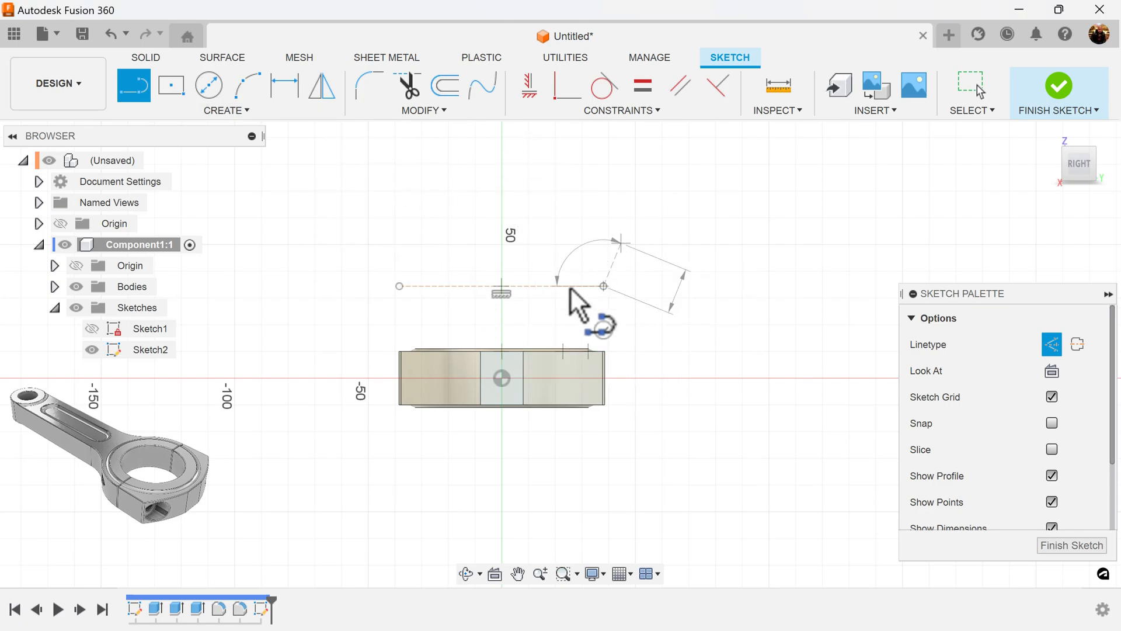
left_click(604, 284)
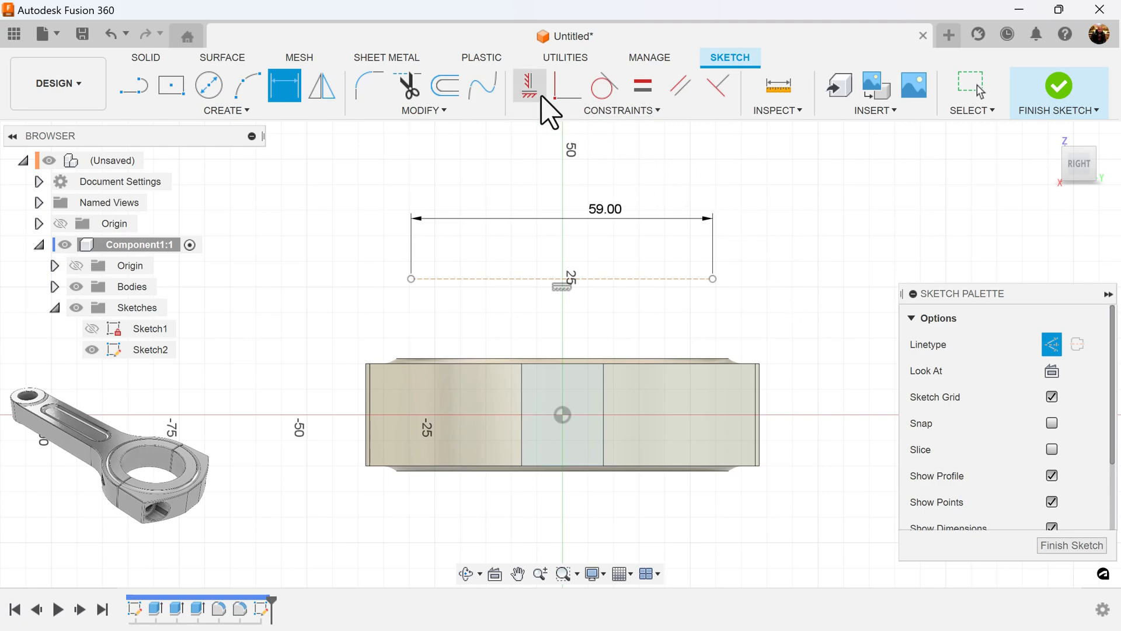
left_click(568, 87)
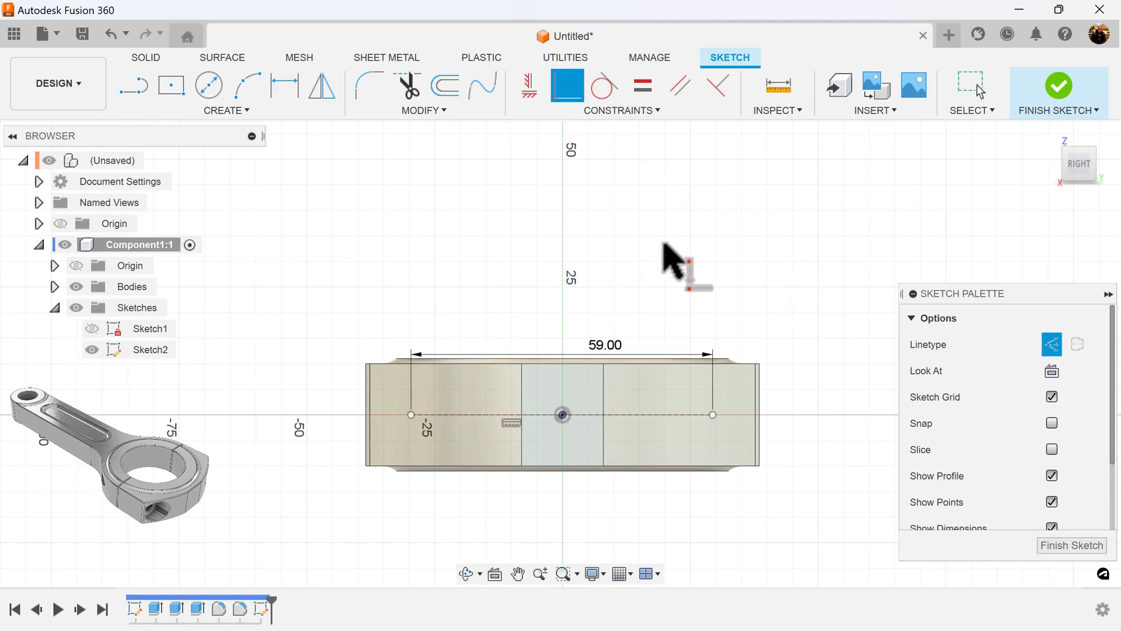
mouse_move(669, 259)
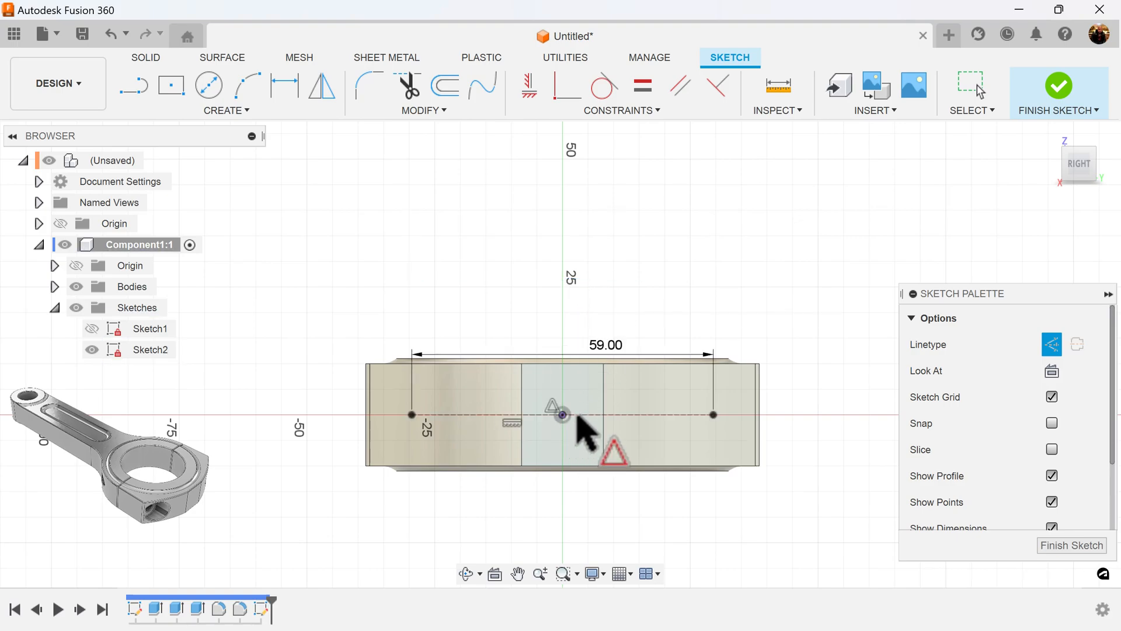
mouse_move(1072, 561)
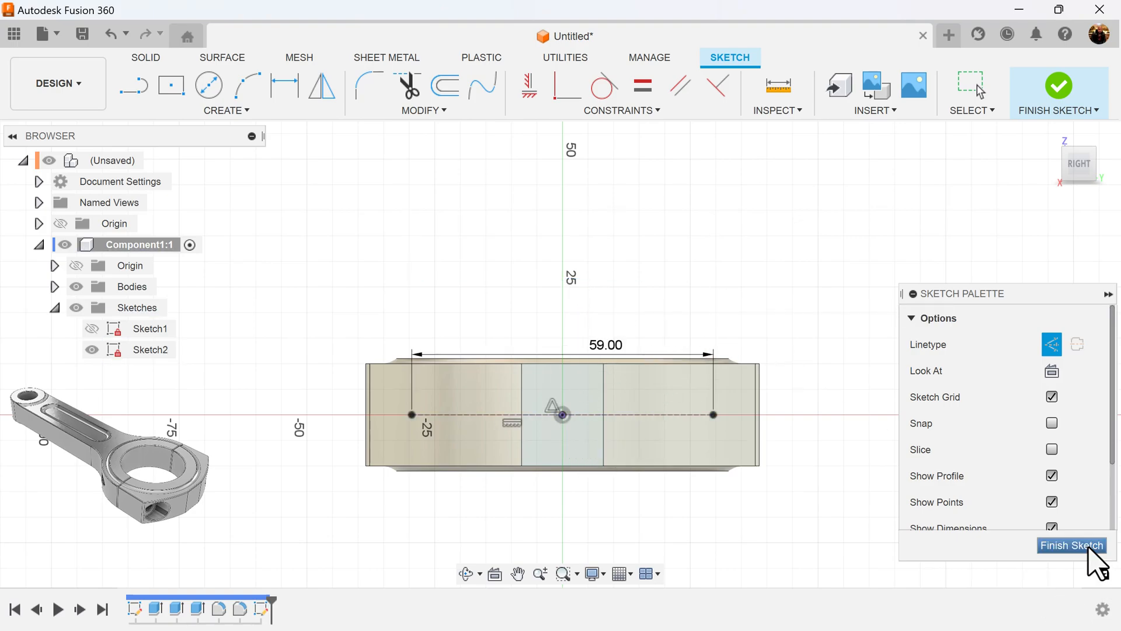
left_click(1072, 545)
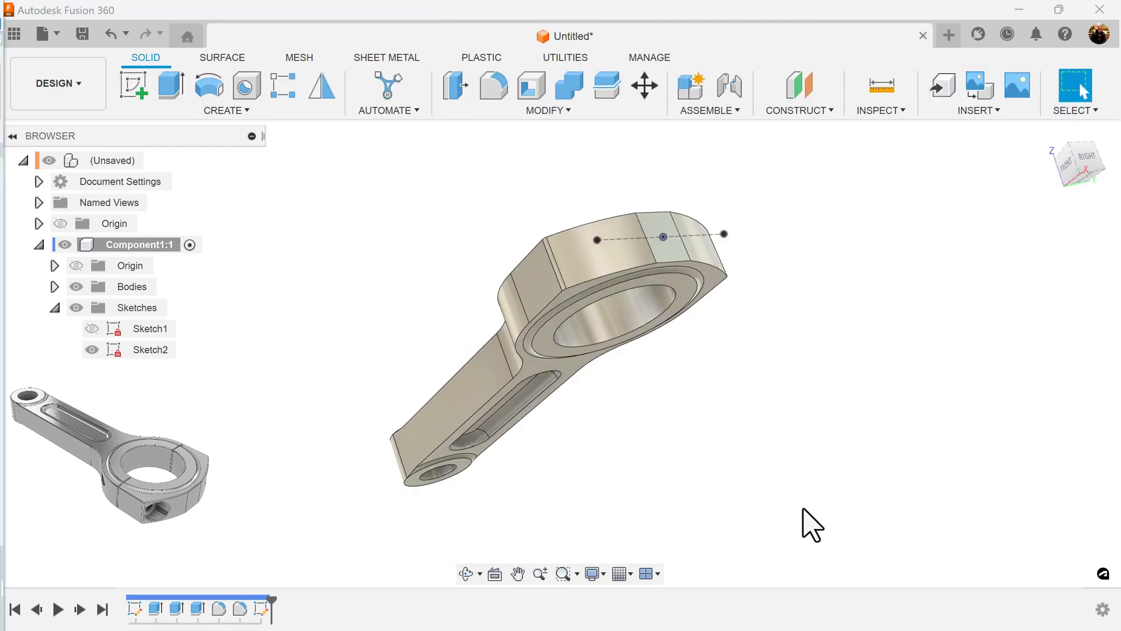
mouse_move(294, 217)
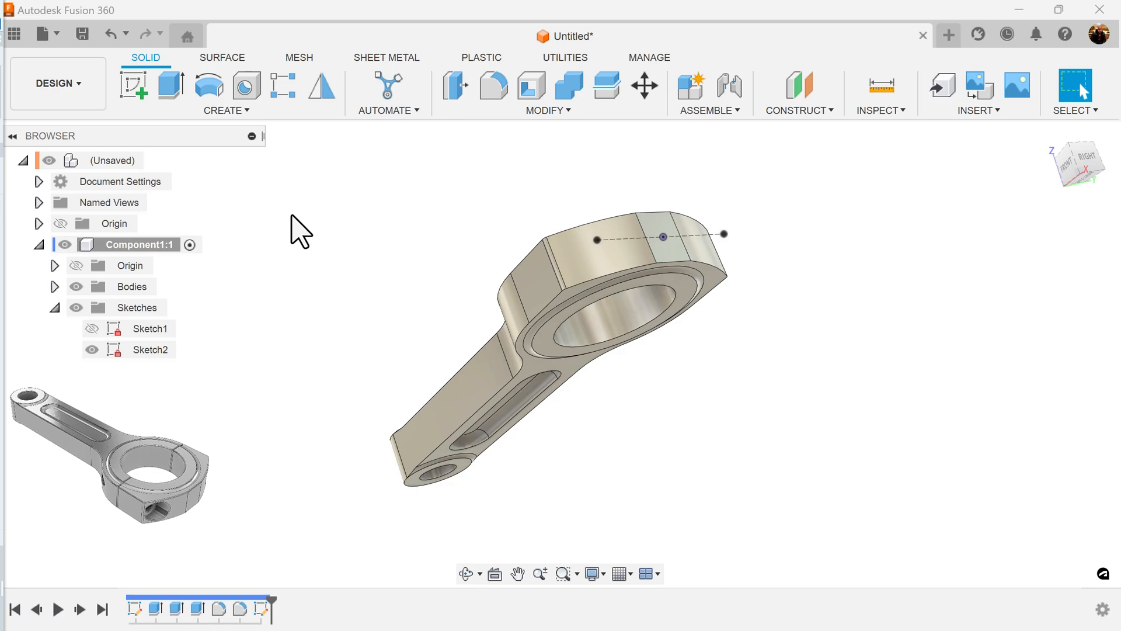
Step: Start holes at the two sketch points with Extents All, counterbored and flat-bottomed
left_click(245, 86)
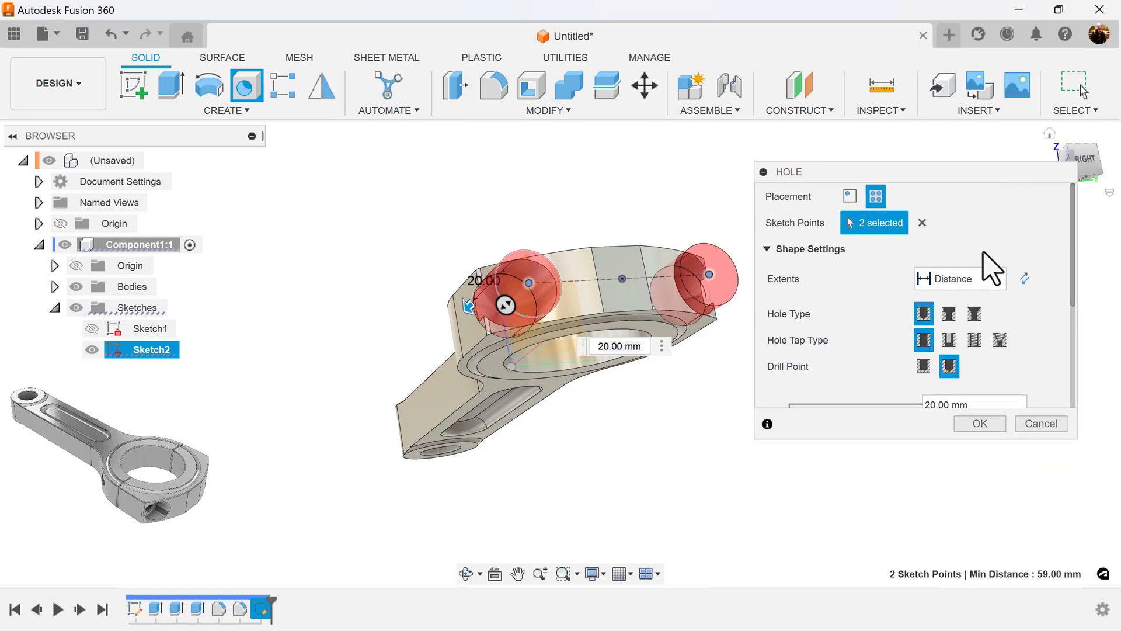
left_click(960, 278)
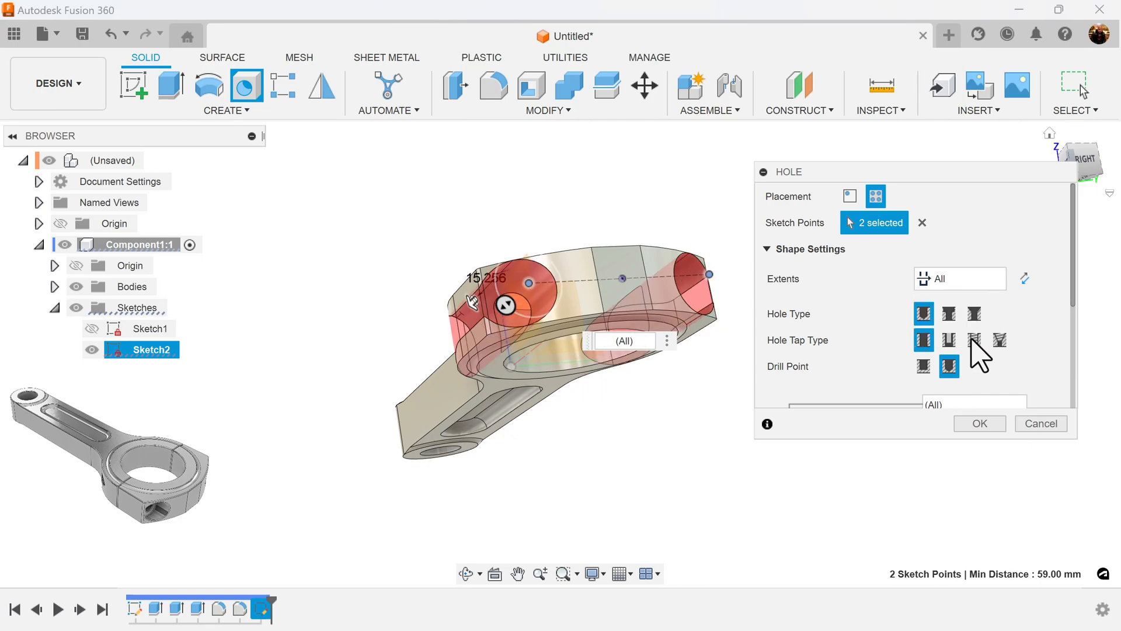
mouse_move(948, 314)
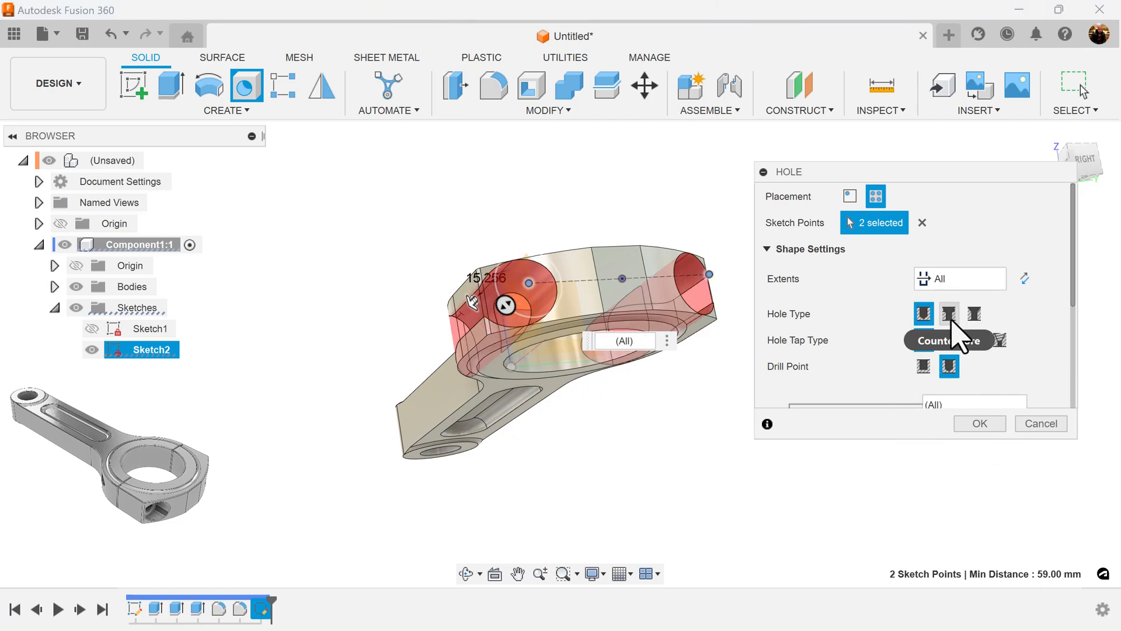
left_click(948, 313)
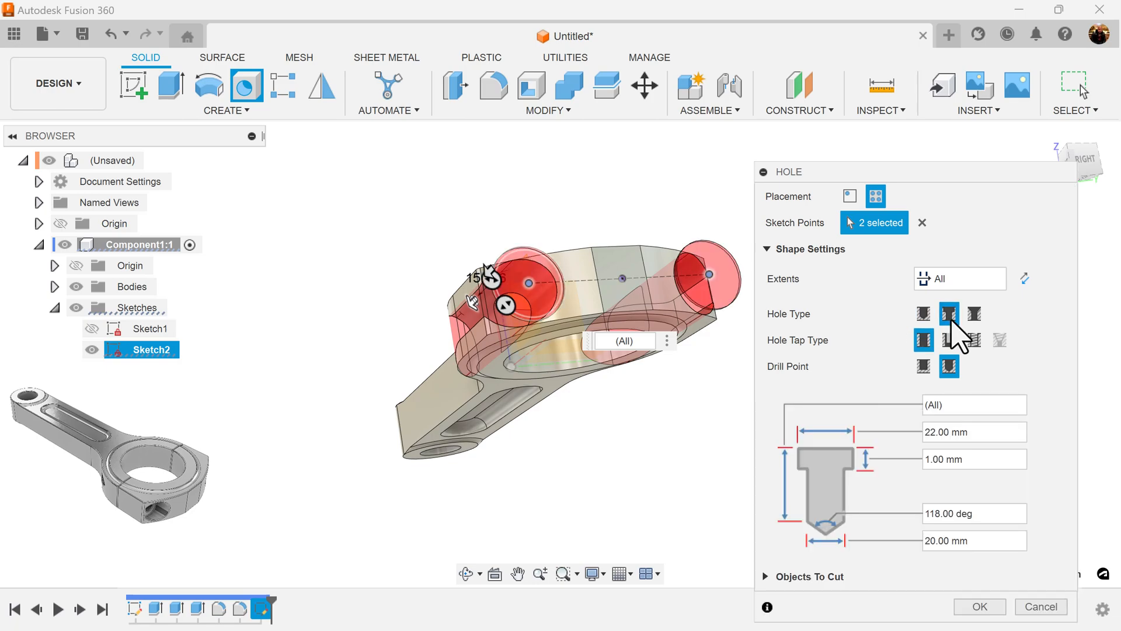
mouse_move(924, 341)
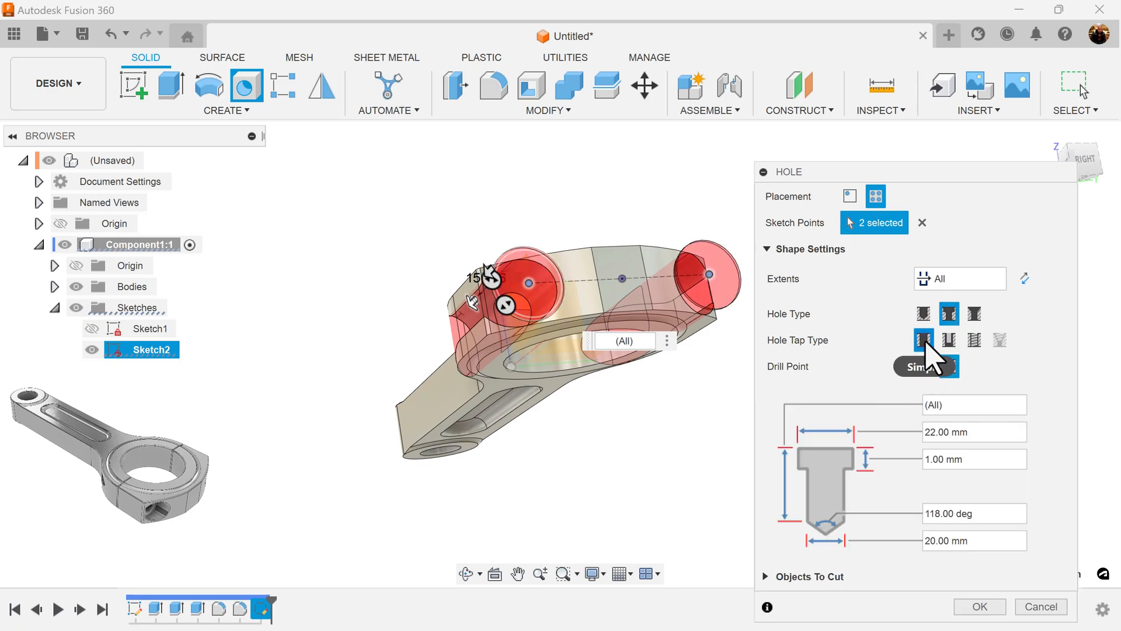
left_click(923, 366)
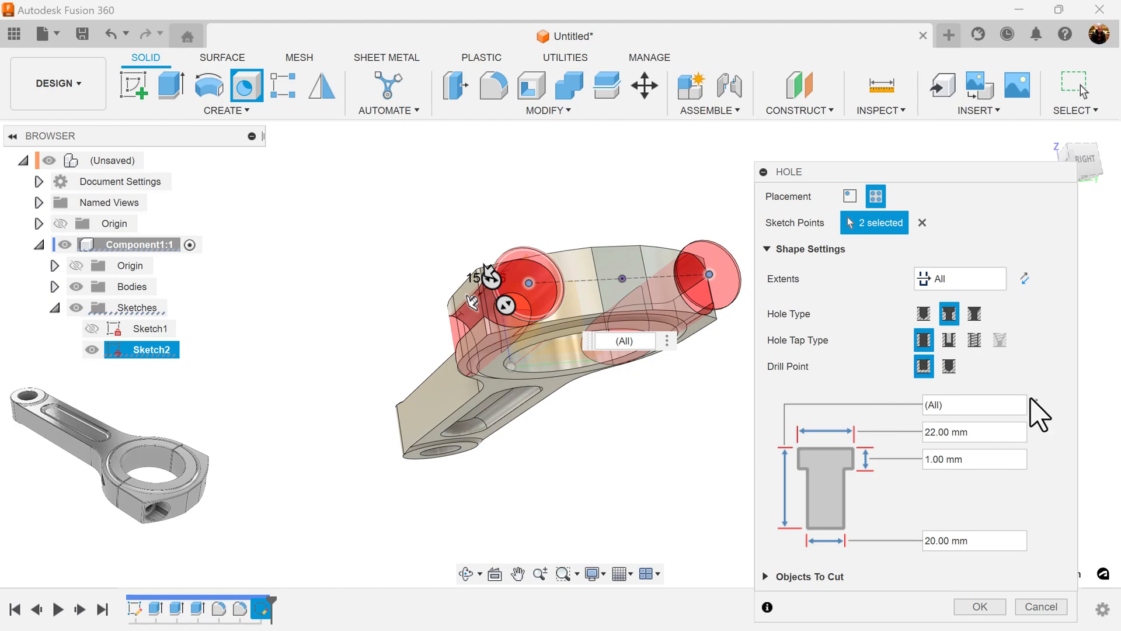
Step: Set counterbore 16 mm wide and 16 mm deep with an 8 mm through hole, and create the holes
left_click(959, 432)
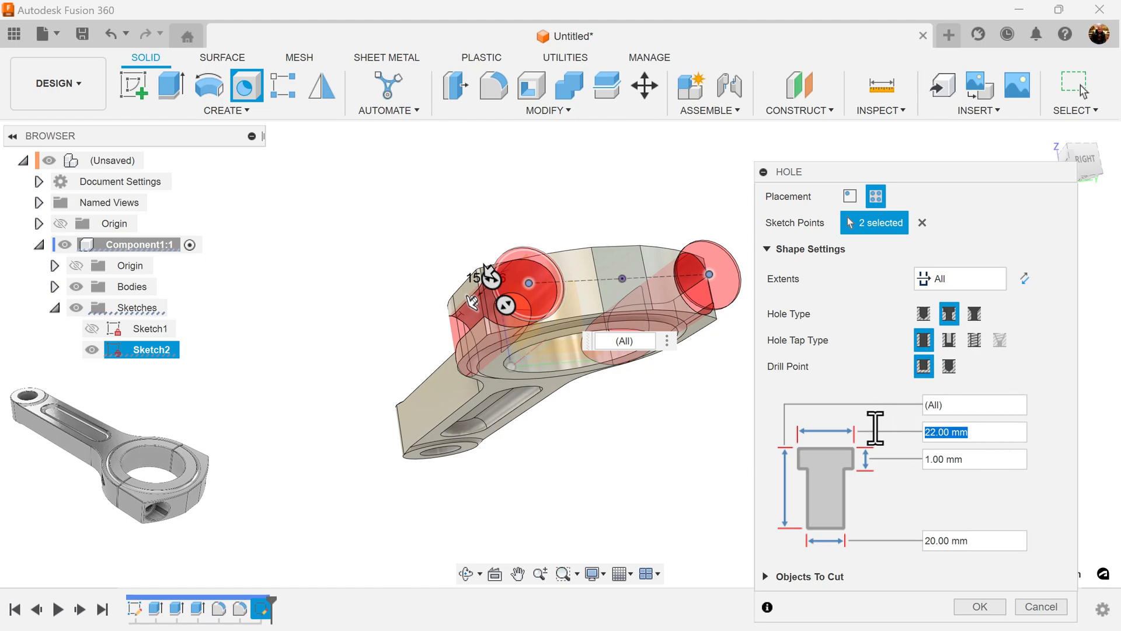
type("6")
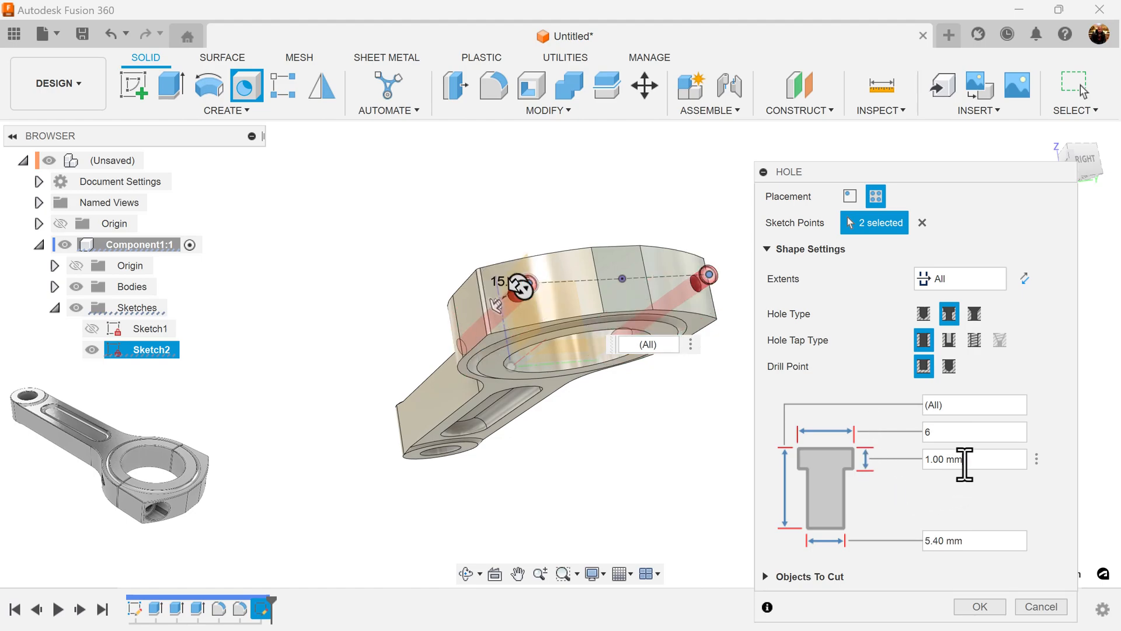
triple_click(971, 459)
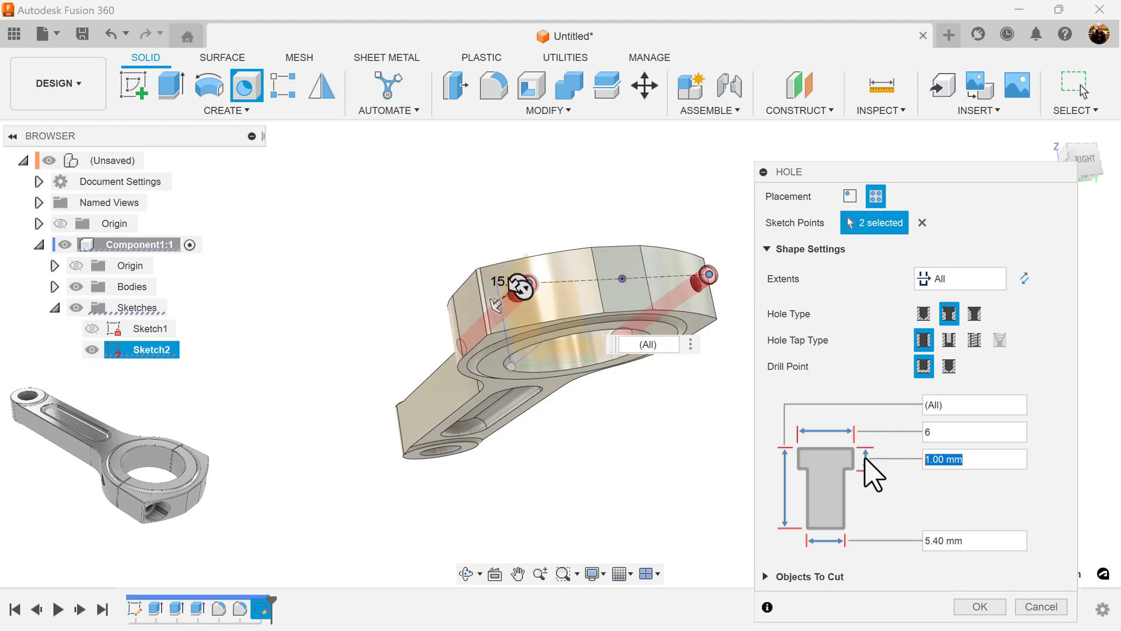
type("16")
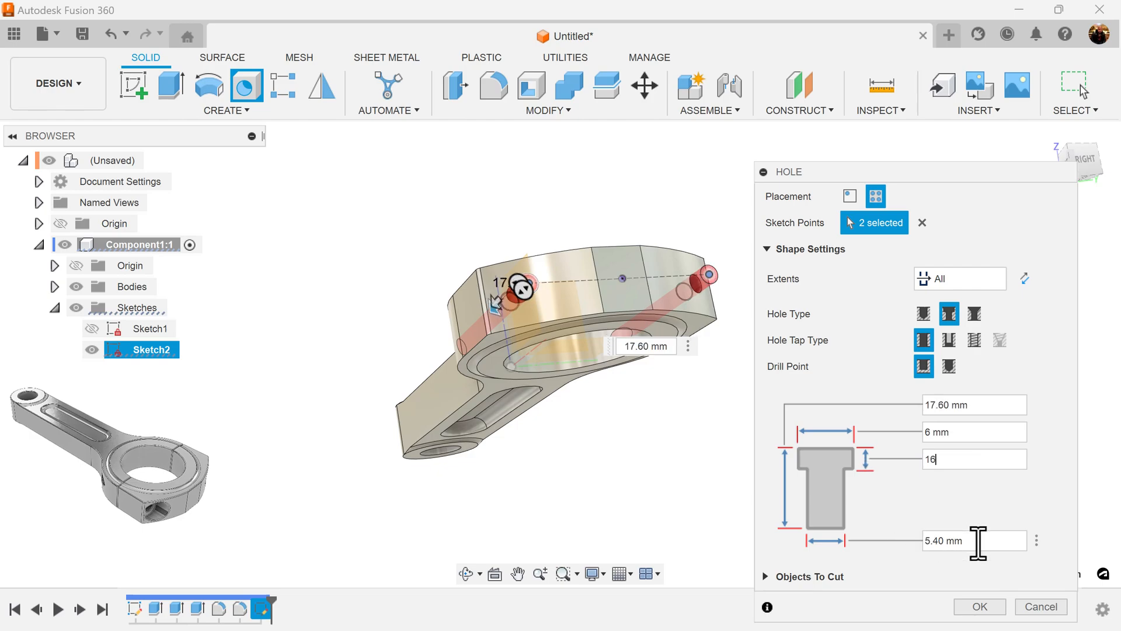
left_click(971, 540)
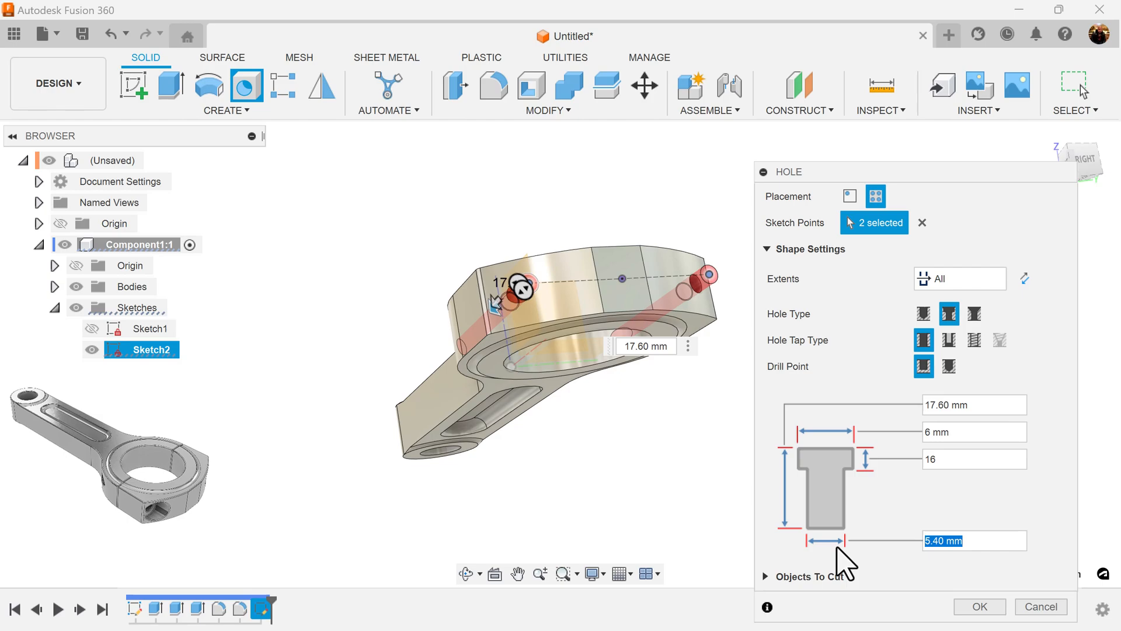
type("8 mm")
left_click(974, 432)
type("16")
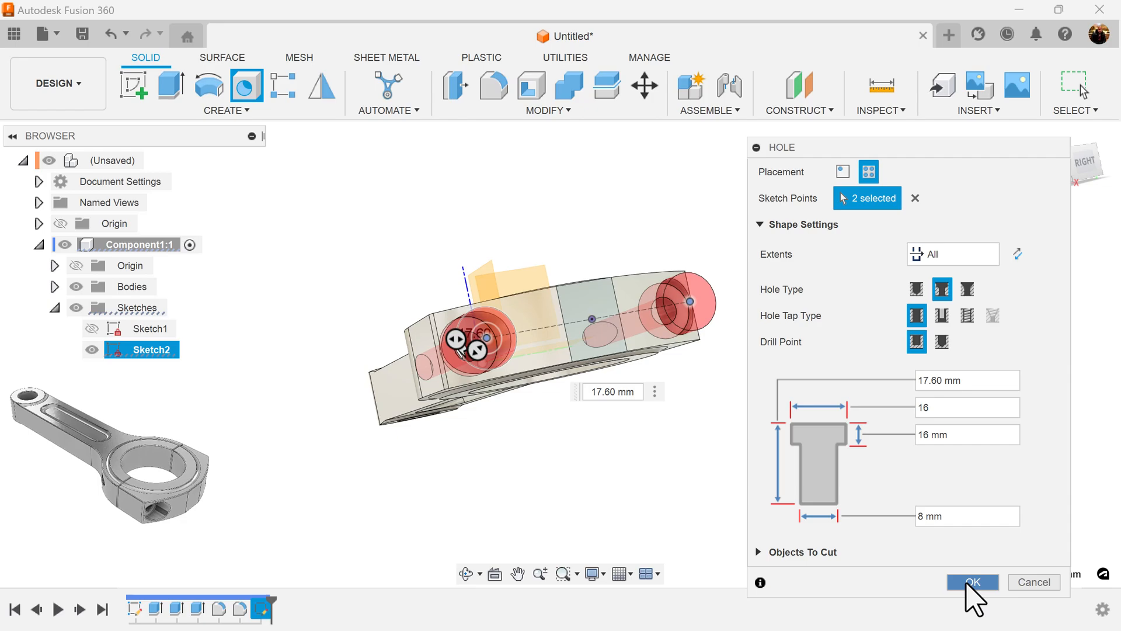
left_click(974, 582)
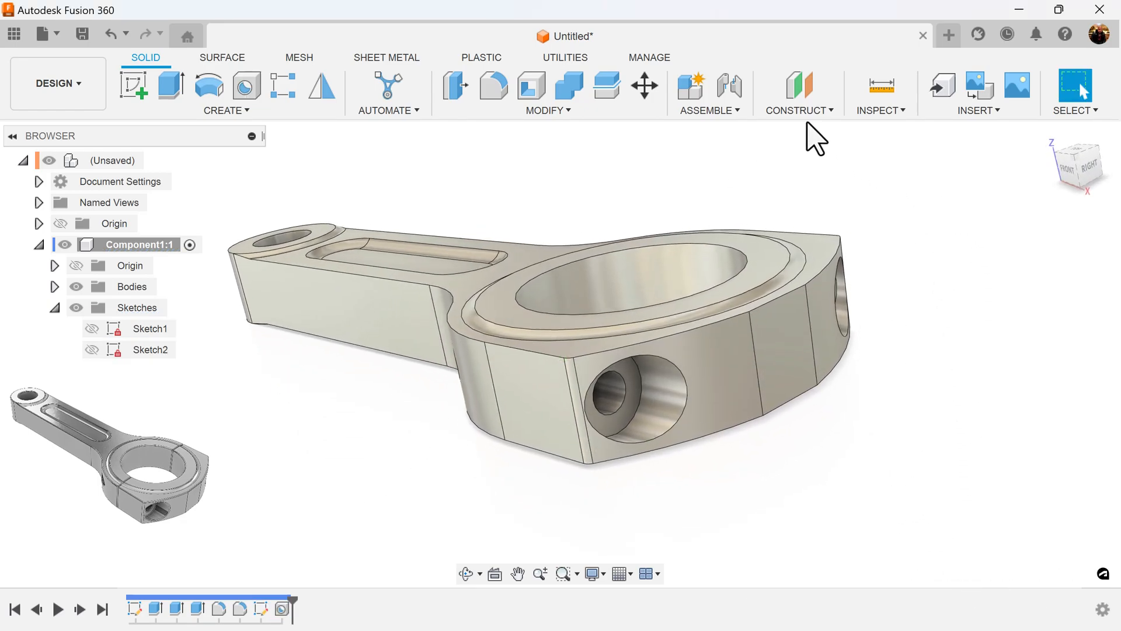
Step: Create a Plane at Angle at 90° hinged on a vertical edge of the big-end boss
left_click(797, 109)
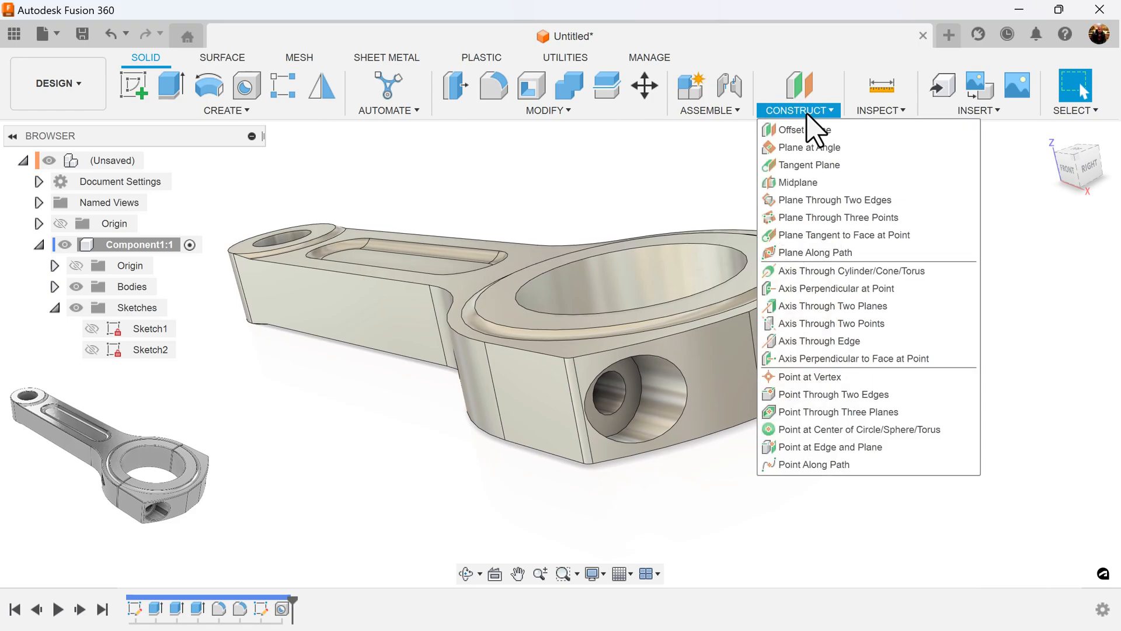
left_click(808, 147)
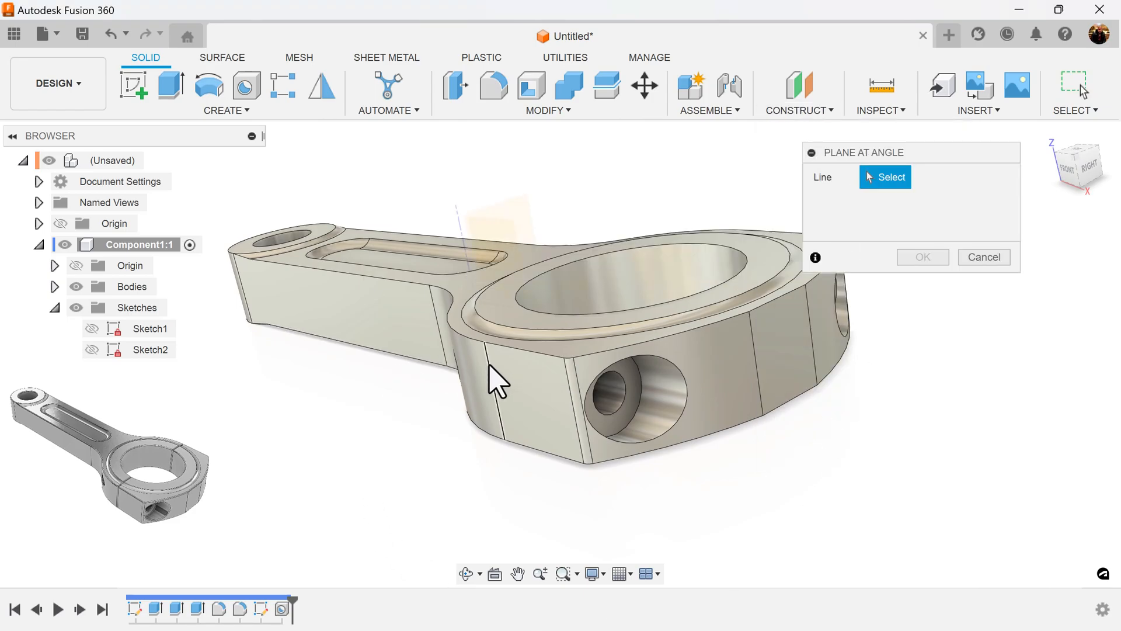
left_click(497, 392)
type("90")
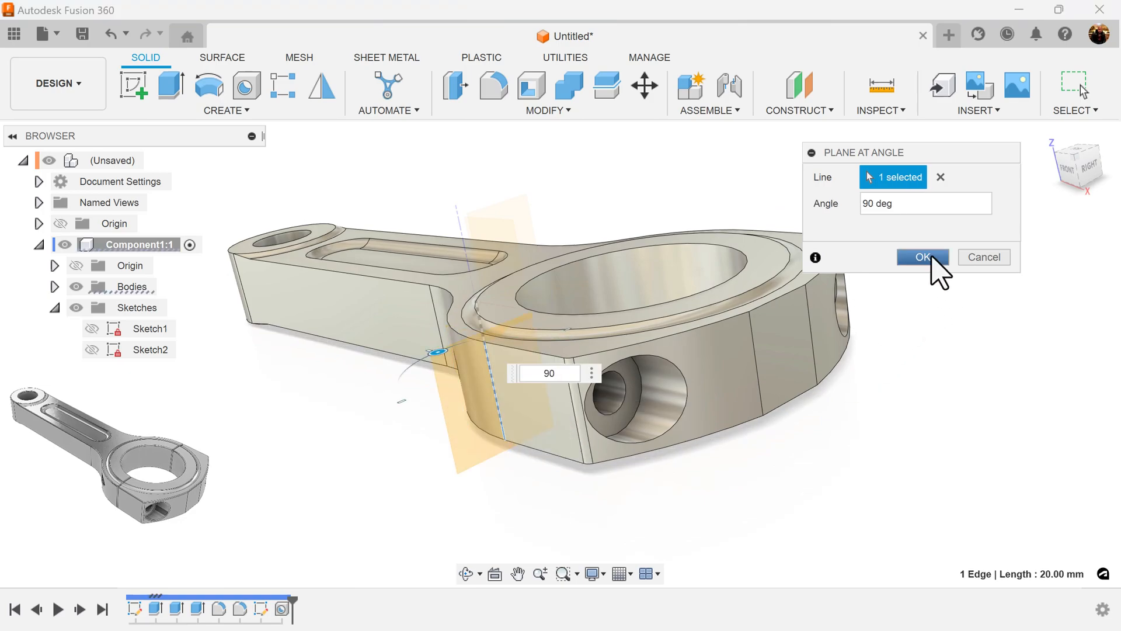
left_click(922, 257)
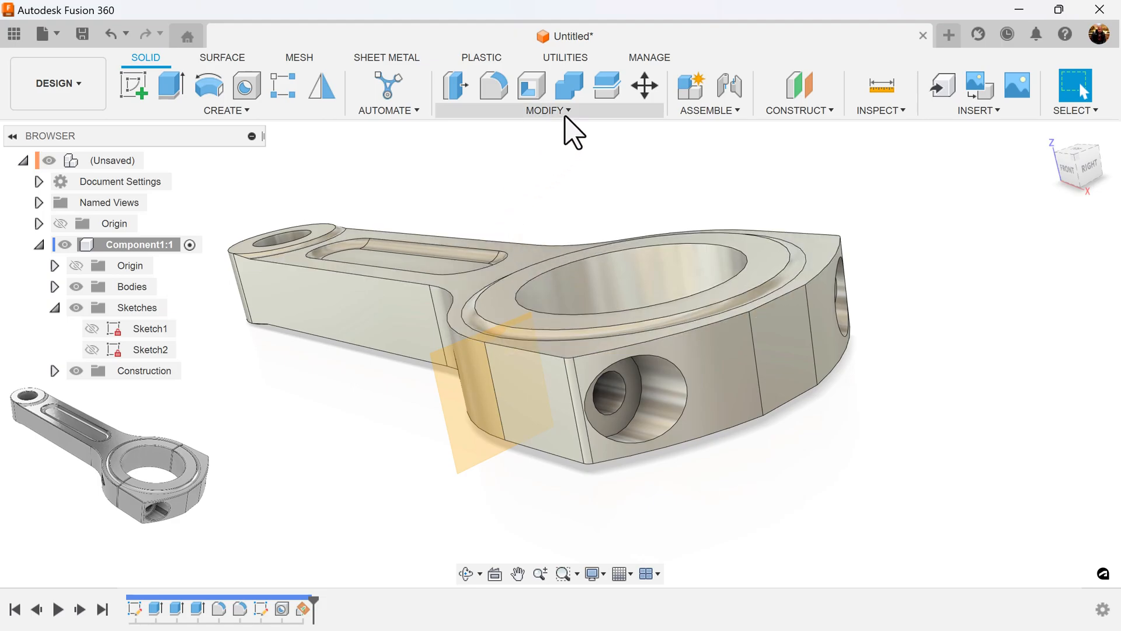
Step: Split the rod body with Plane1 as the cutting tool, then hide Plane1 in the browser
left_click(548, 110)
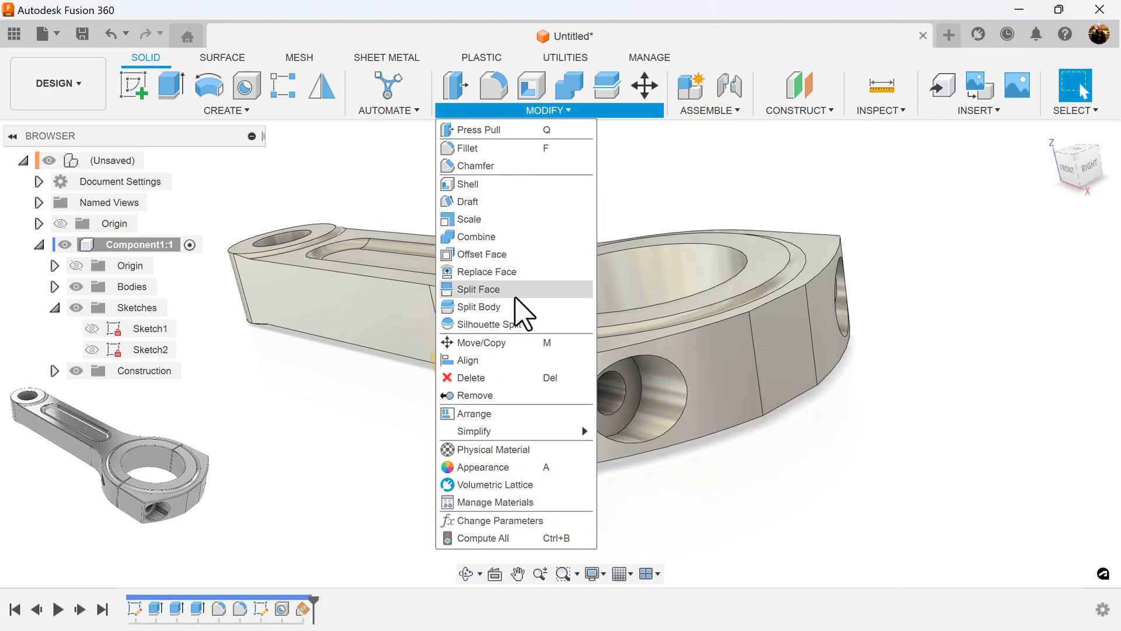
left_click(480, 306)
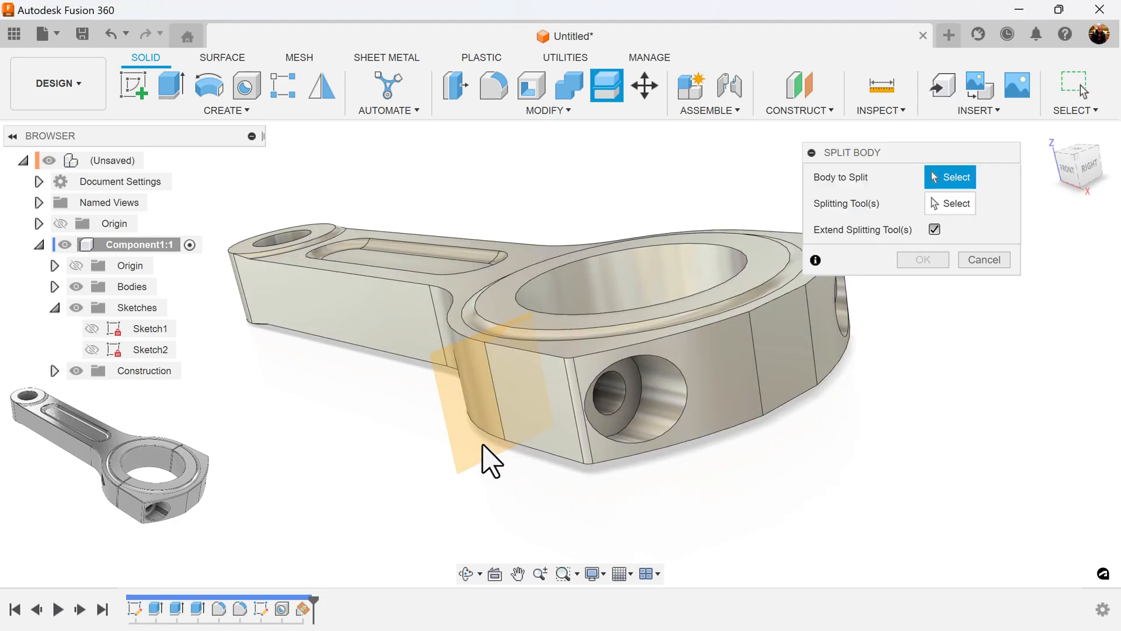
mouse_move(983, 259)
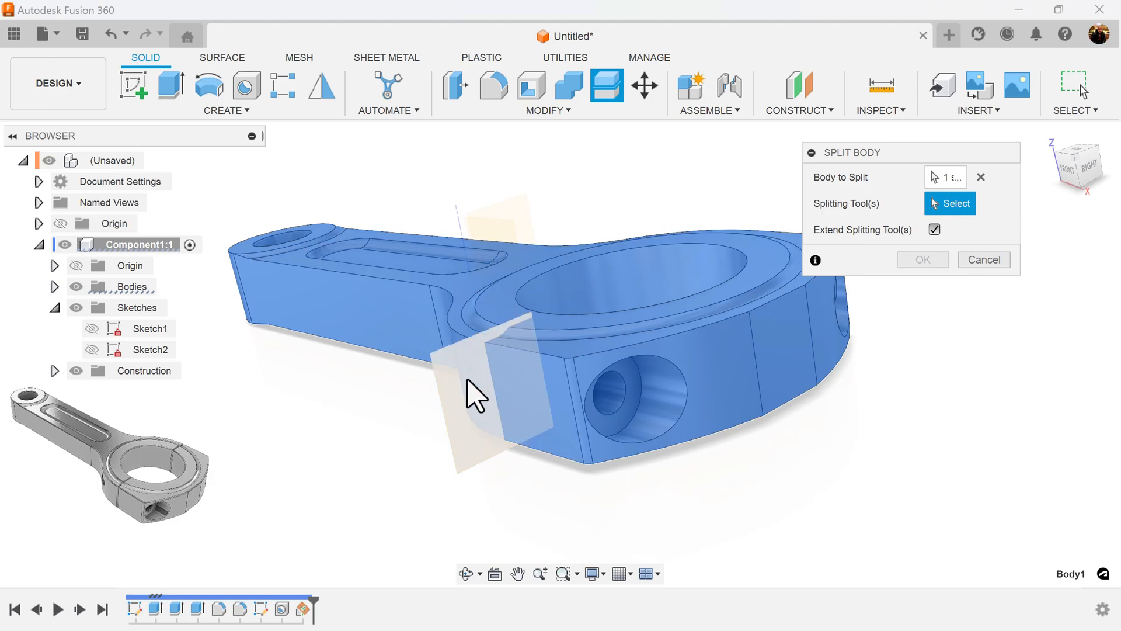
left_click(983, 259)
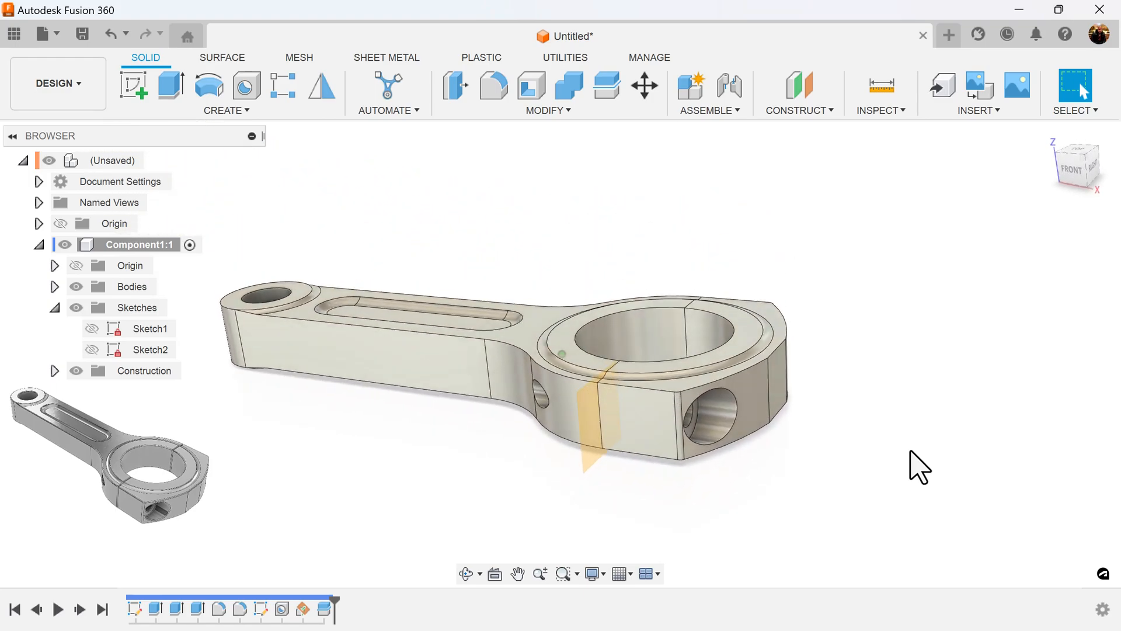
left_click(144, 371)
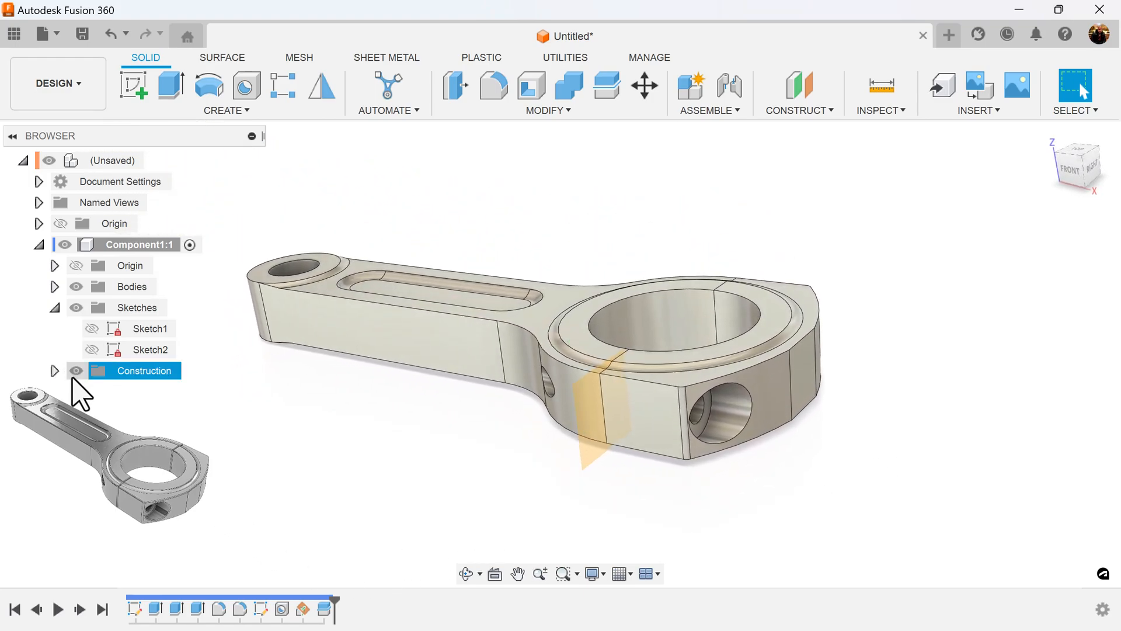
left_click(55, 370)
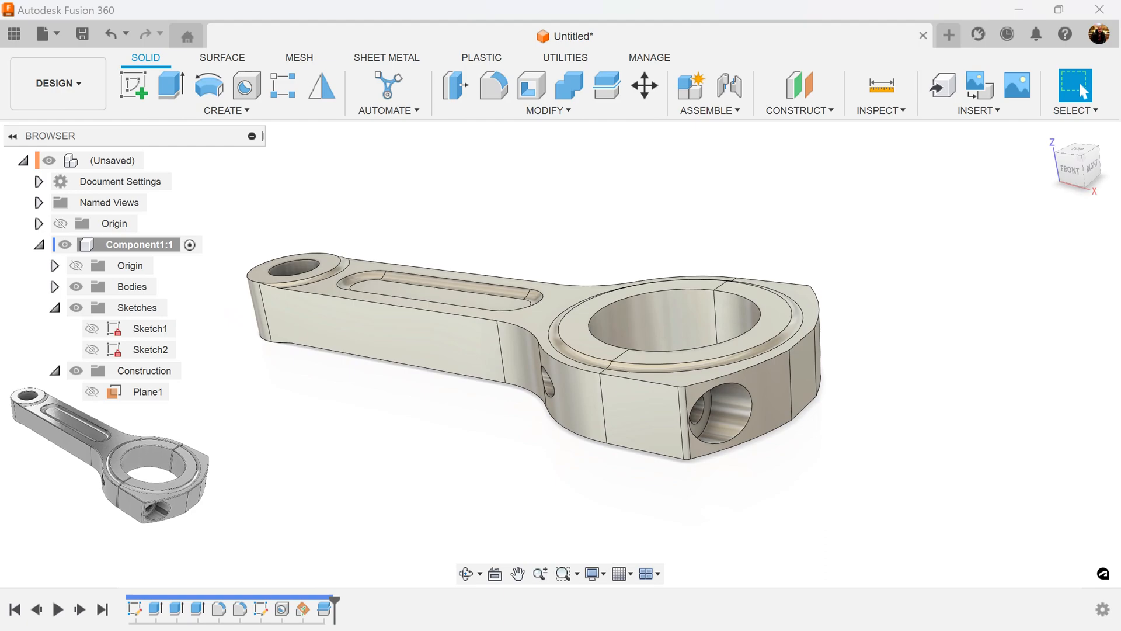
mouse_move(176, 337)
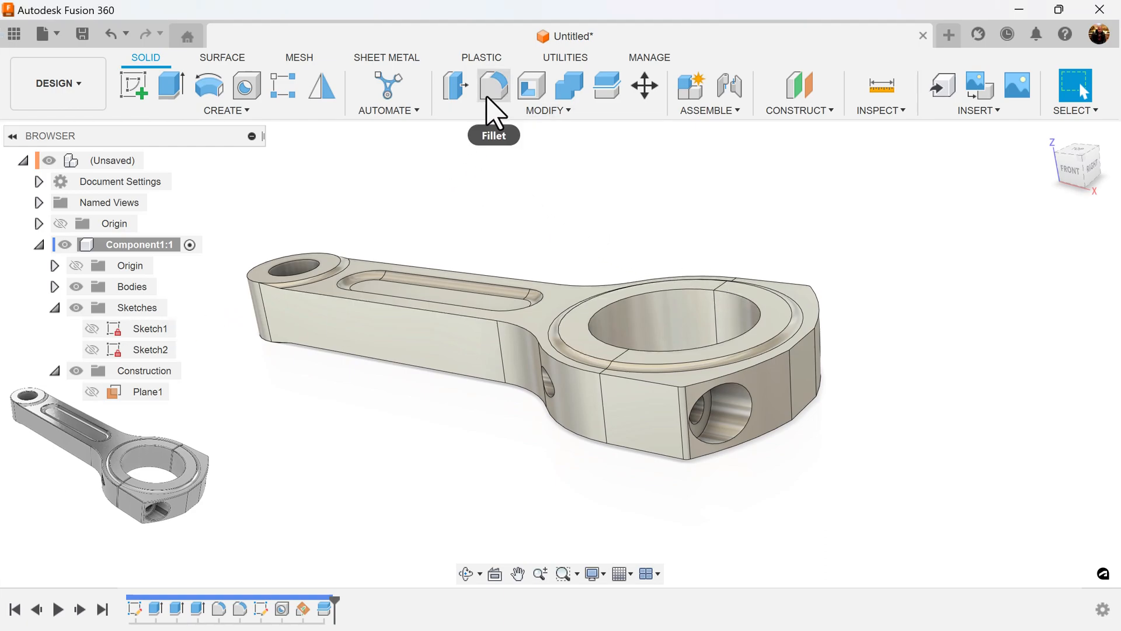
Step: Round all 56 remaining edges of the connecting rod with a 0.7 mm fillet
left_click(492, 87)
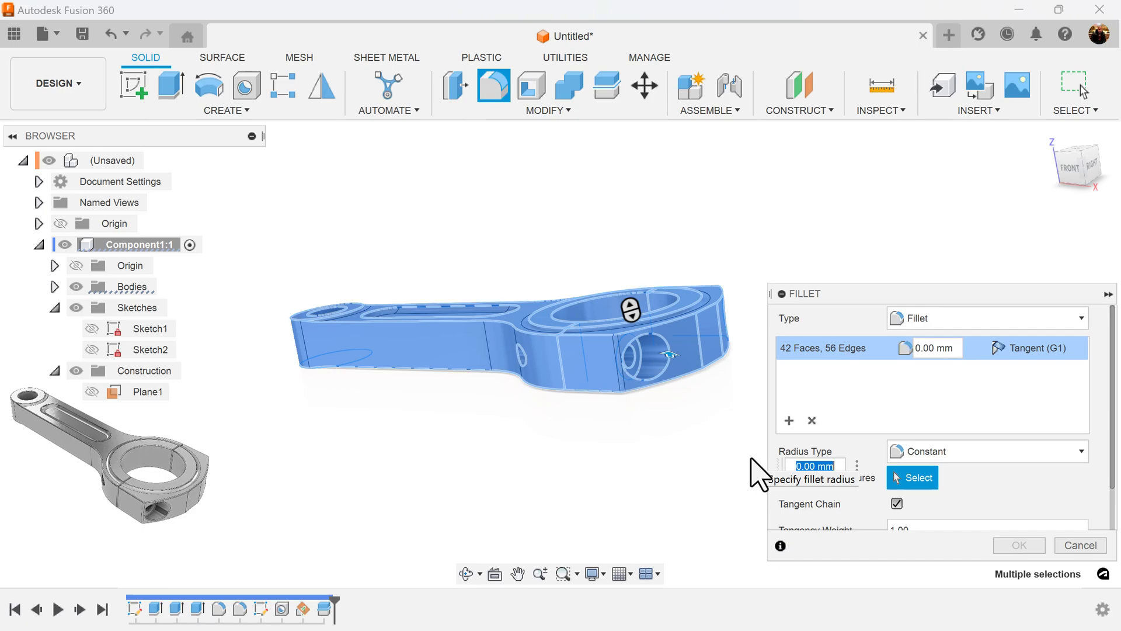
type(".7")
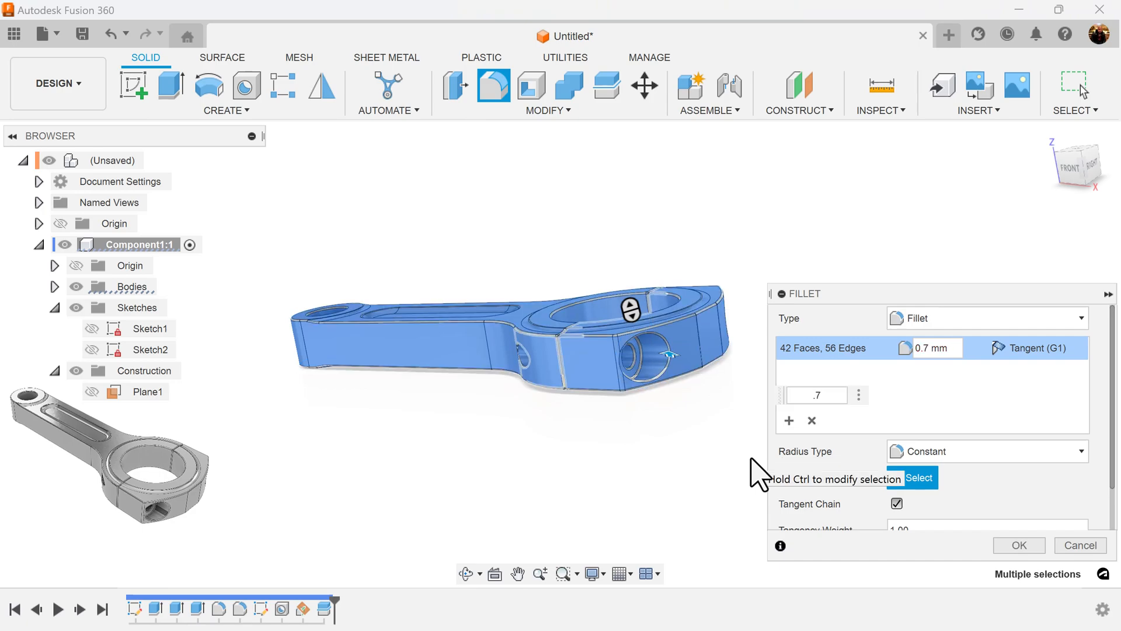
left_click(1018, 544)
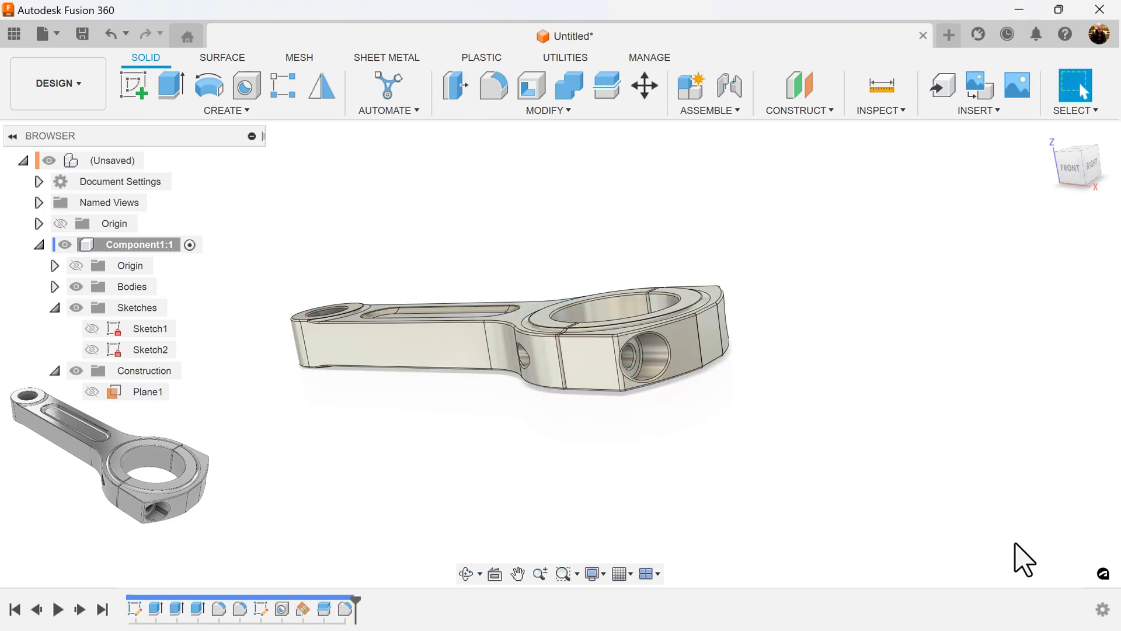